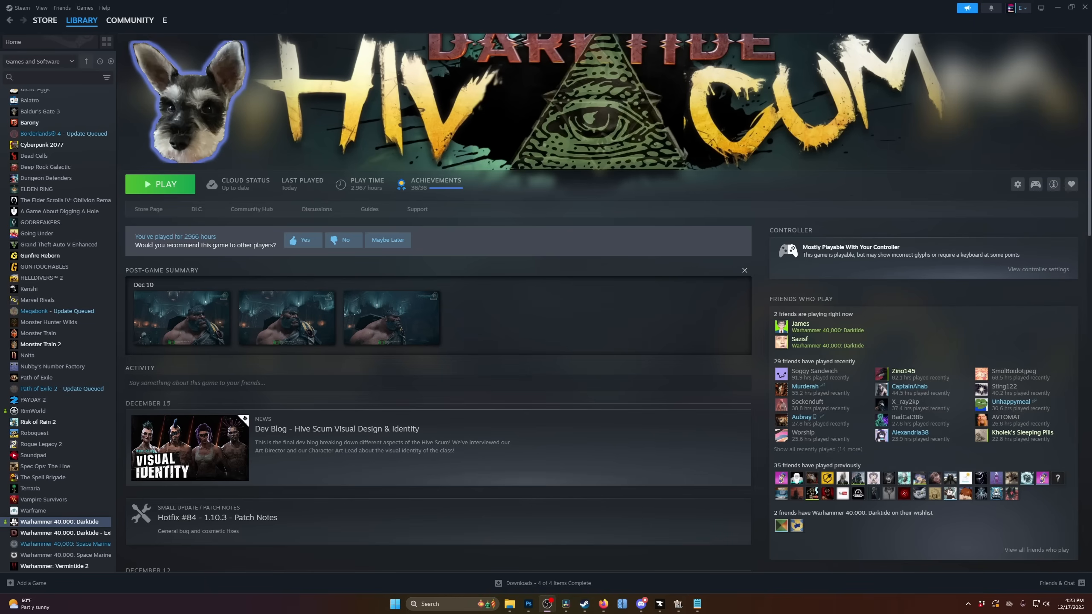
mouse_move(766, 381)
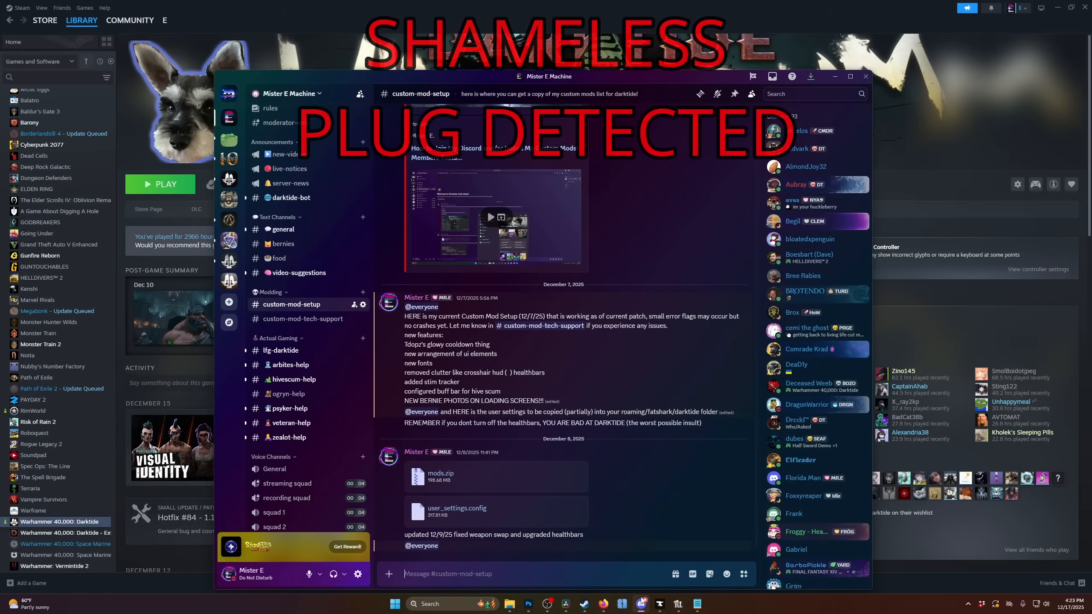
mouse_move(318, 259)
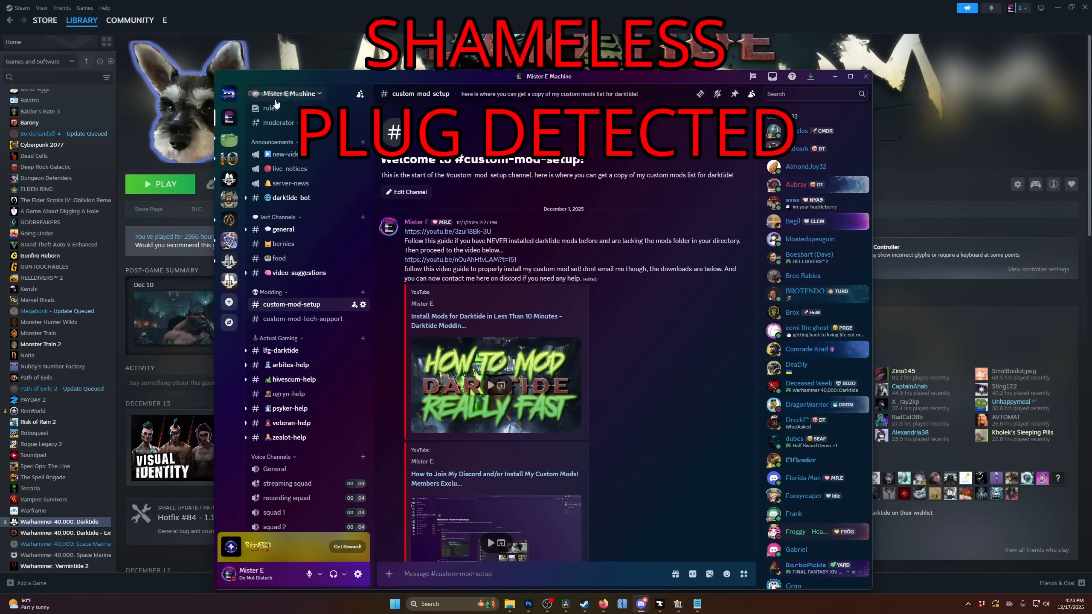
mouse_move(512, 322)
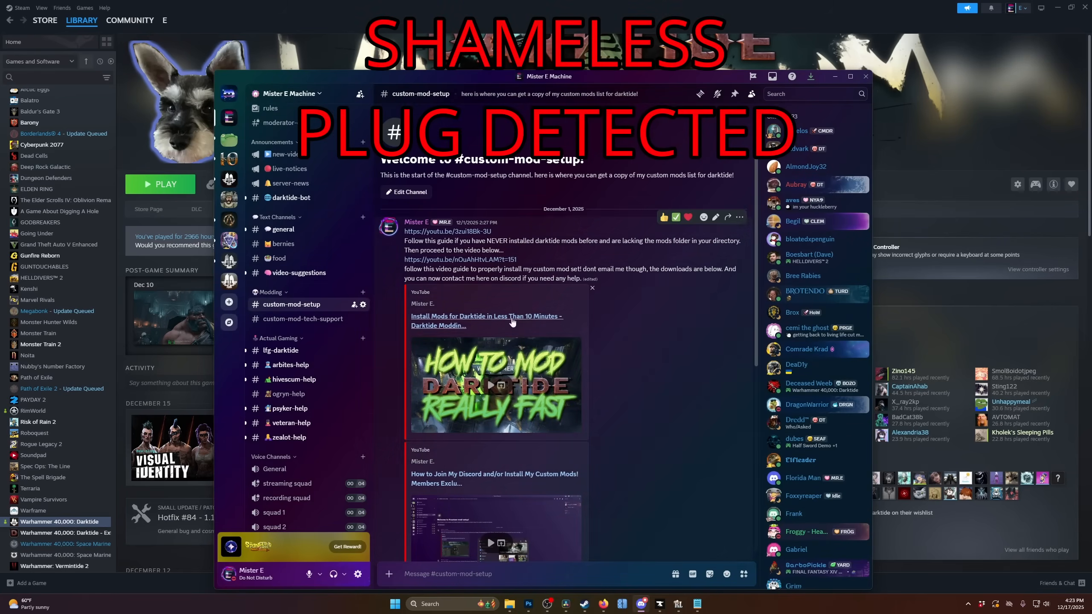
- Read through the custom-mod-tech-support channel for help with broken mods
scroll("down", 3)
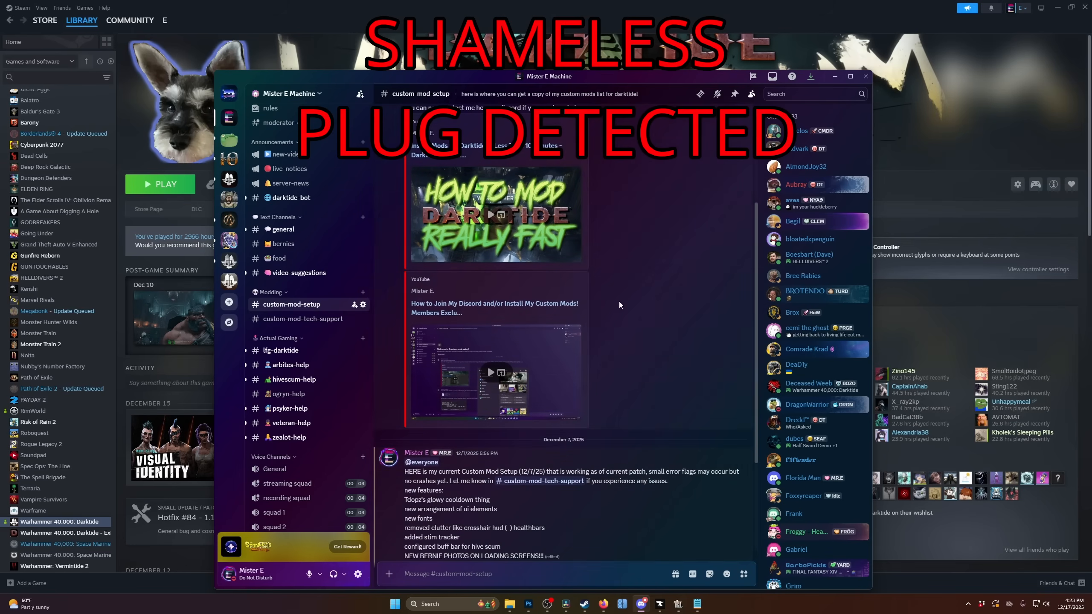
scroll("down", 3)
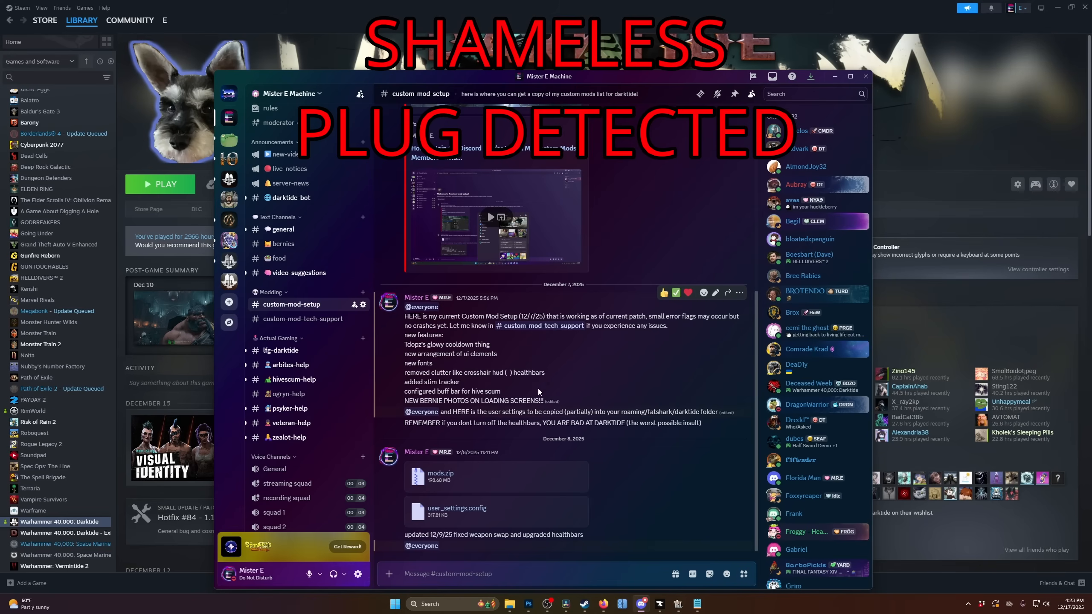
left_click(302, 318)
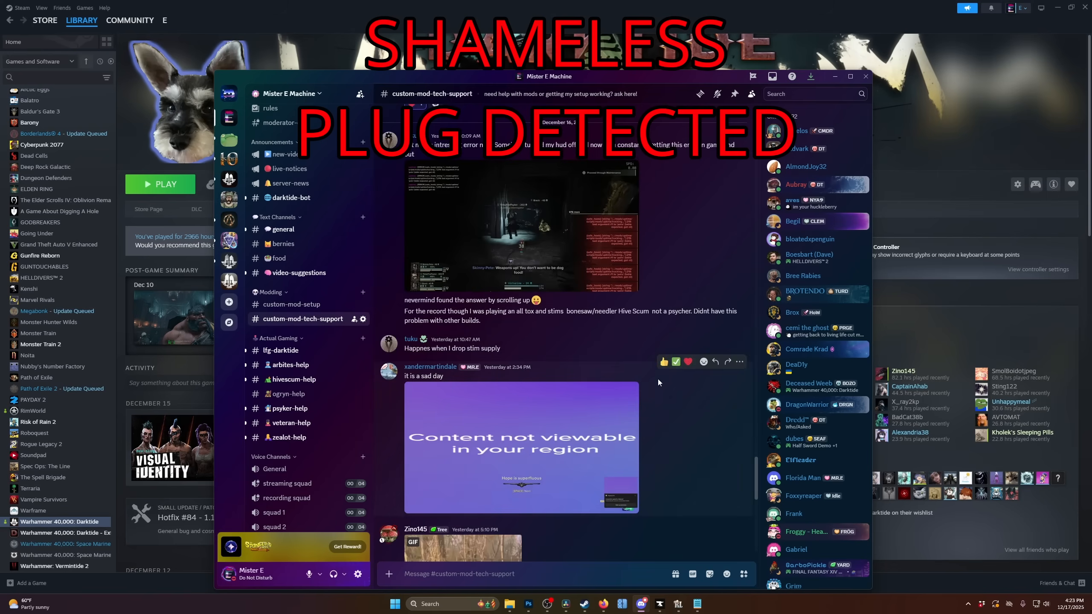
scroll("down", 3)
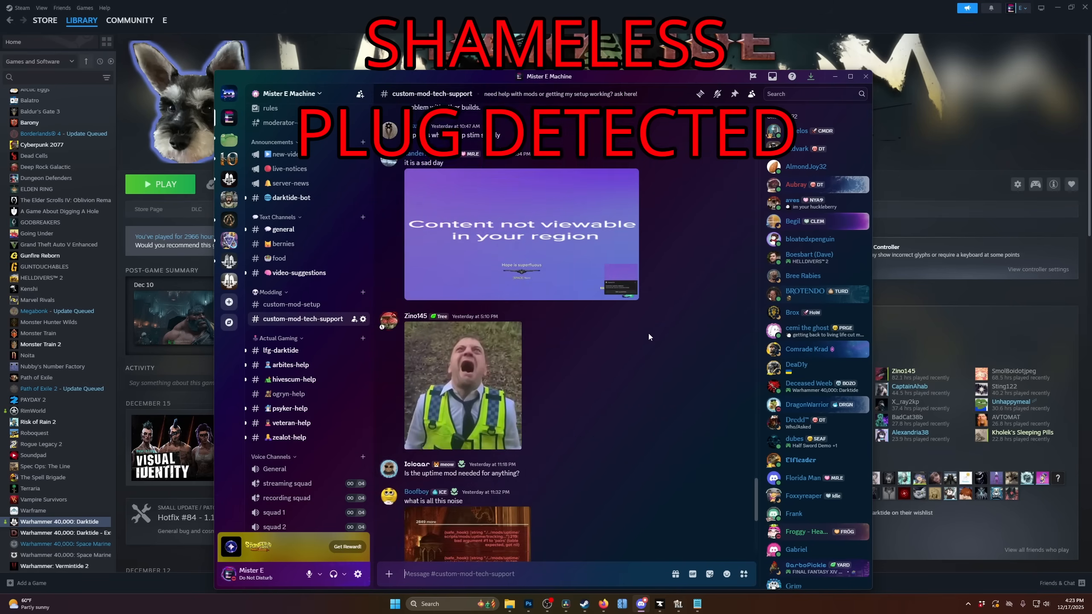
scroll("down", 3)
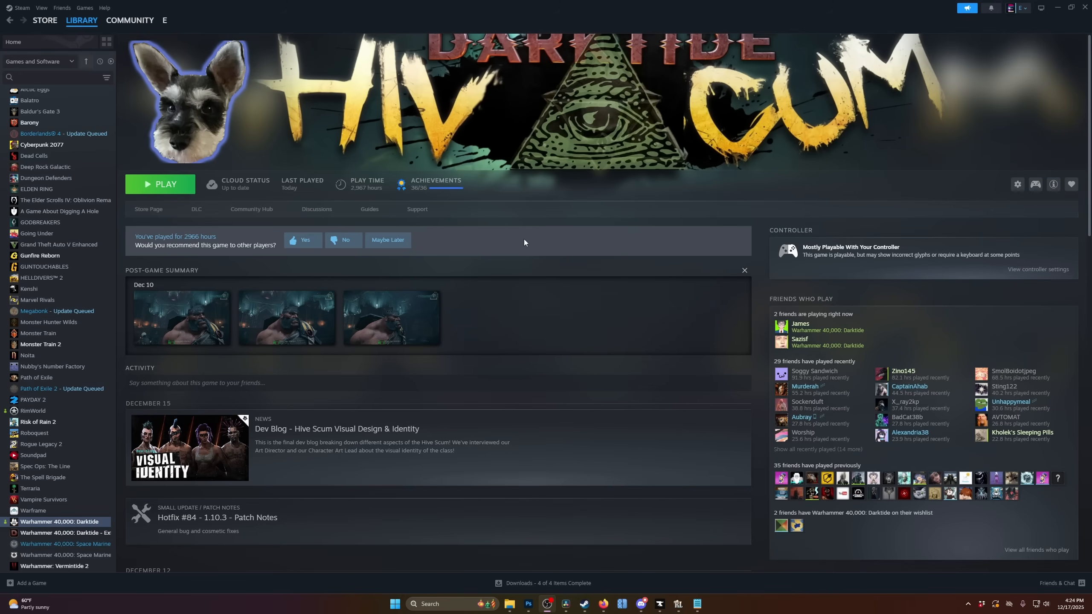
- Open Darktide's local files from Steam and run toggle_darktide_mods, keeping the existing patch
scroll("down", 3)
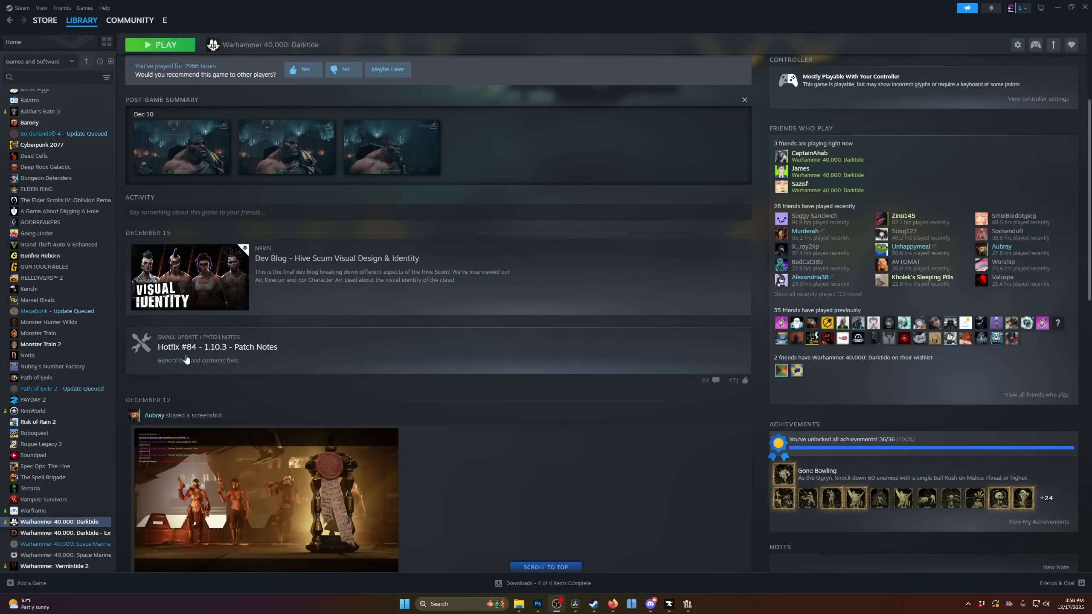
right_click(62, 521)
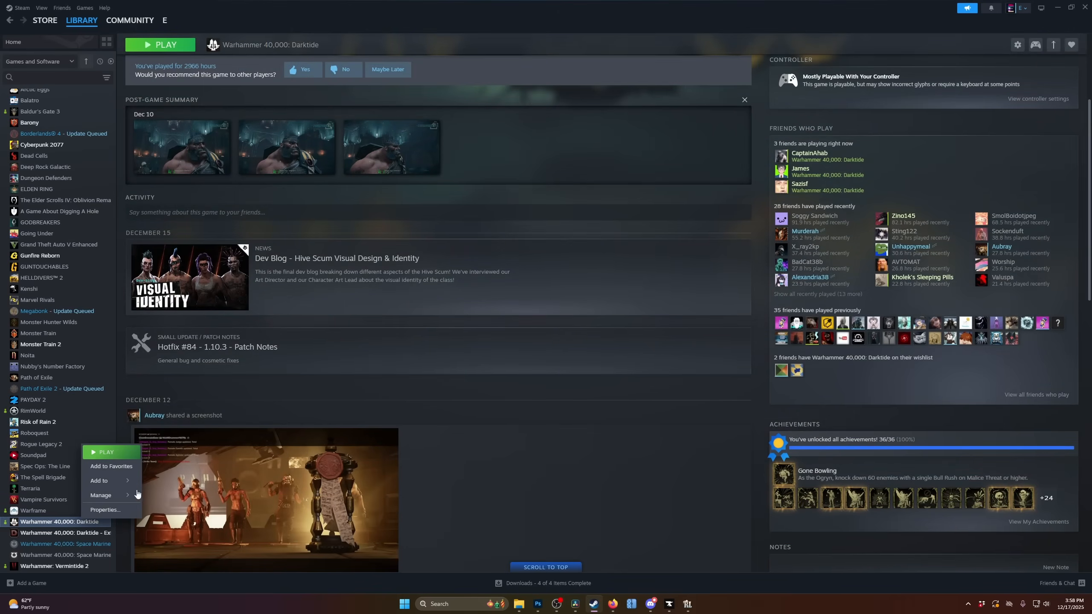
left_click(101, 495)
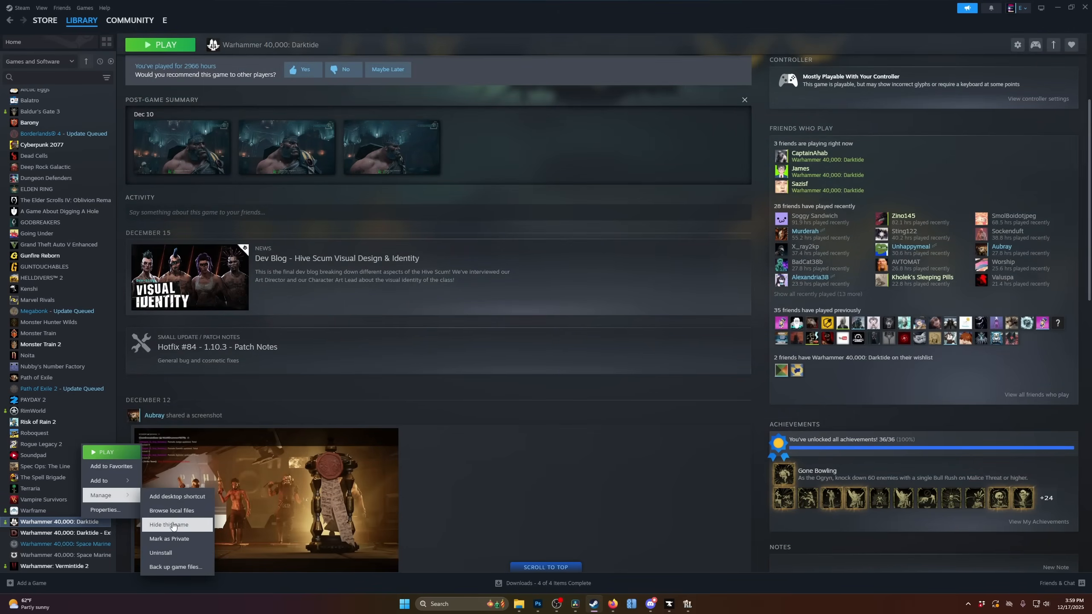
left_click(171, 511)
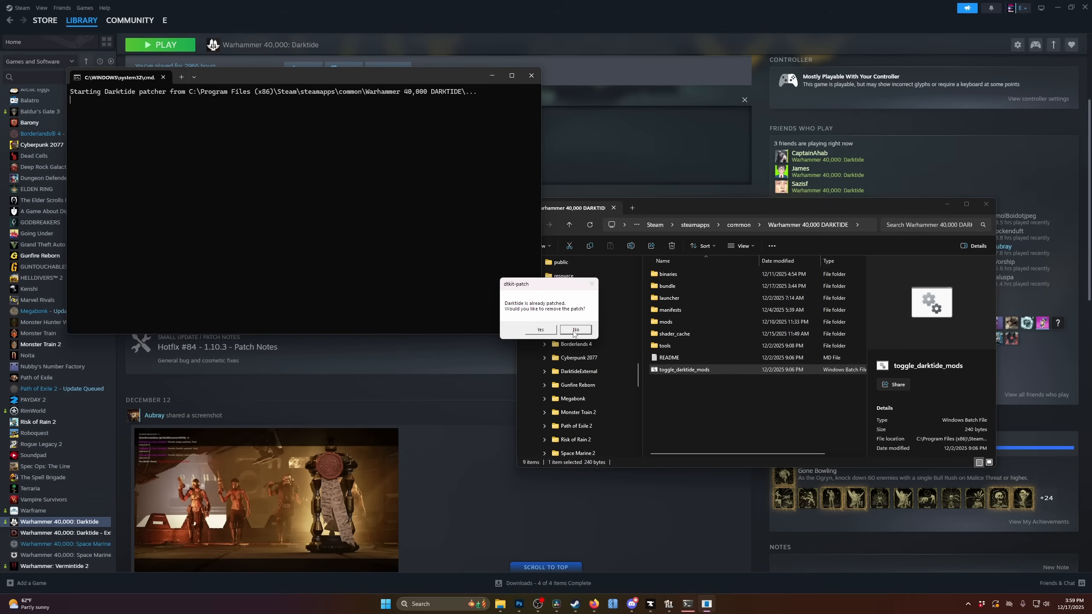
left_click(576, 329)
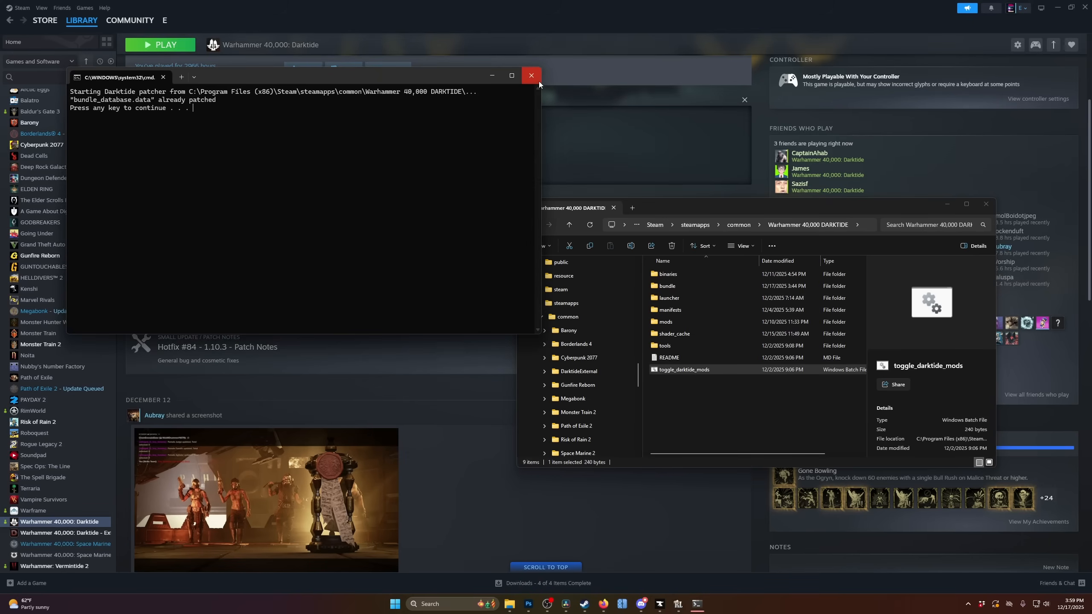
left_click(531, 75)
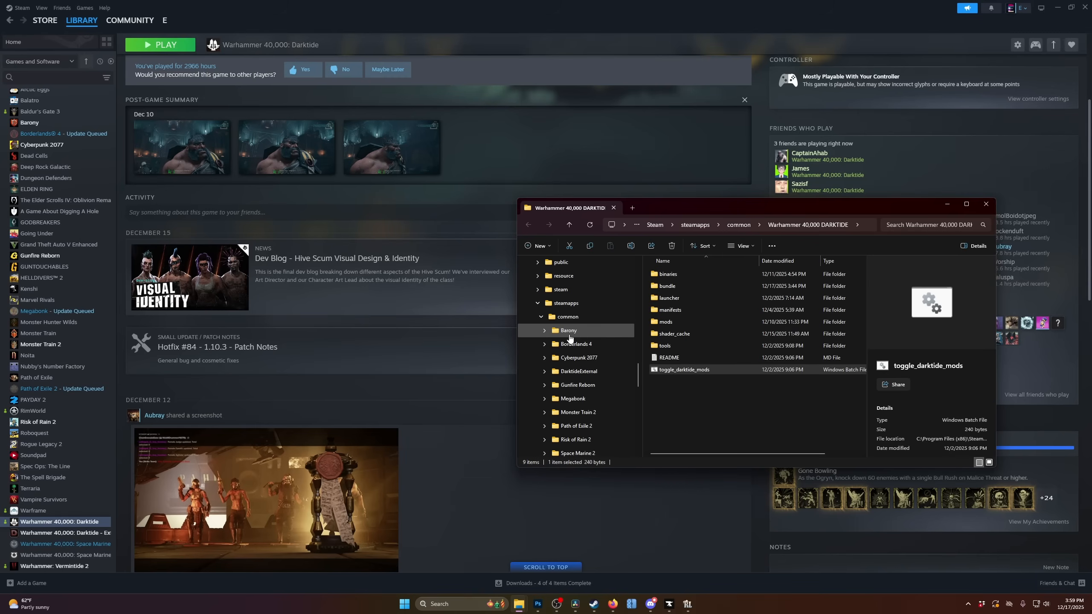
- Bring Steam's Darktide library page forward and scroll back to its top
left_click(986, 204)
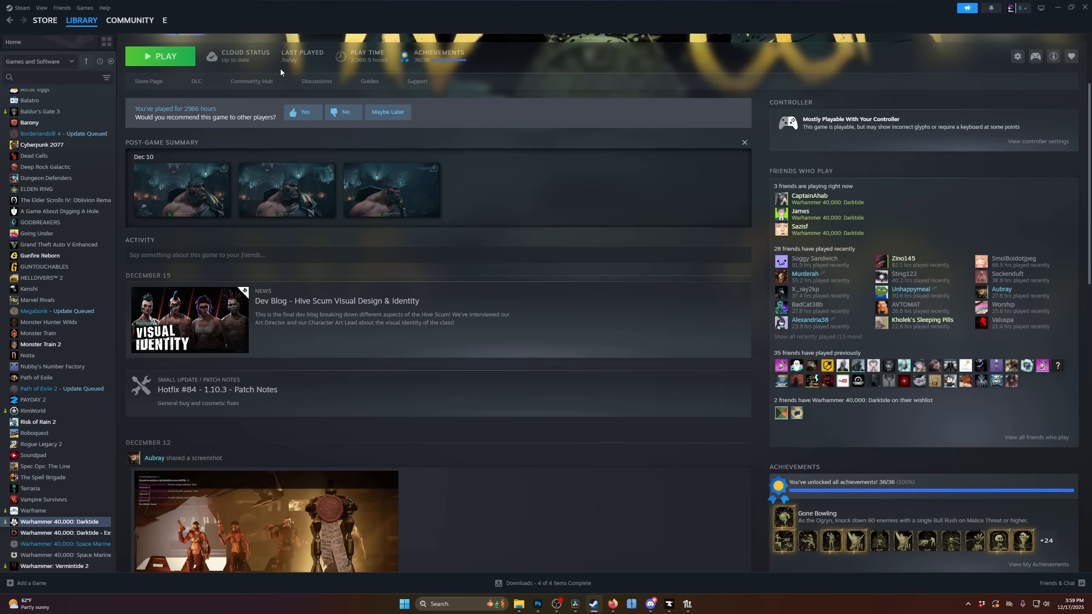
mouse_move(258, 79)
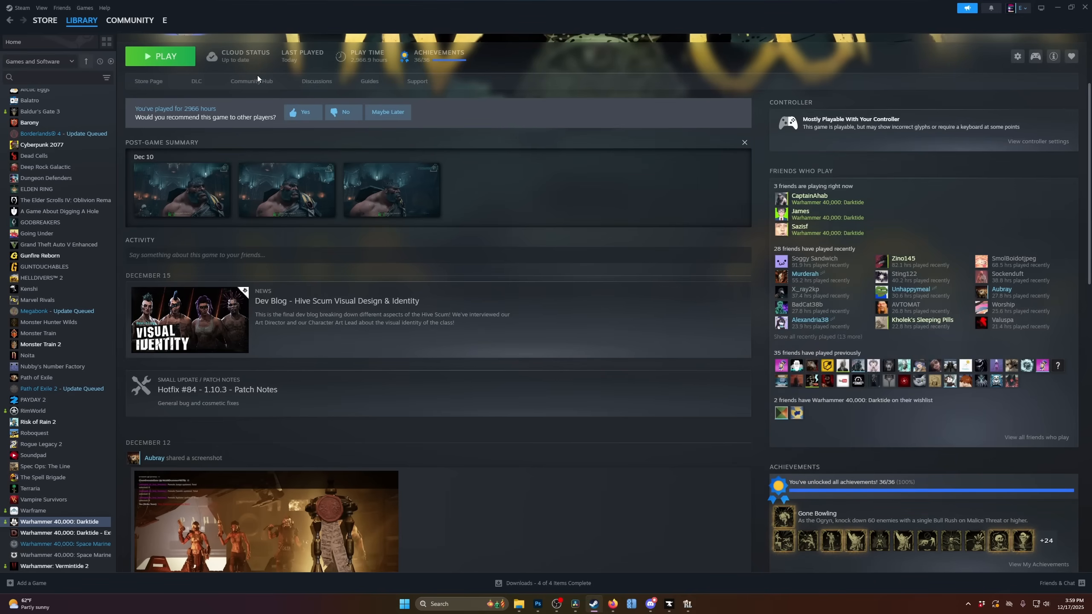
scroll("up", 3)
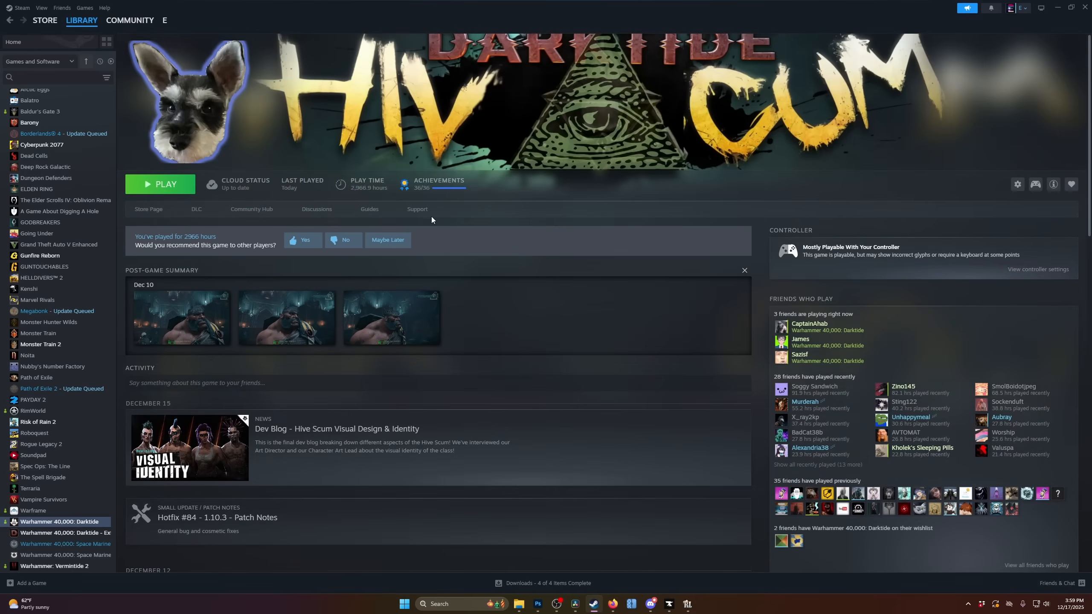
mouse_move(172, 203)
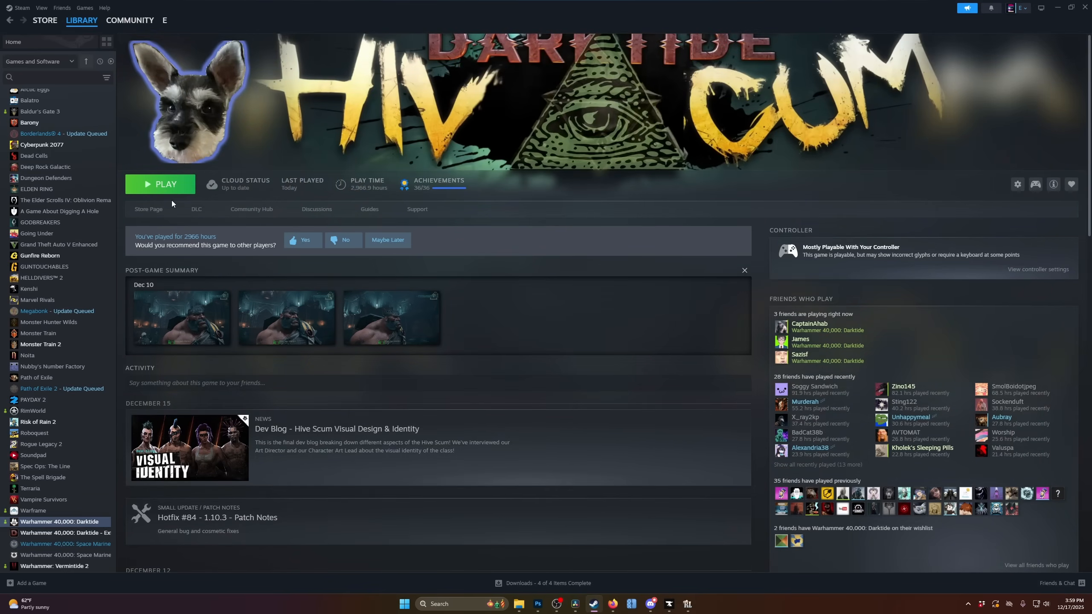
mouse_move(367, 191)
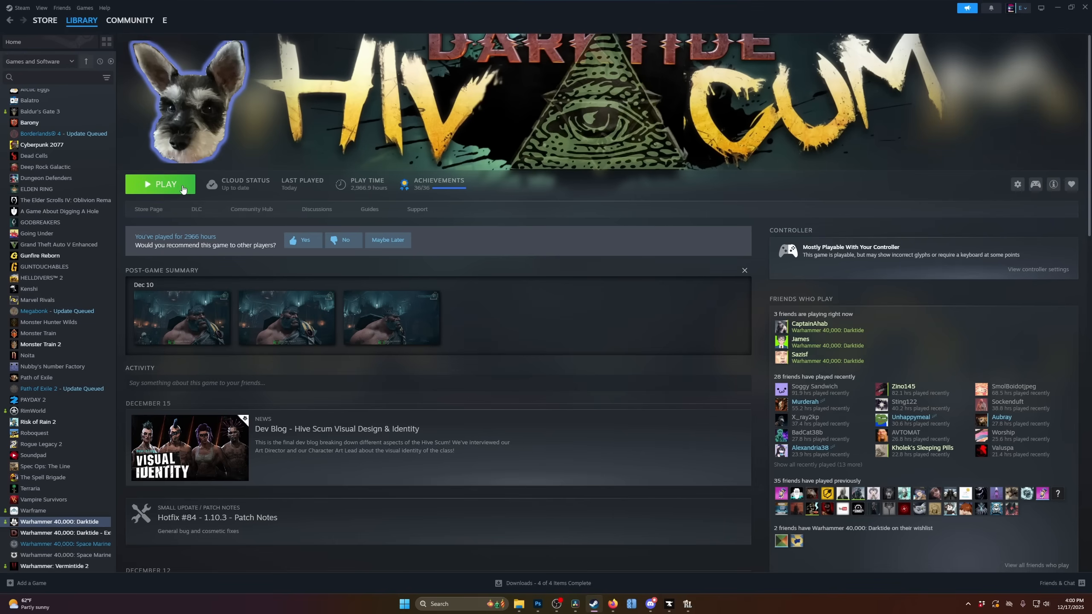
mouse_move(544, 268)
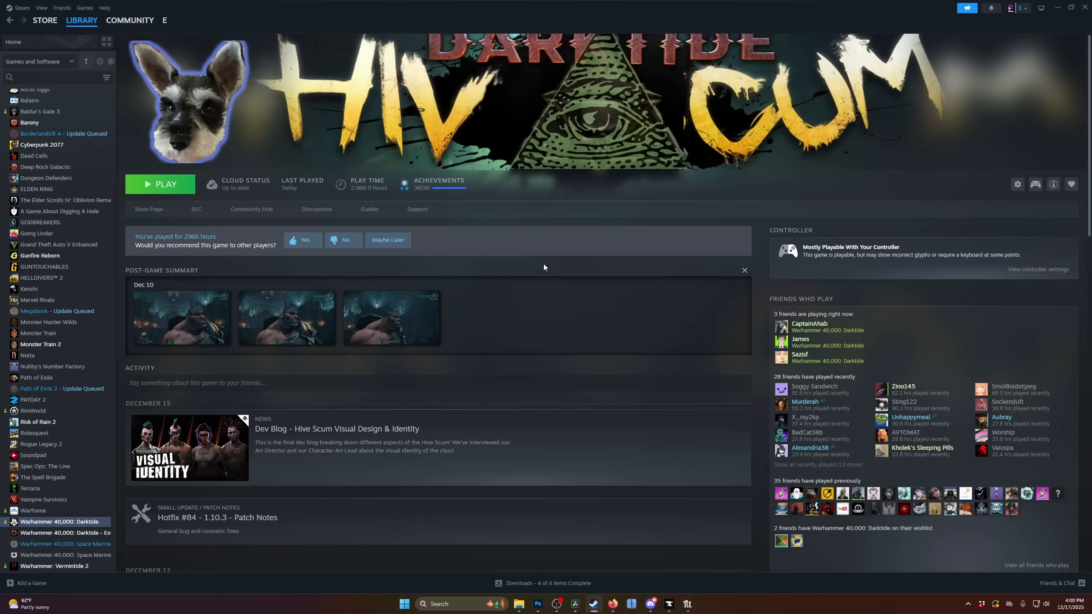
mouse_move(558, 393)
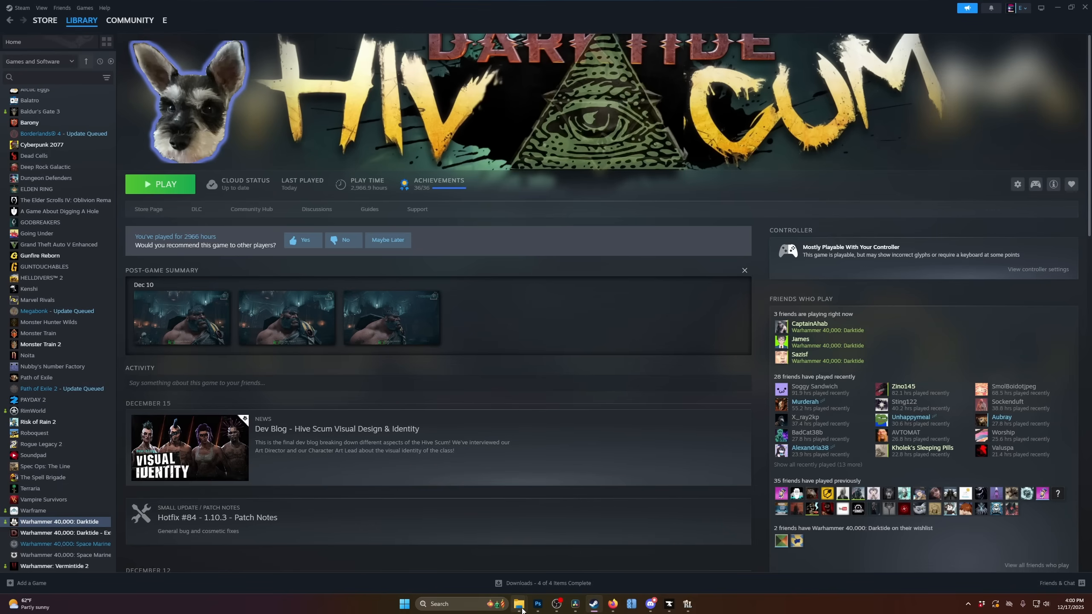
left_click(520, 604)
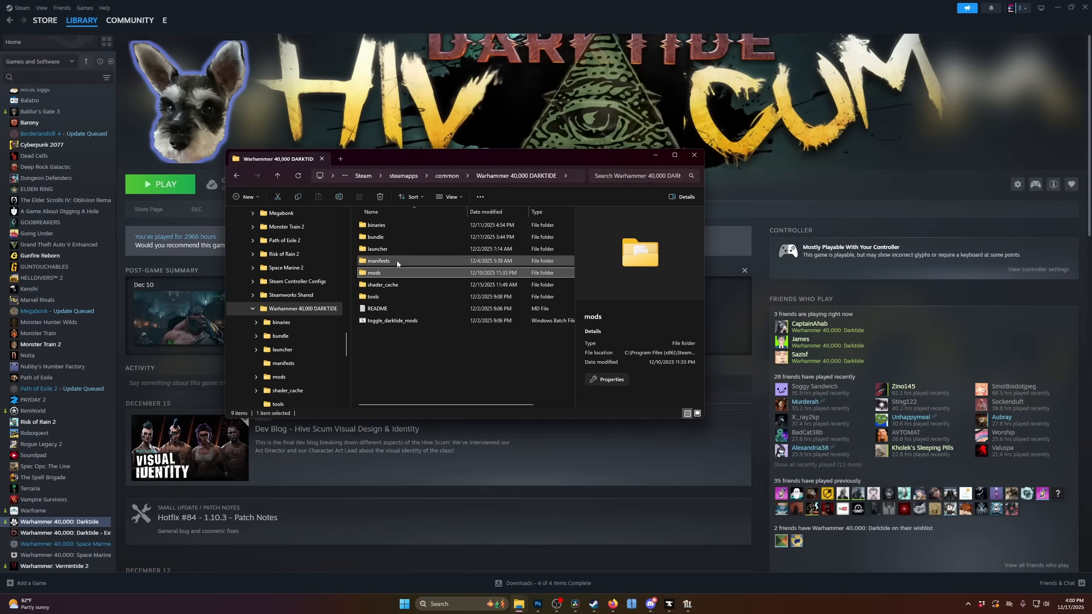
double_click(373, 272)
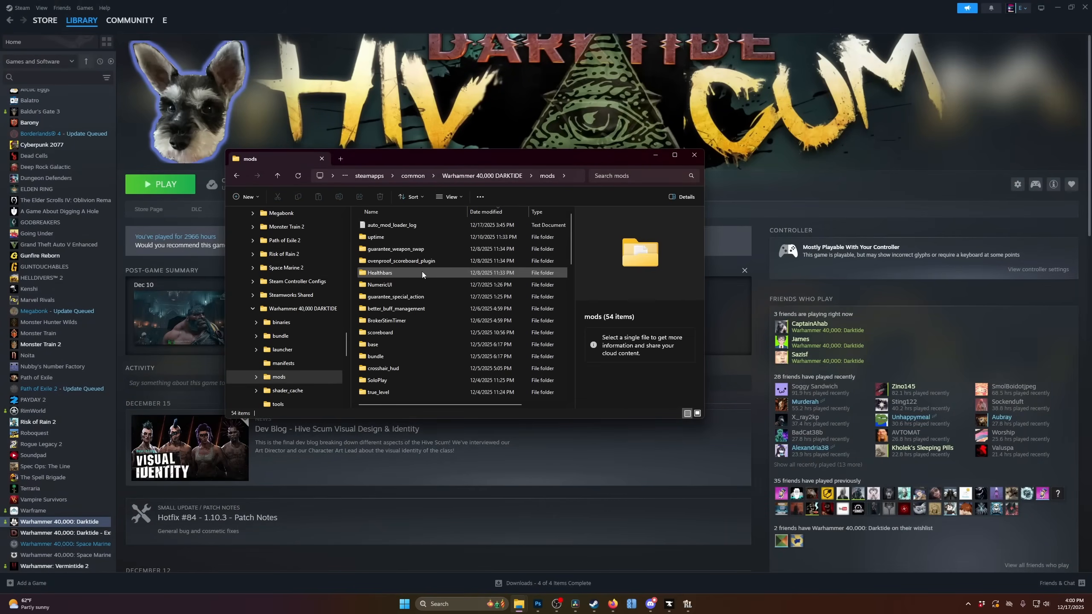
mouse_move(408, 310)
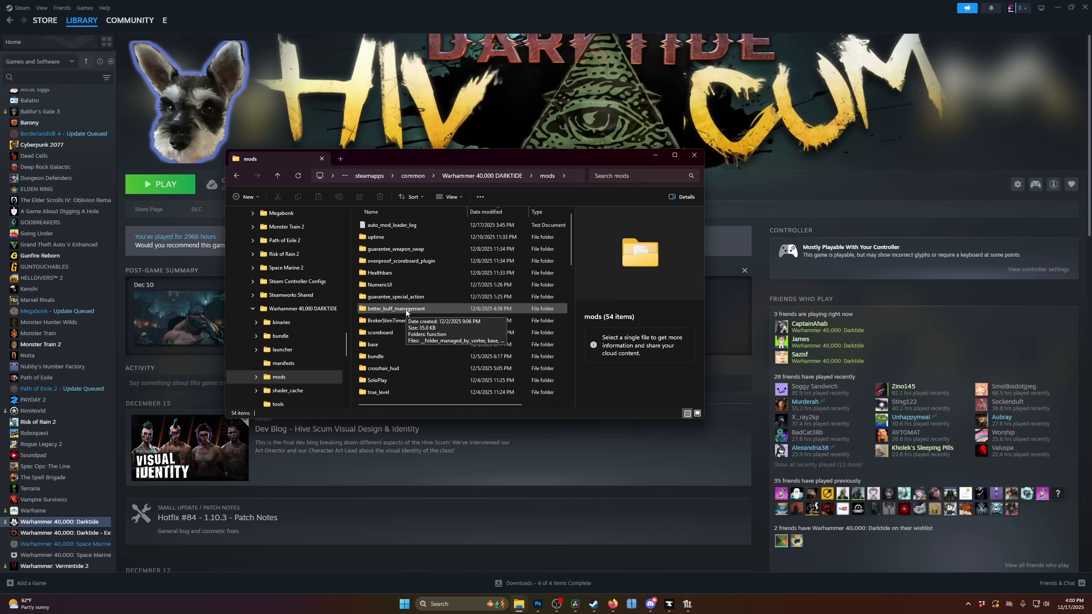
scroll("down", 3)
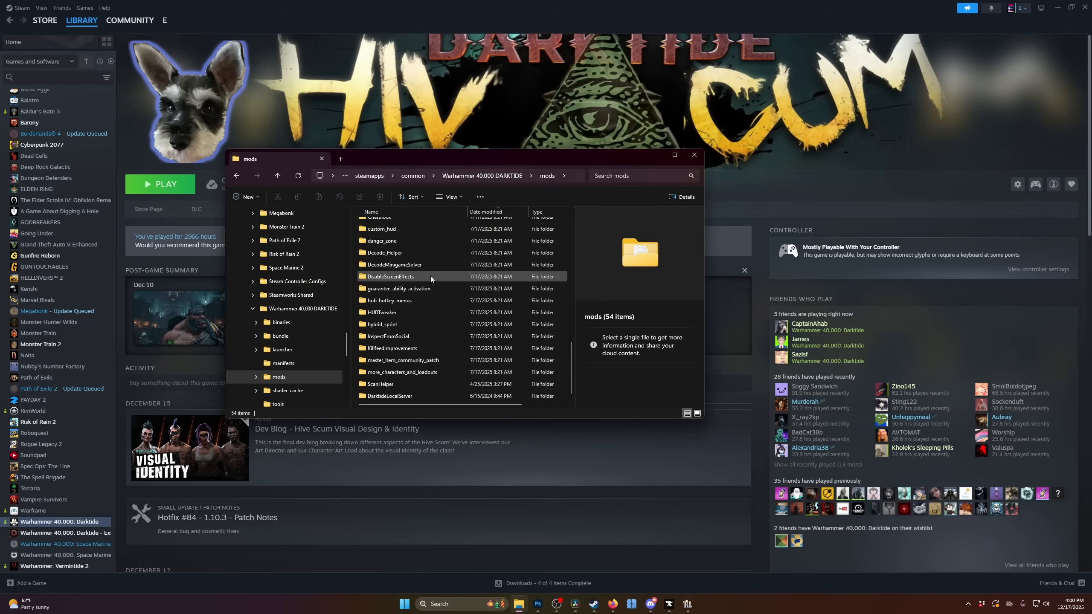
left_click(276, 175)
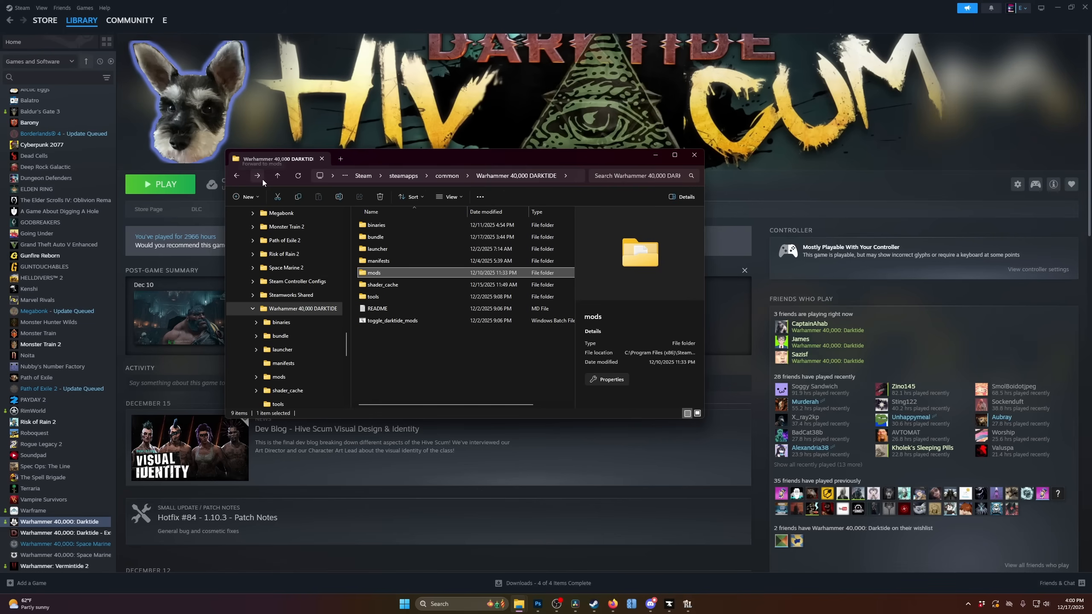
mouse_move(257, 175)
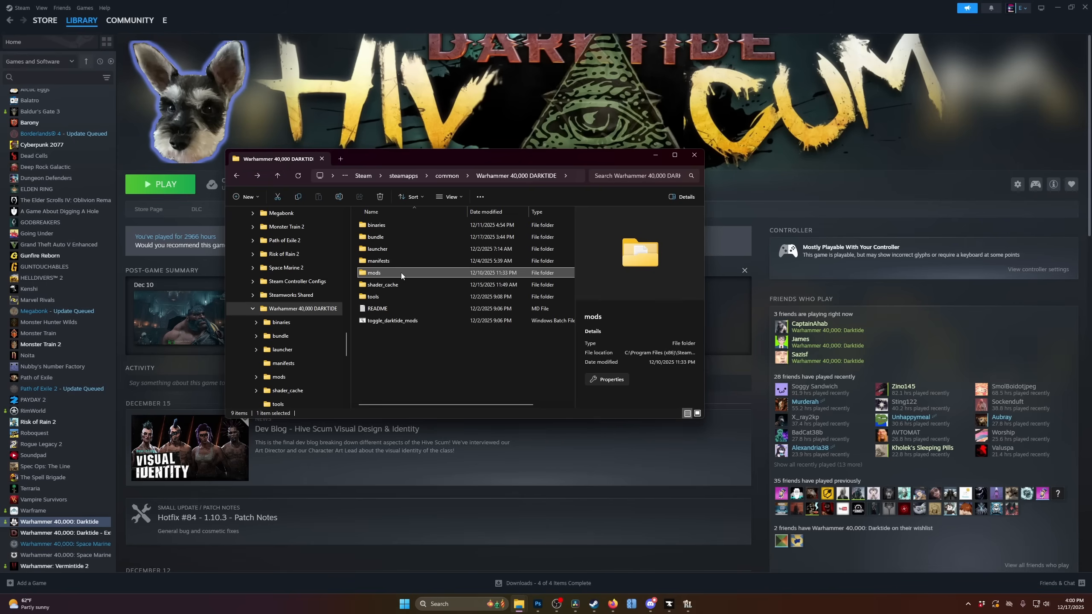
double_click(374, 272)
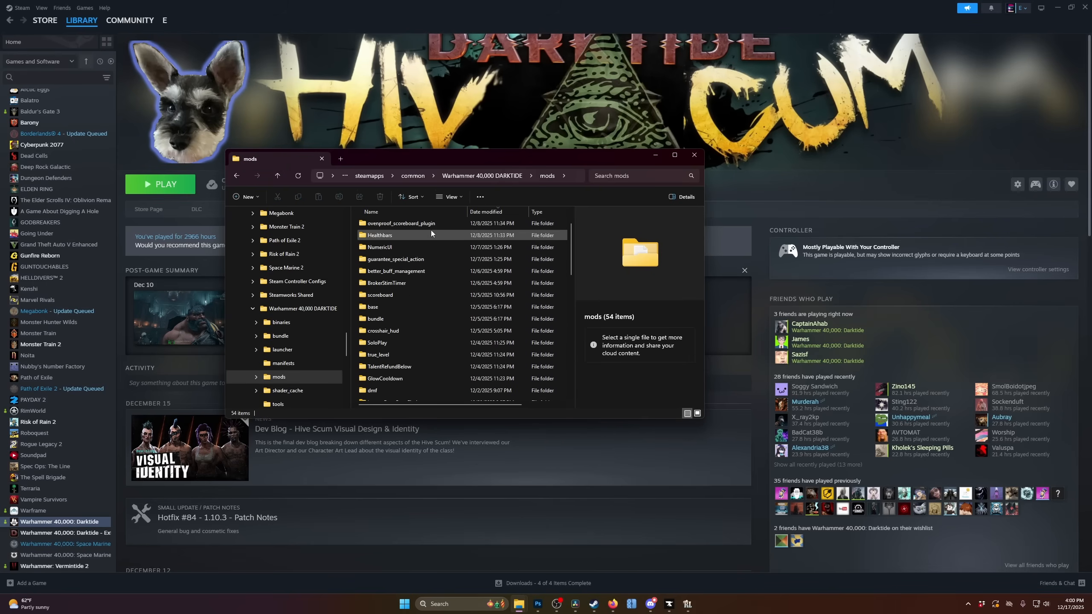
scroll("up", 3)
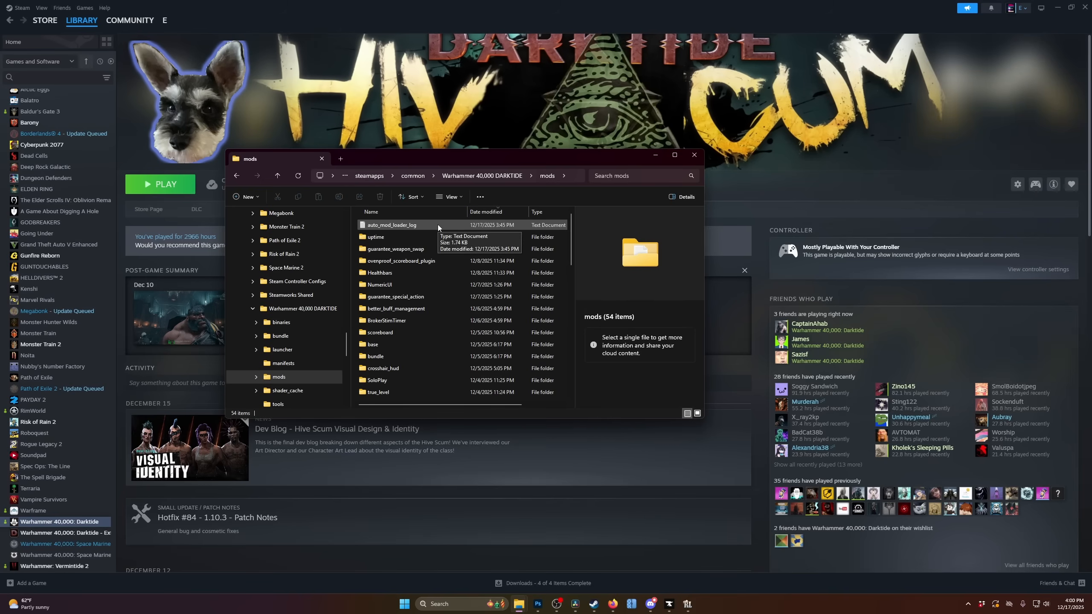
scroll("down", 3)
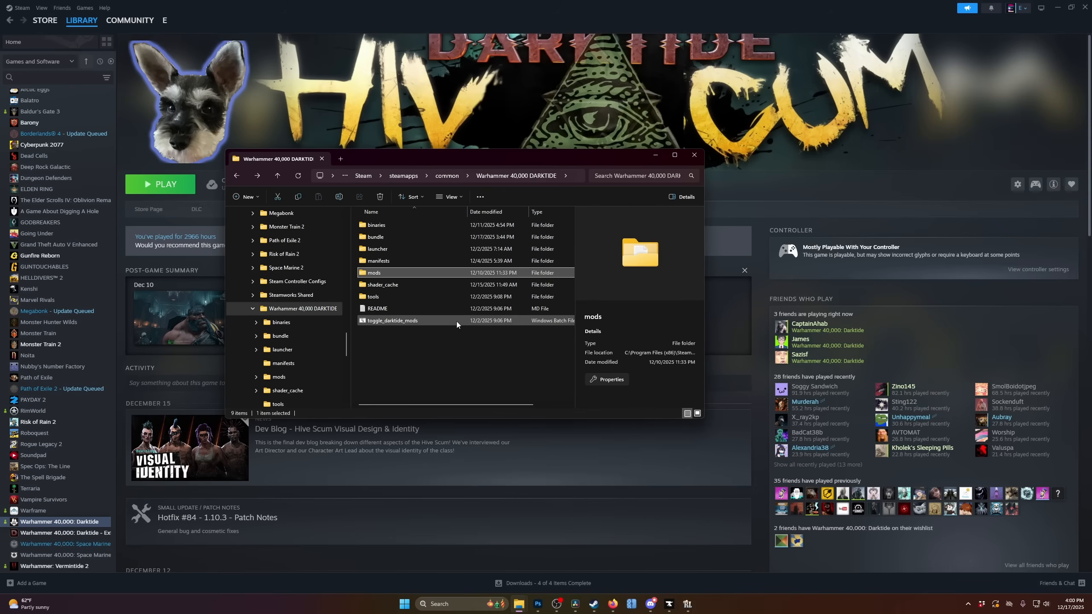
mouse_move(456, 323)
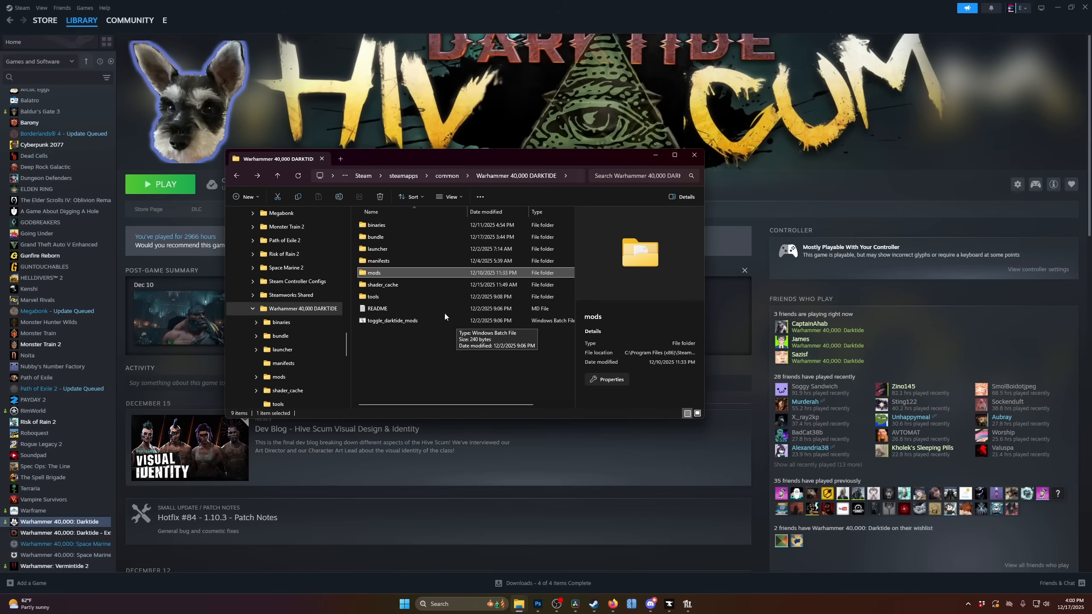
double_click(374, 272)
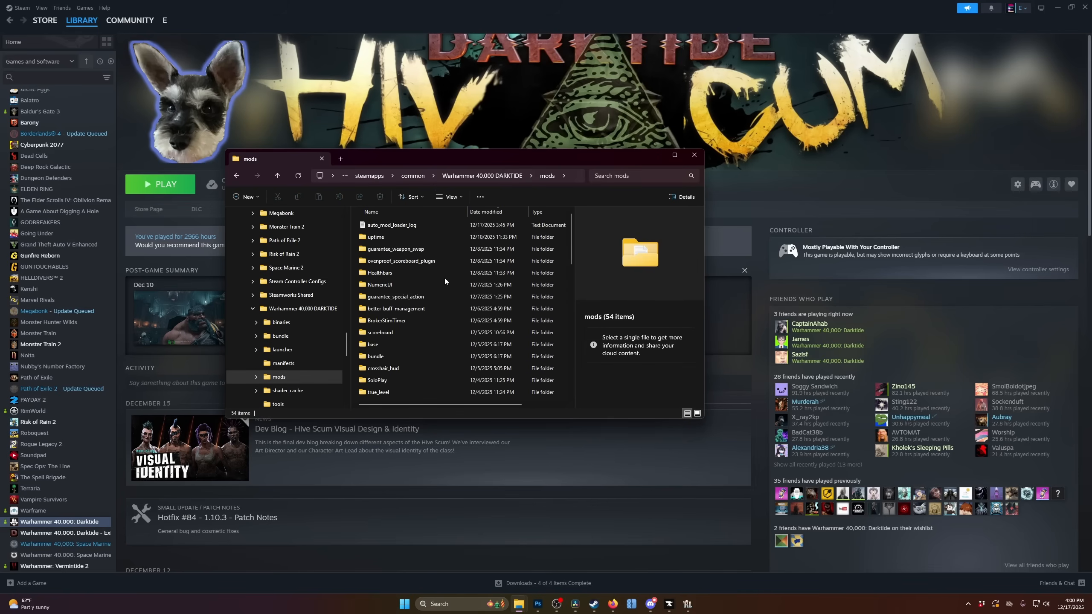
scroll("down", 3)
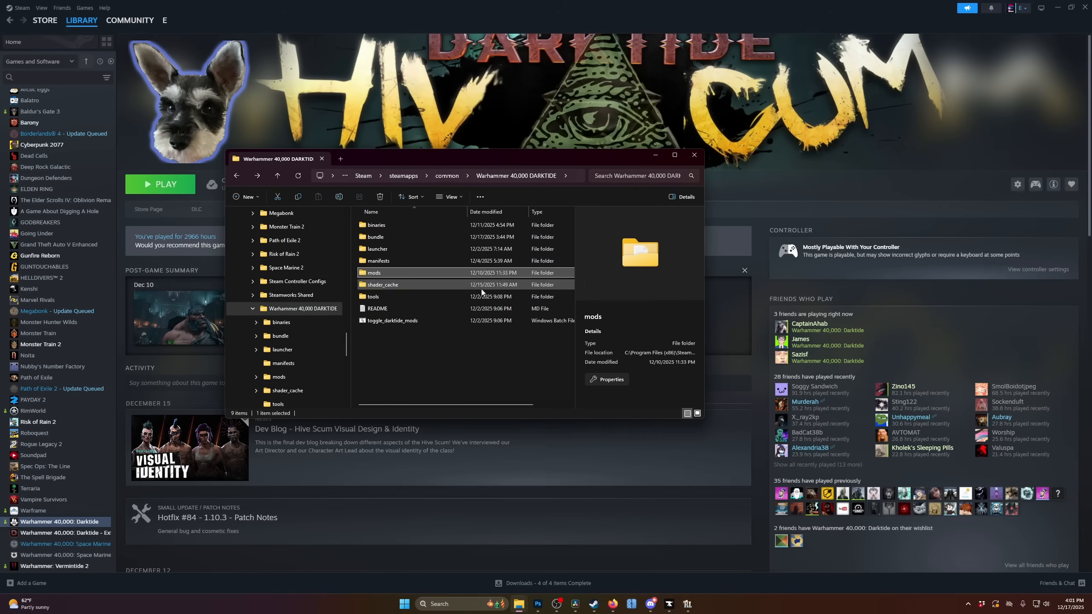
mouse_move(457, 288)
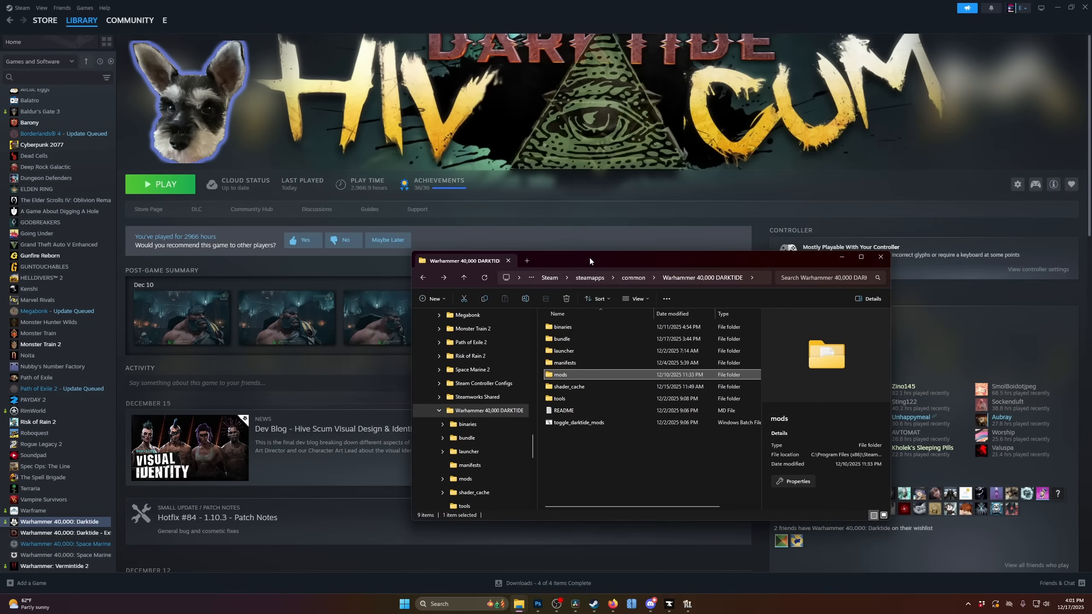
- Launch Darktide with PLAY from its Steam library page, then Alt+Tab away
left_click(880, 256)
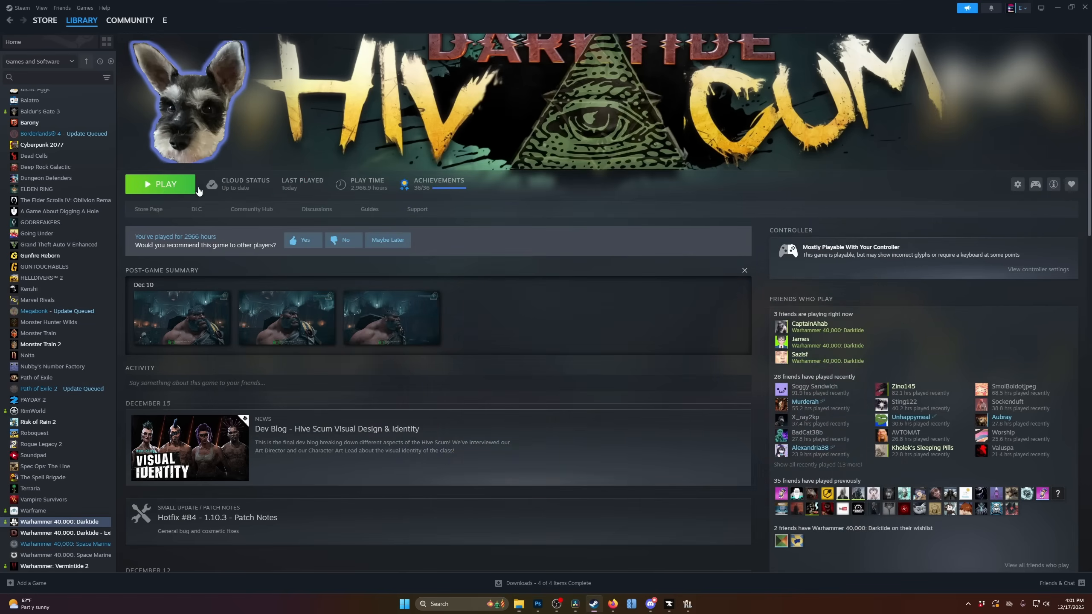
left_click(160, 183)
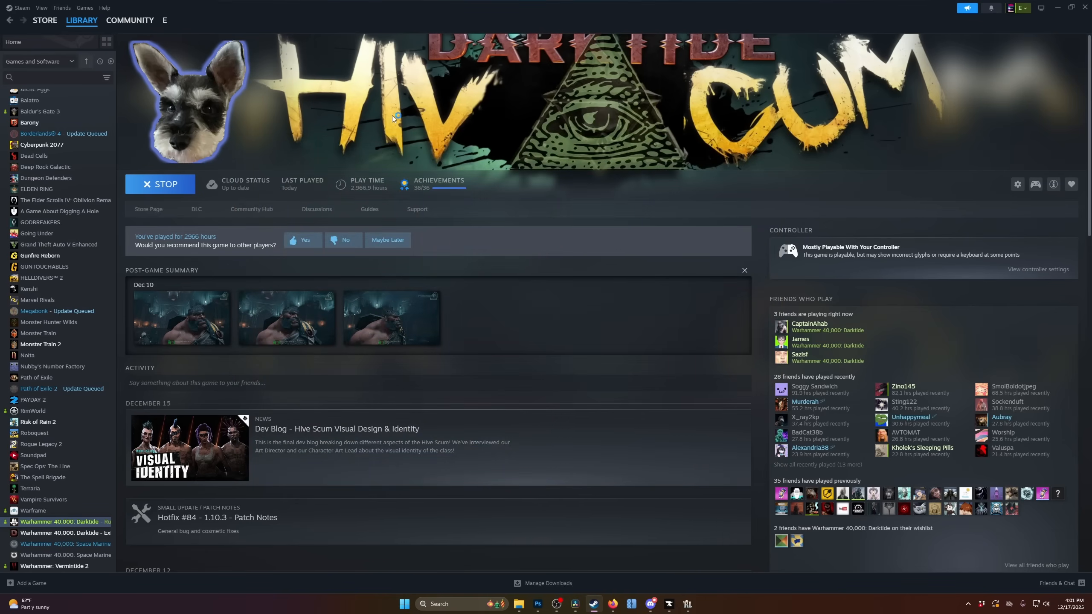
mouse_move(414, 58)
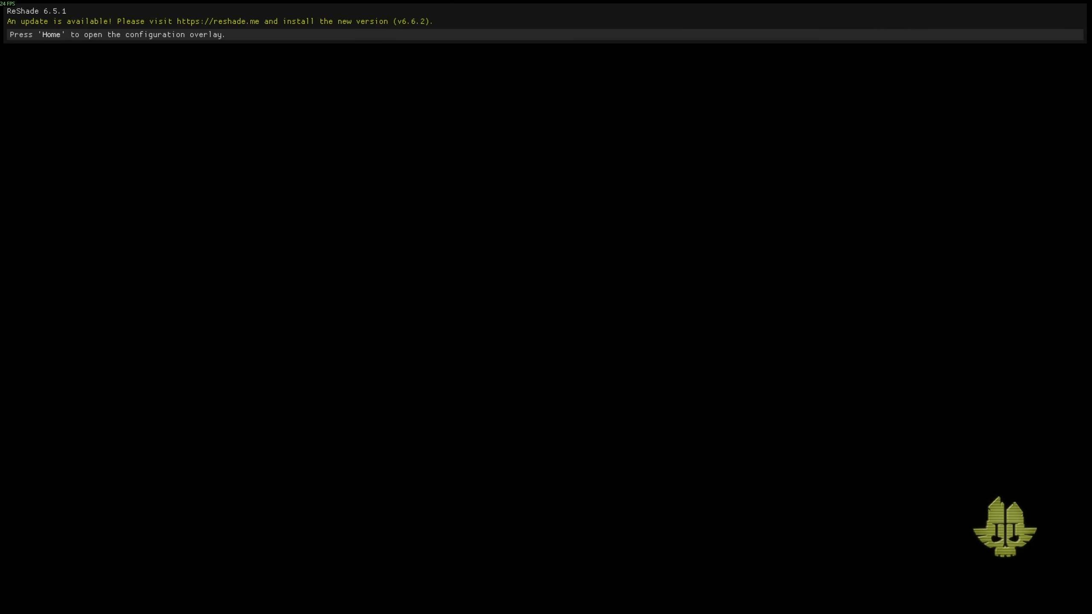
key("alt+tab")
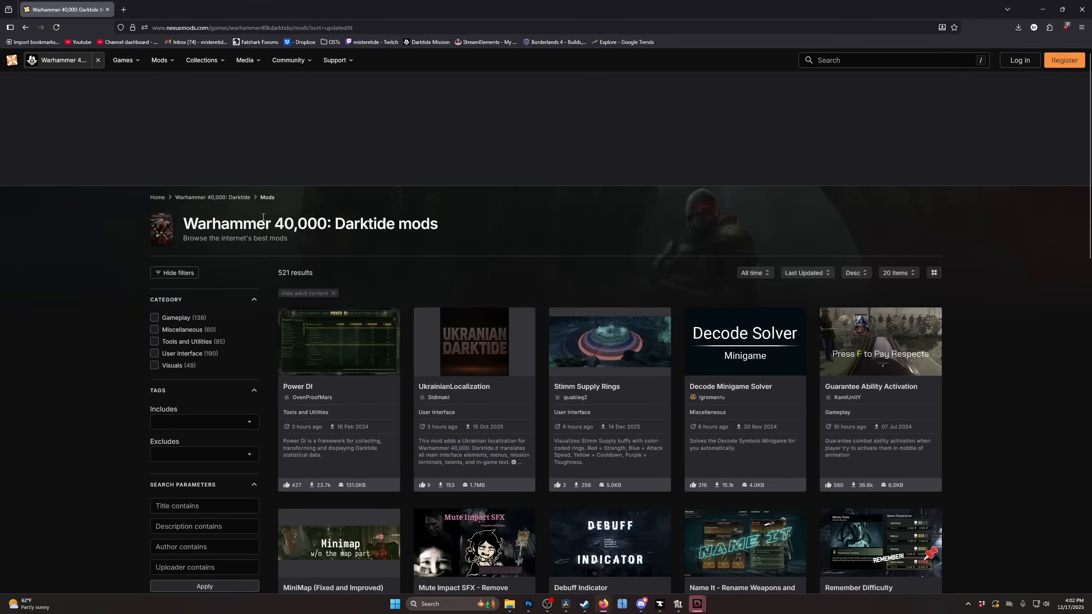
mouse_move(411, 217)
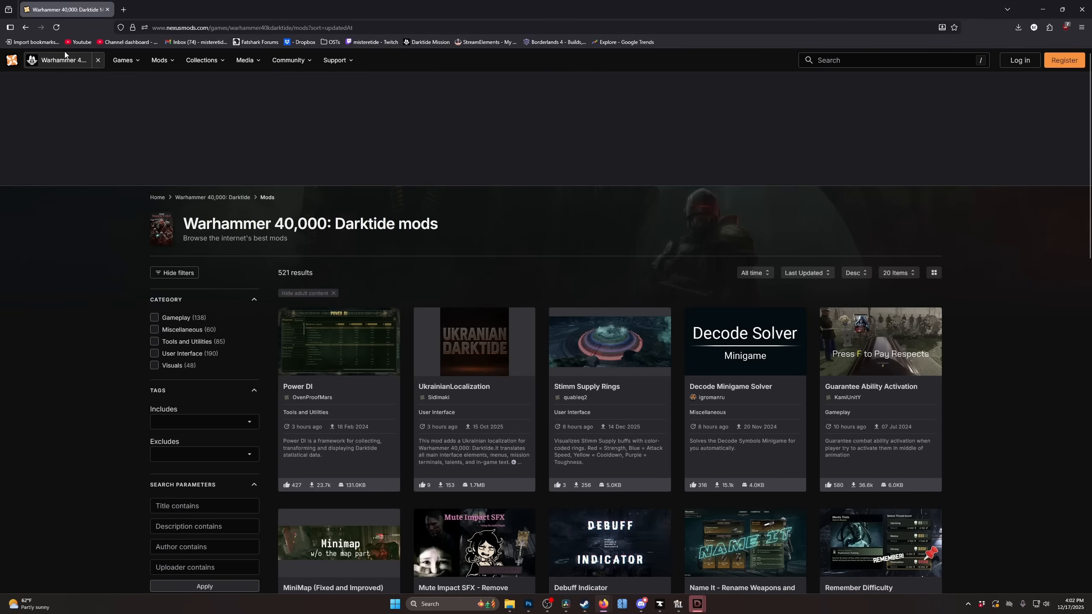
- Open the Darktide mods list on Nexus Mods and sort it by Endorsements
left_click(212, 197)
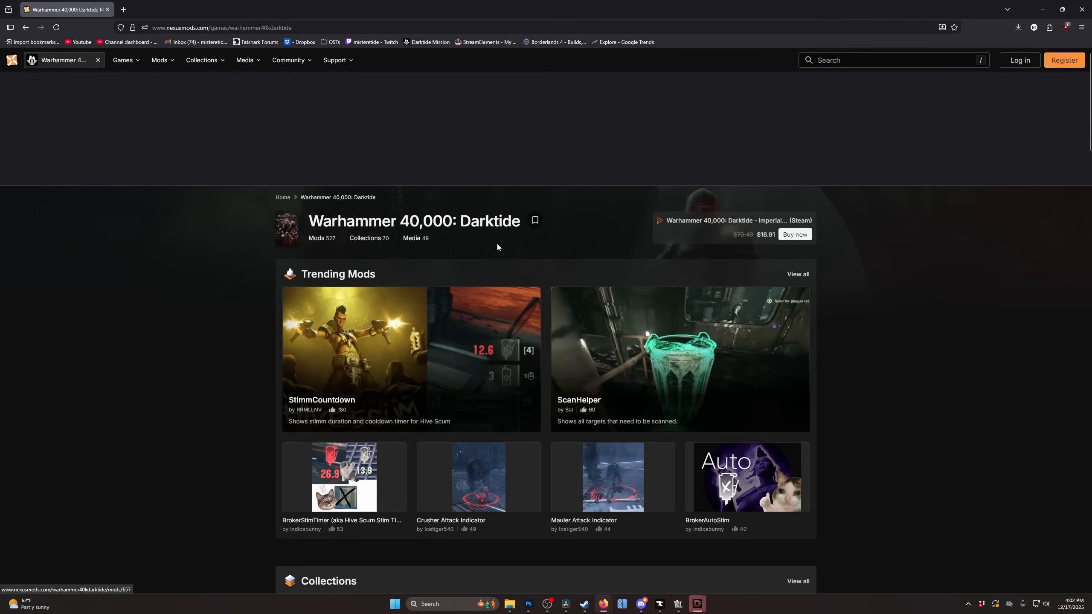
left_click(316, 238)
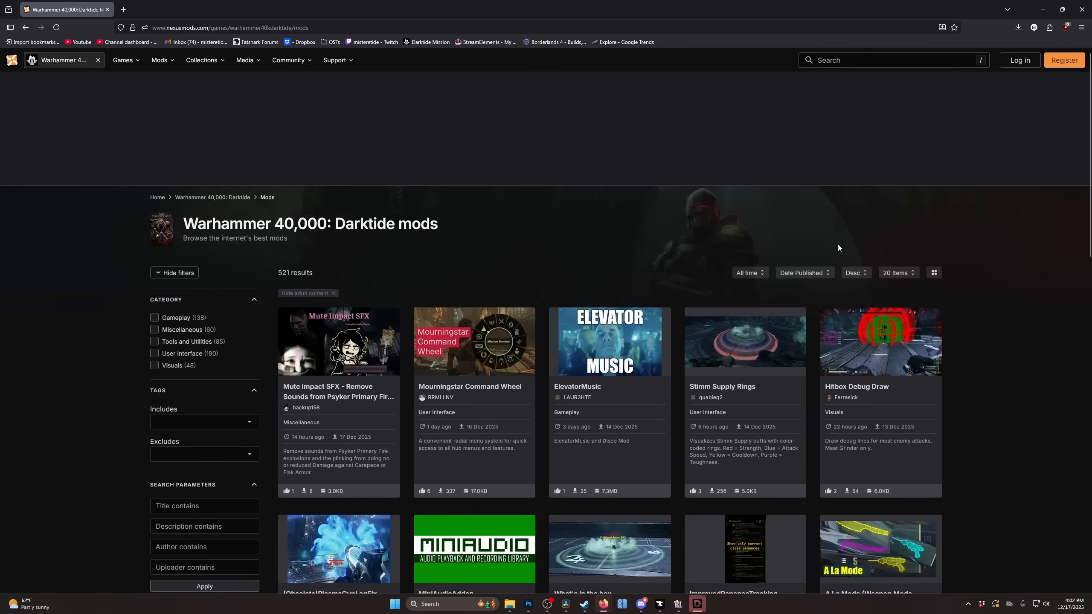
left_click(803, 272)
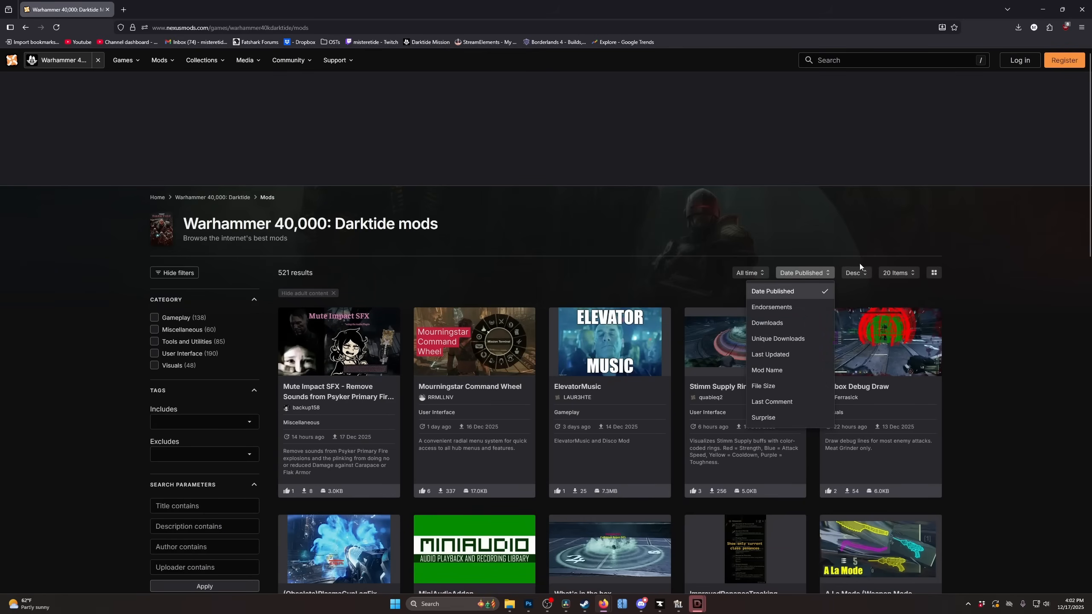
left_click(771, 307)
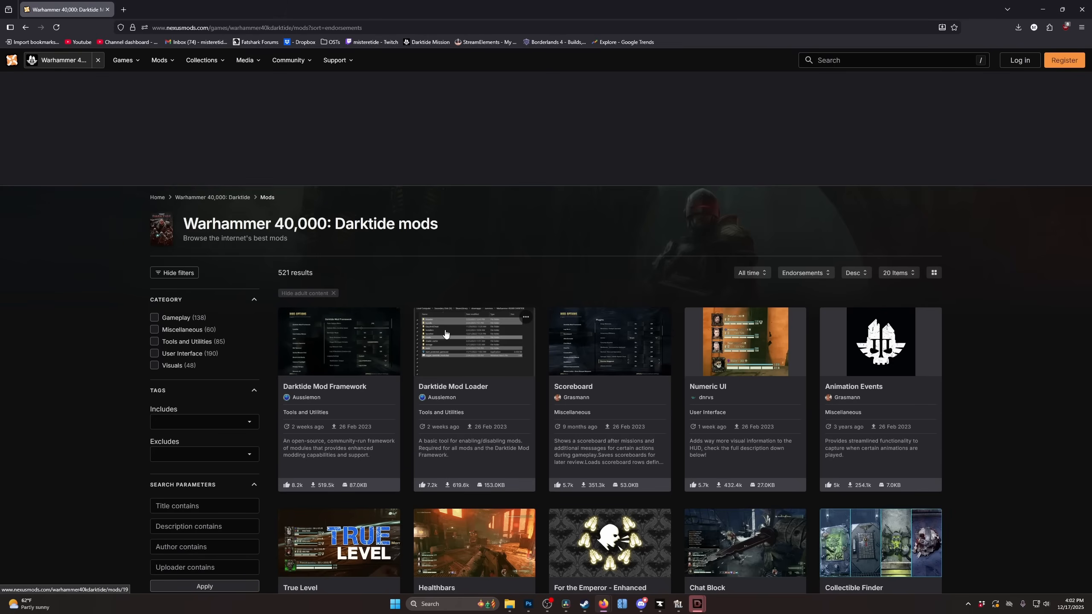
mouse_move(455, 356)
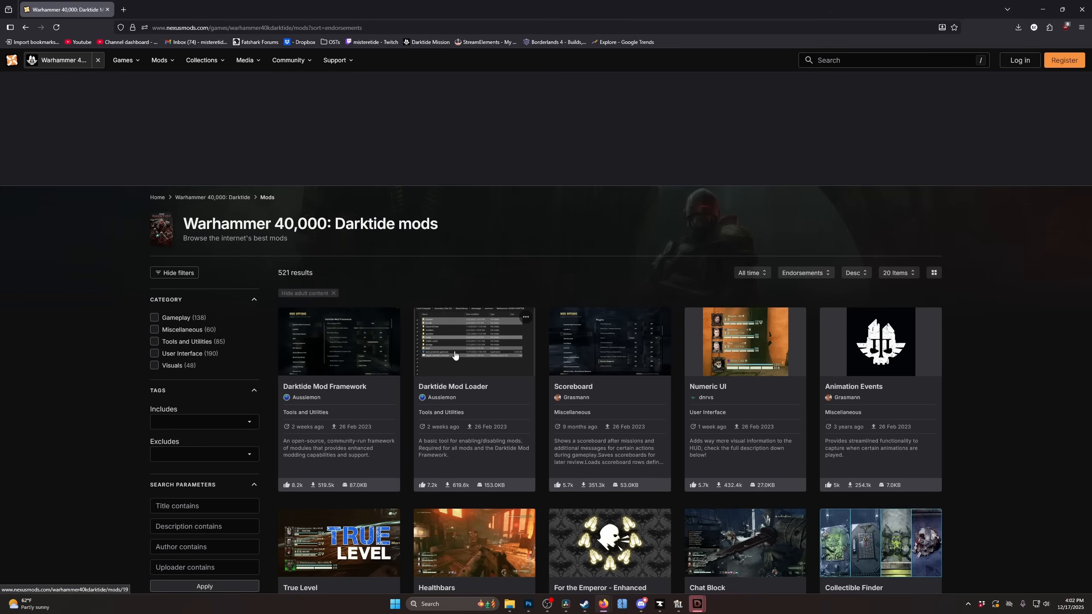
mouse_move(902, 109)
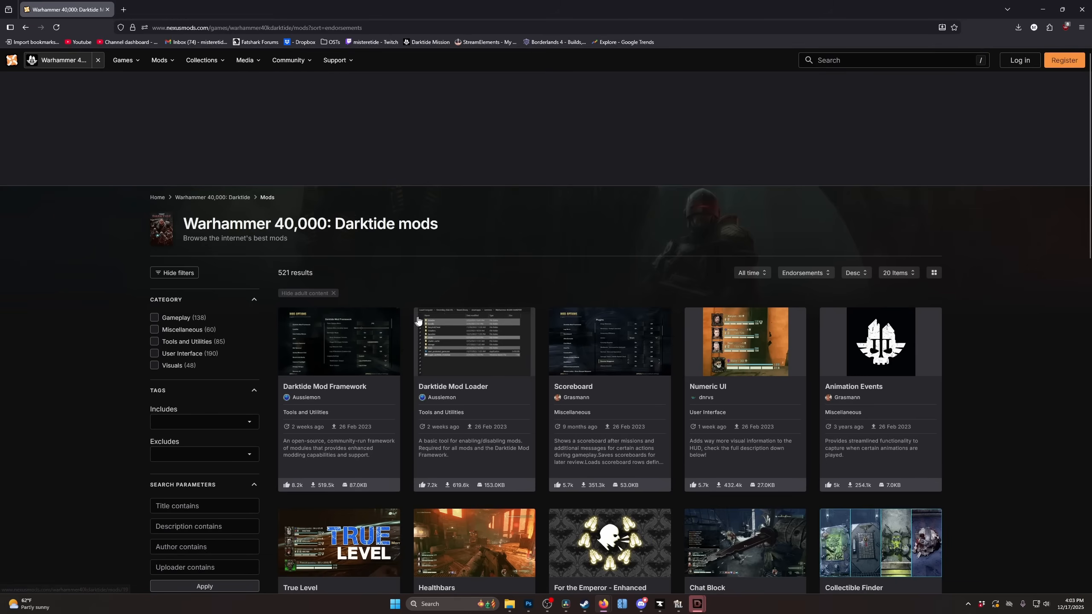
- Open the Darktide Mod Framework page and scroll through its Posts tab crash reports
left_click(339, 341)
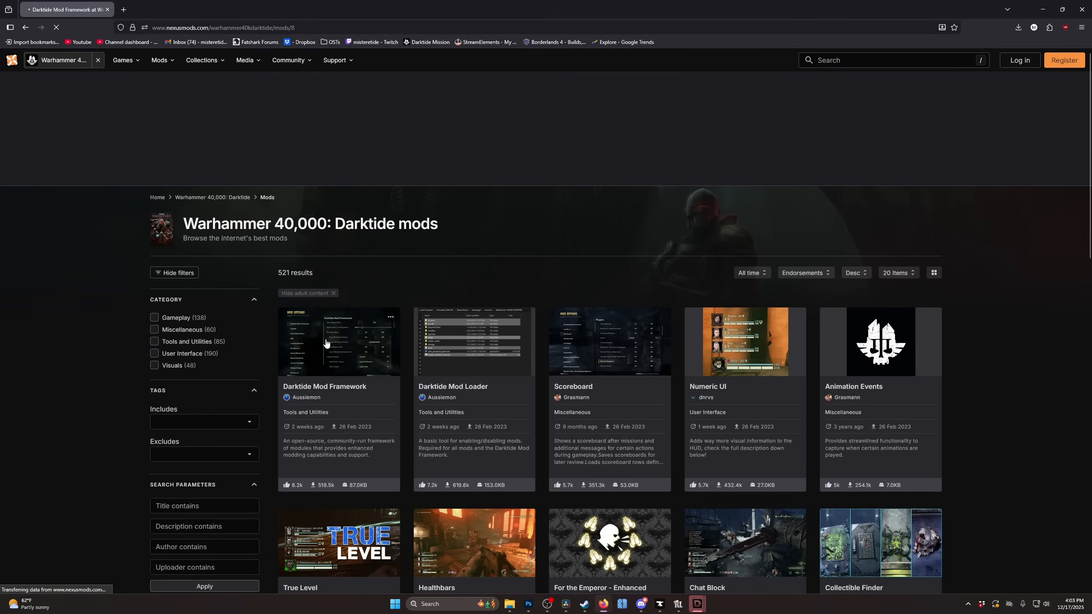
left_click(338, 342)
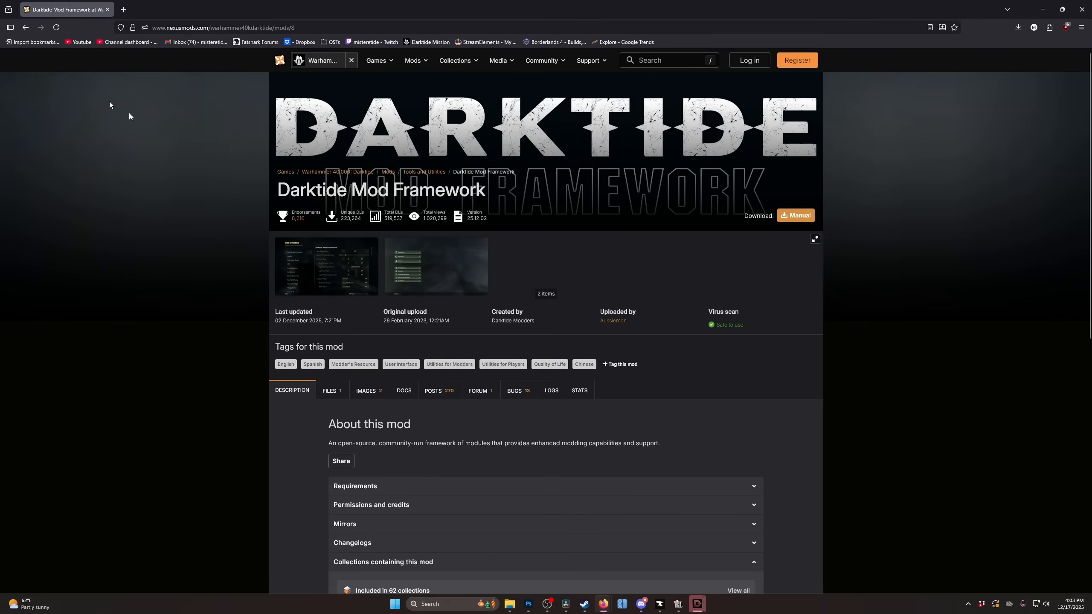
left_click(434, 390)
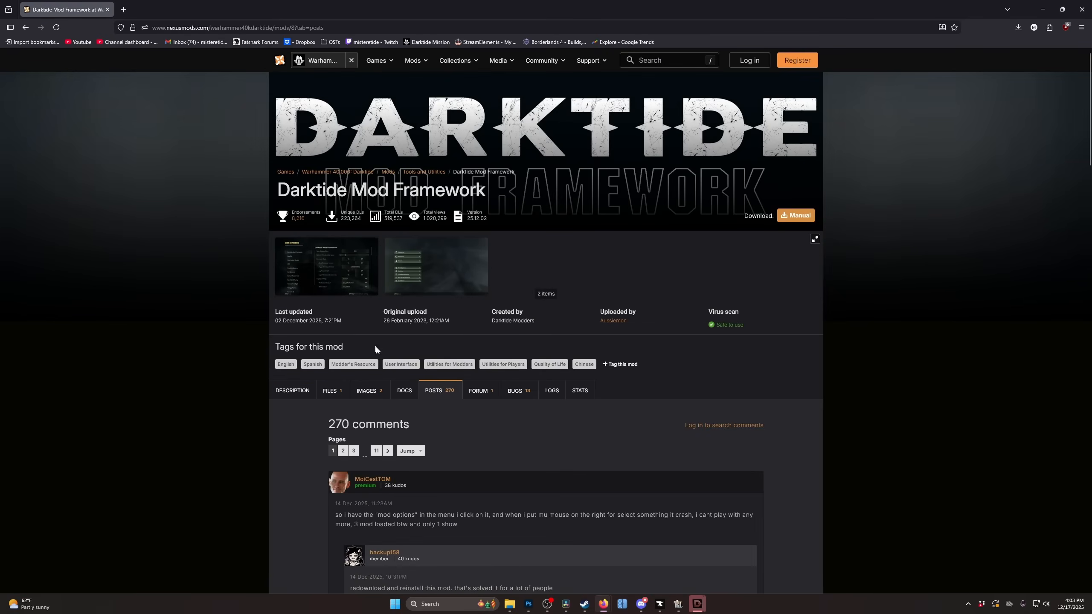
scroll("down", 3)
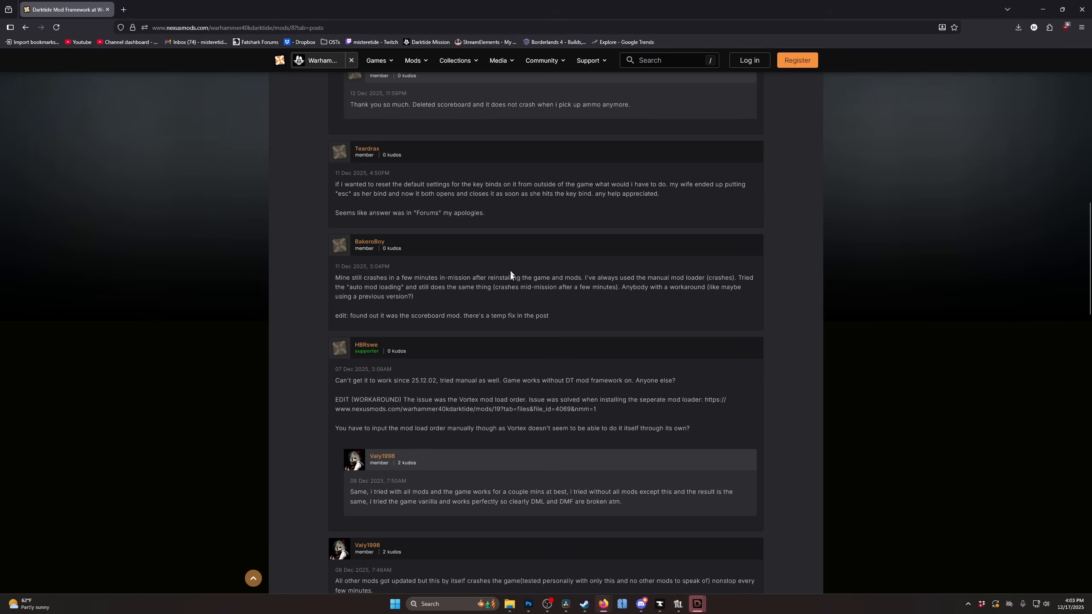
mouse_move(388, 312)
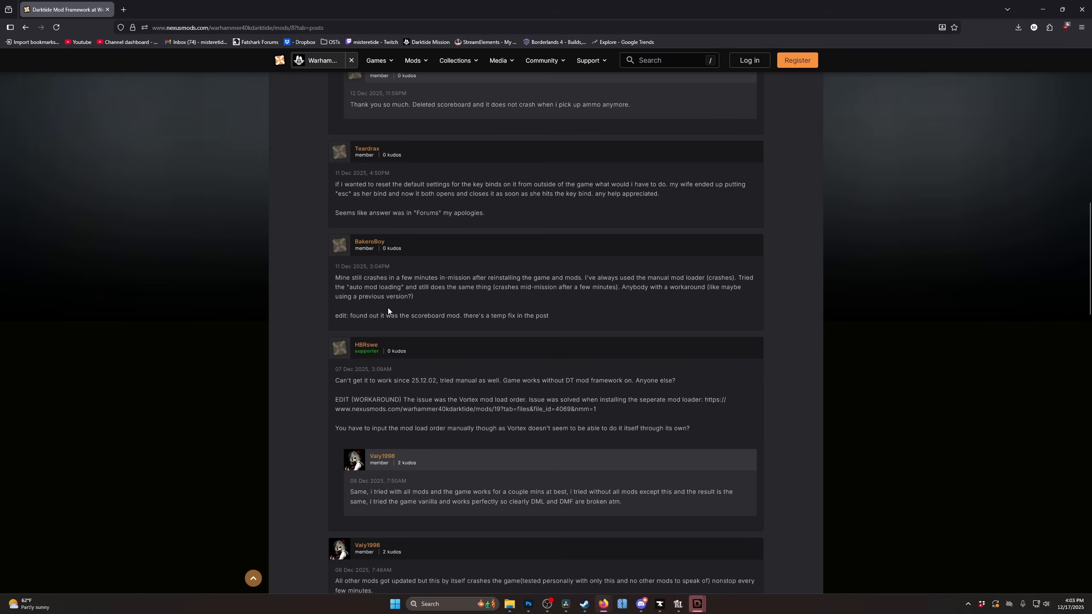
mouse_move(514, 390)
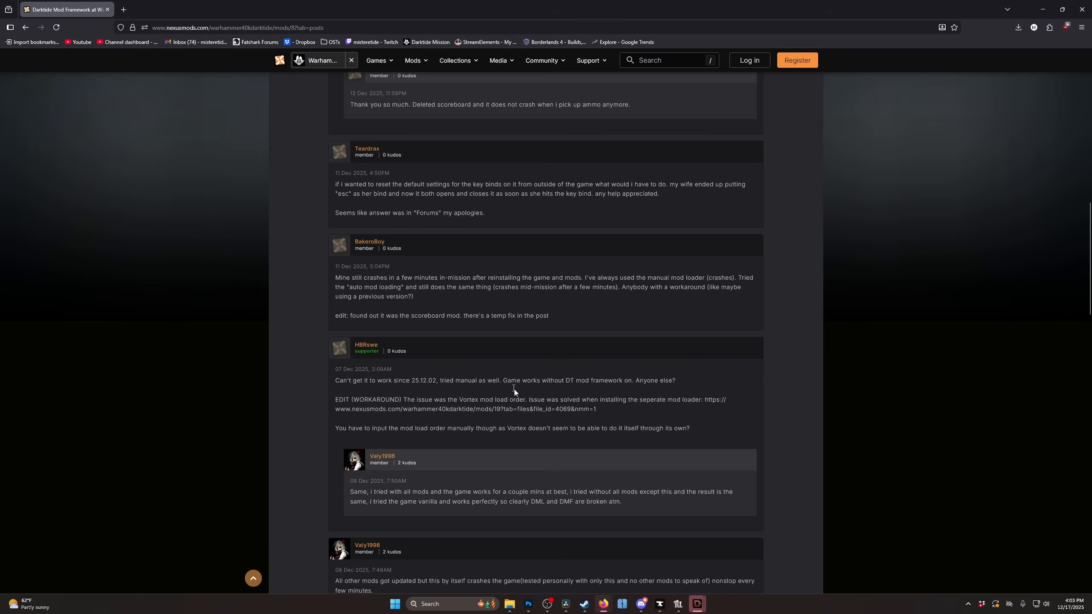
scroll("down", 3)
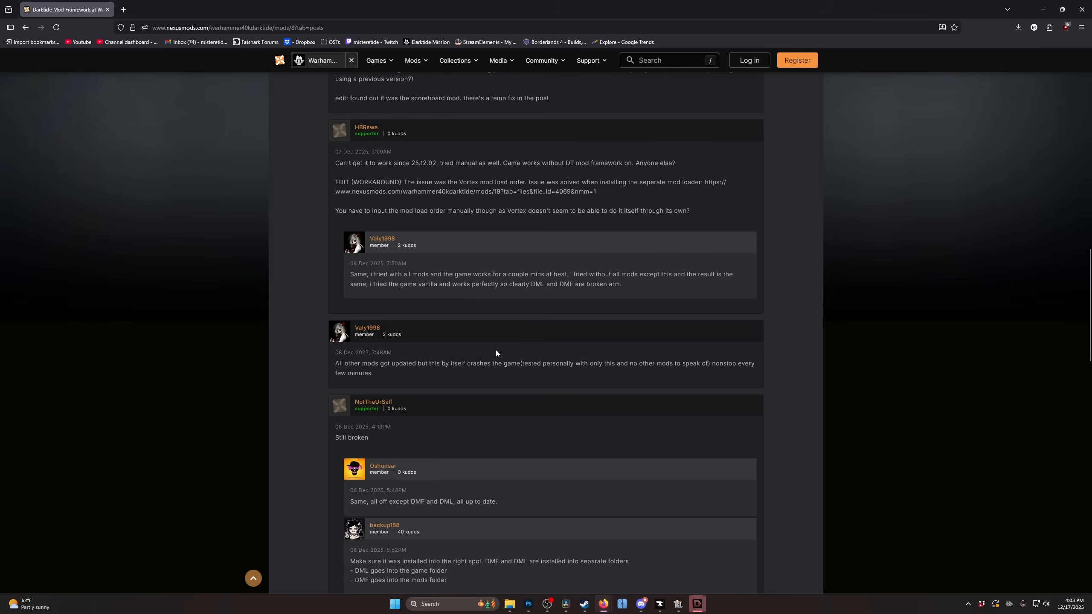
mouse_move(343, 425)
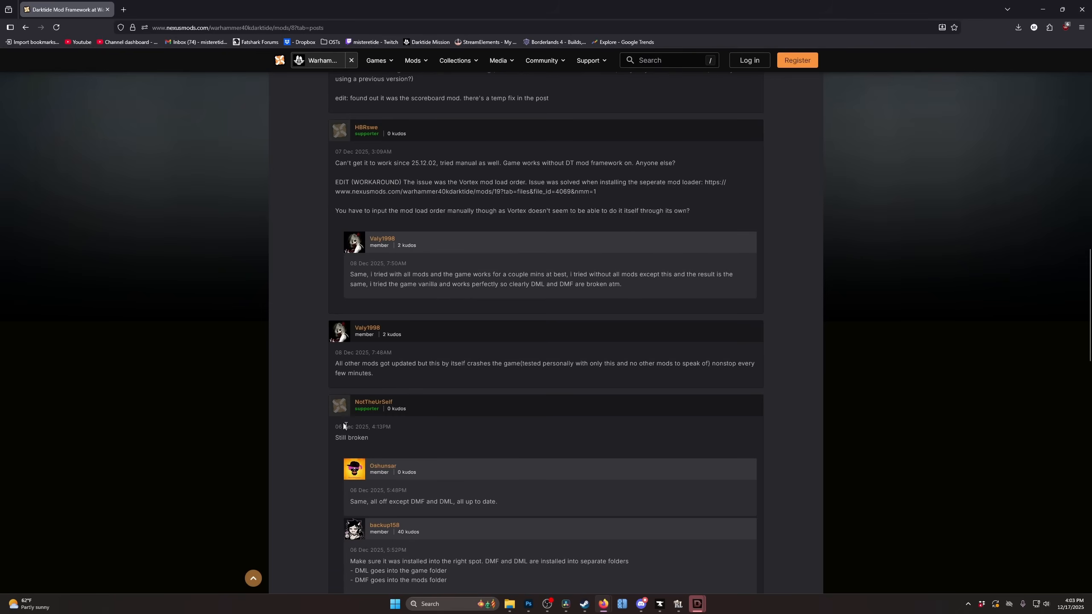
scroll("down", 3)
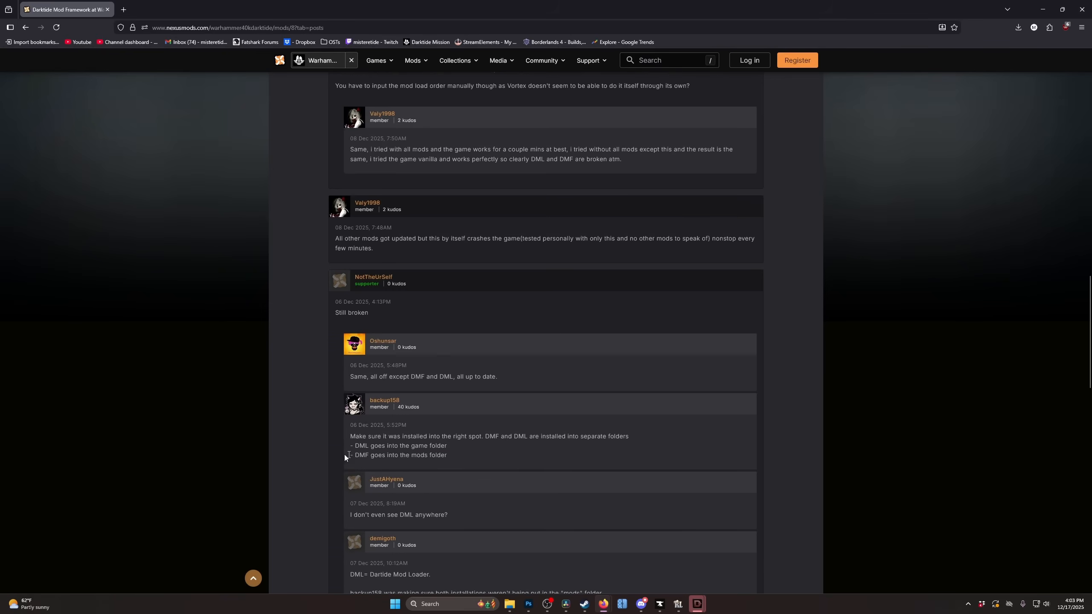
scroll("down", 3)
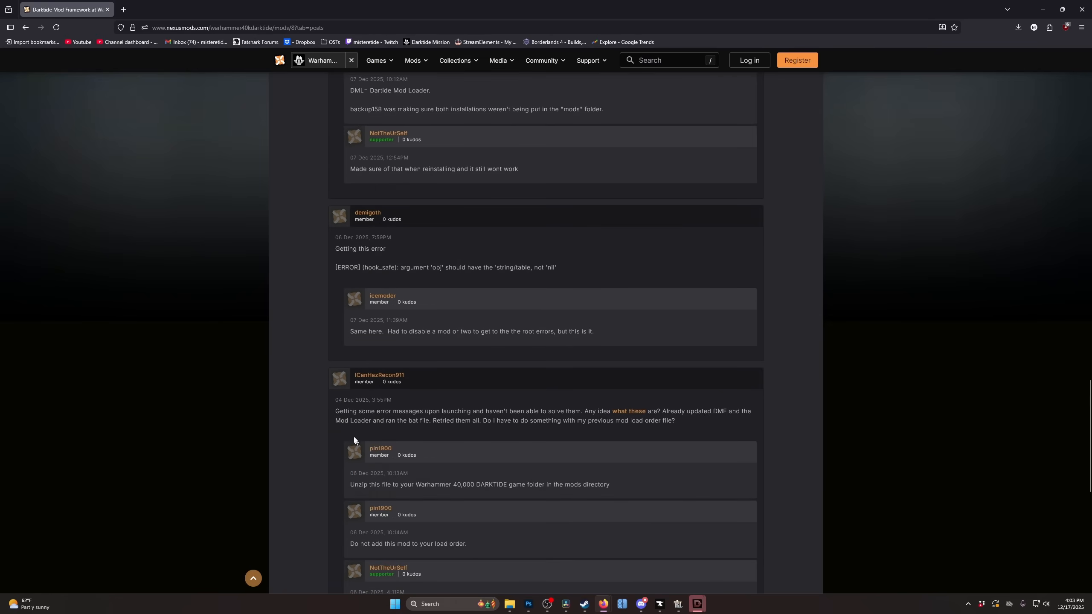
mouse_move(60, 70)
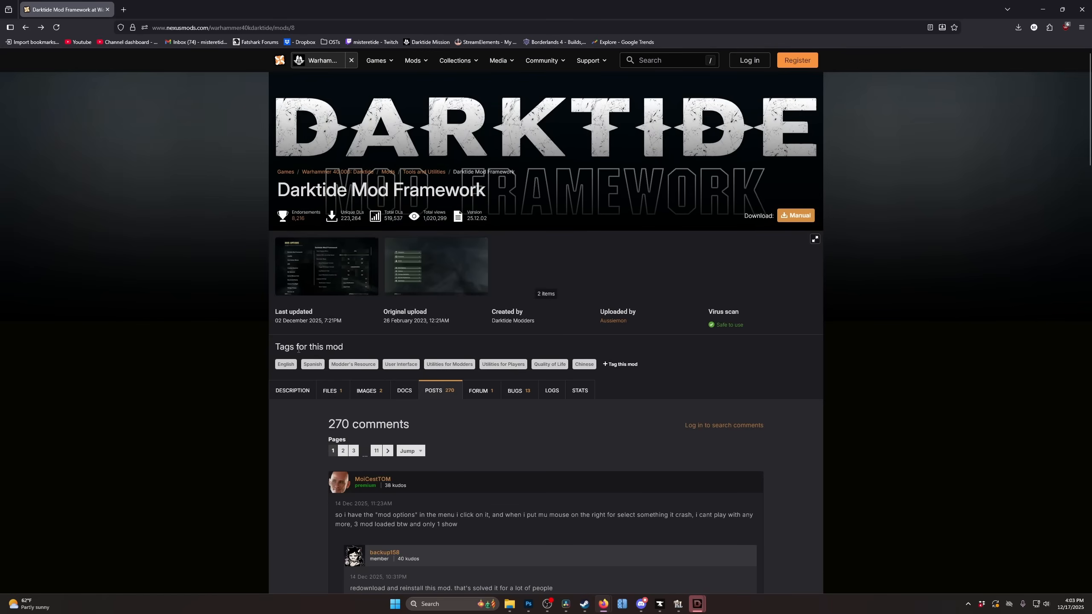
- Go back to the endorsement-sorted Darktide mods listing
left_click(25, 27)
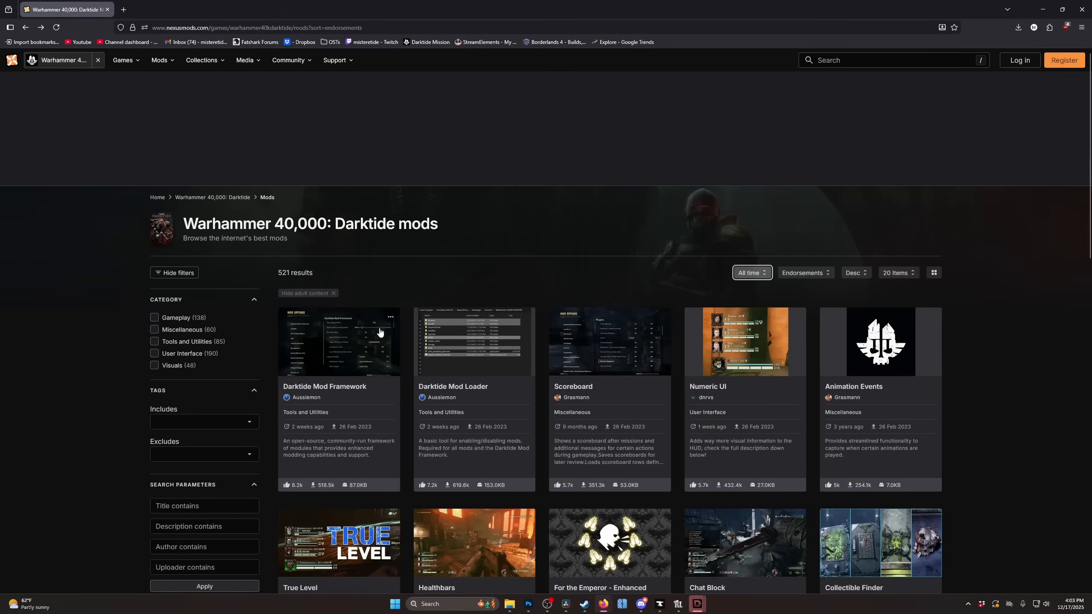
mouse_move(454, 386)
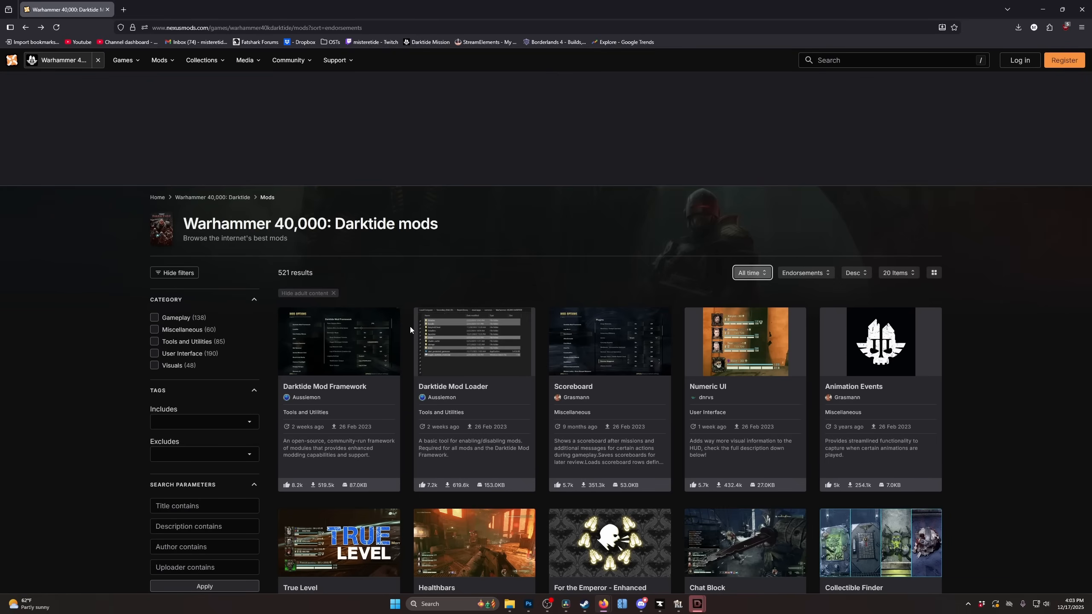
mouse_move(273, 369)
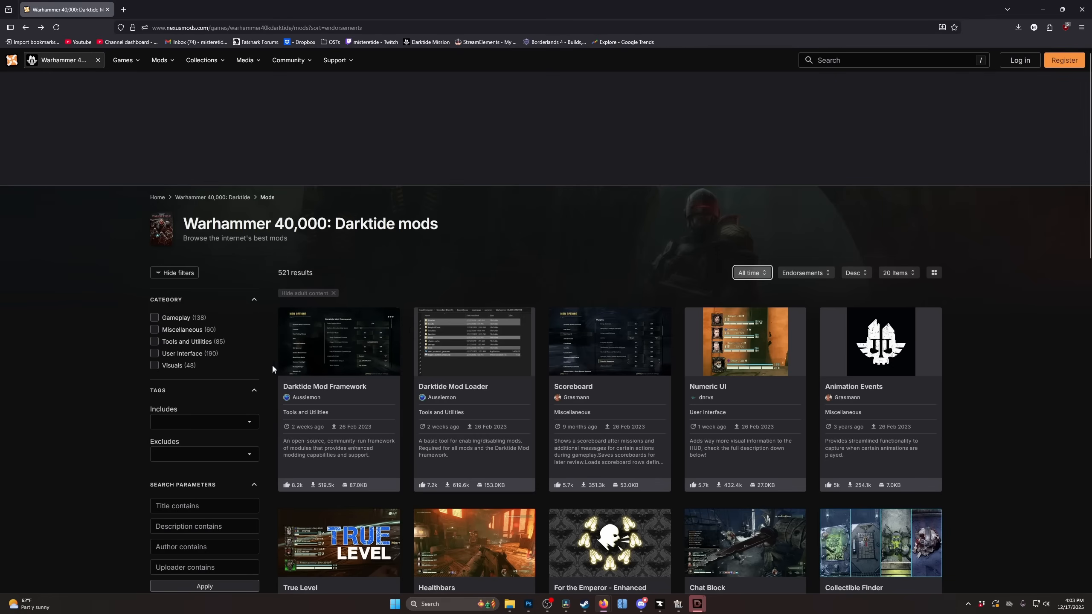
mouse_move(363, 364)
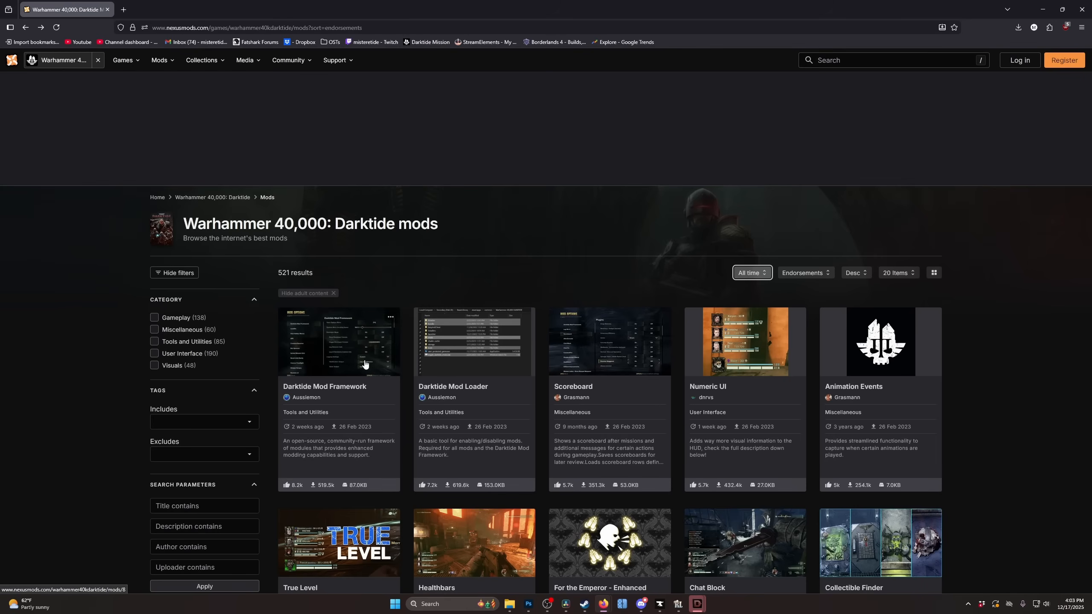
mouse_move(623, 141)
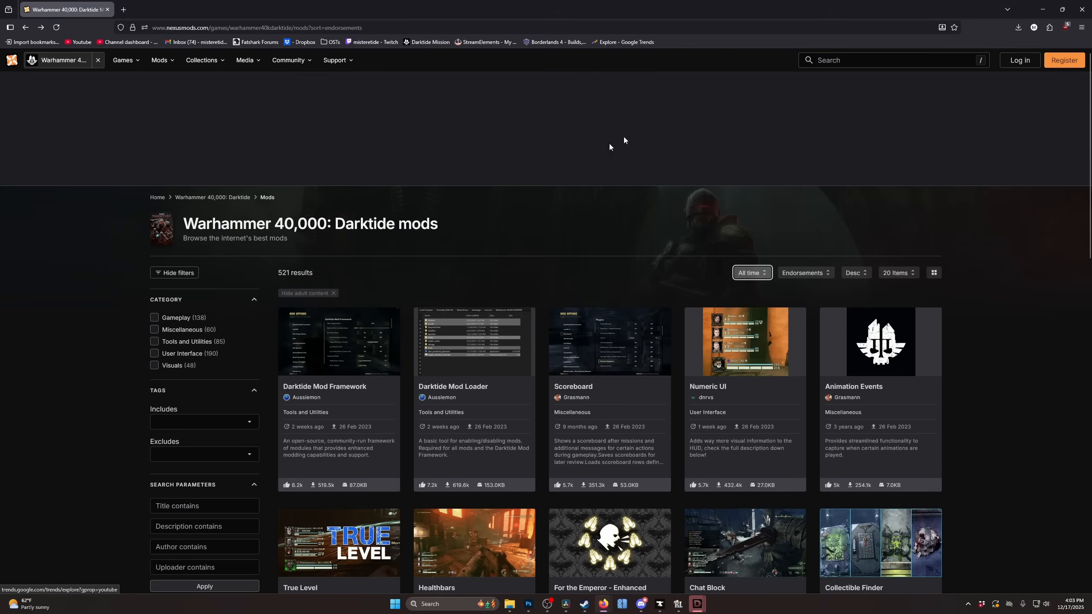
mouse_move(551, 351)
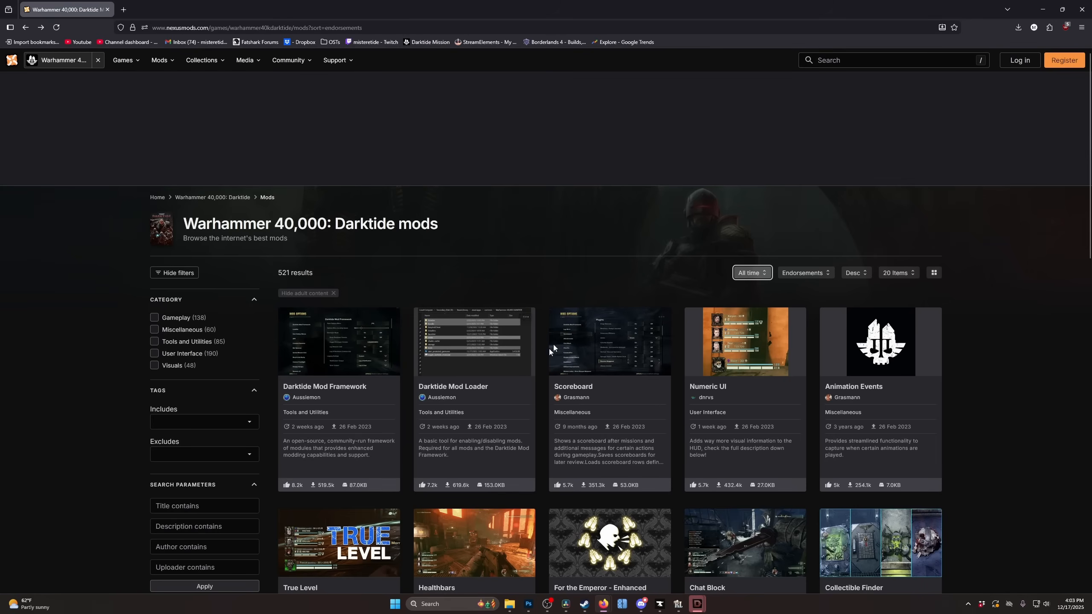
mouse_move(633, 300)
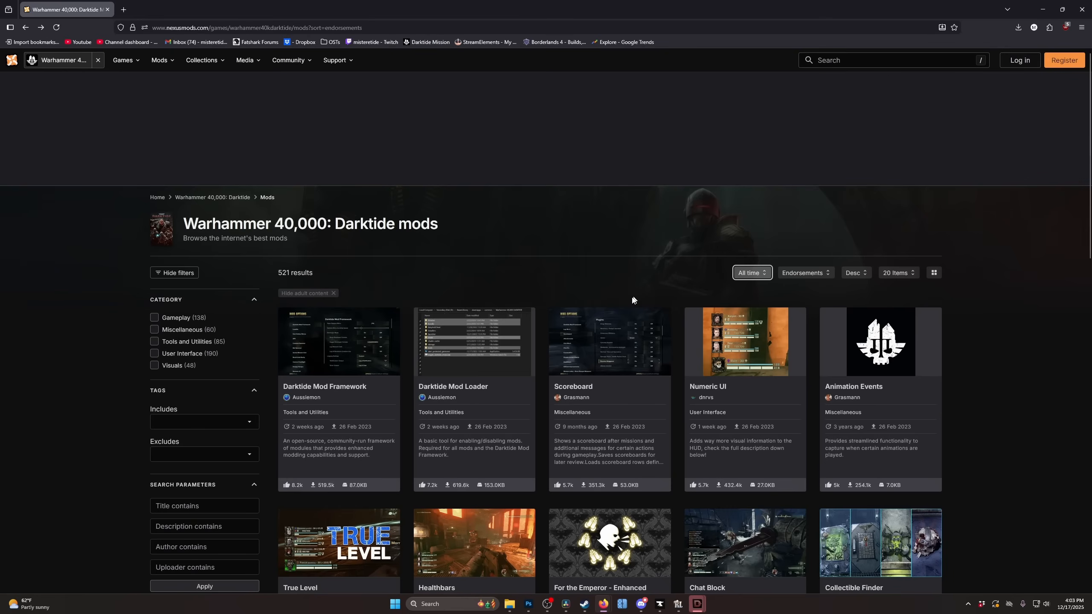
mouse_move(690, 363)
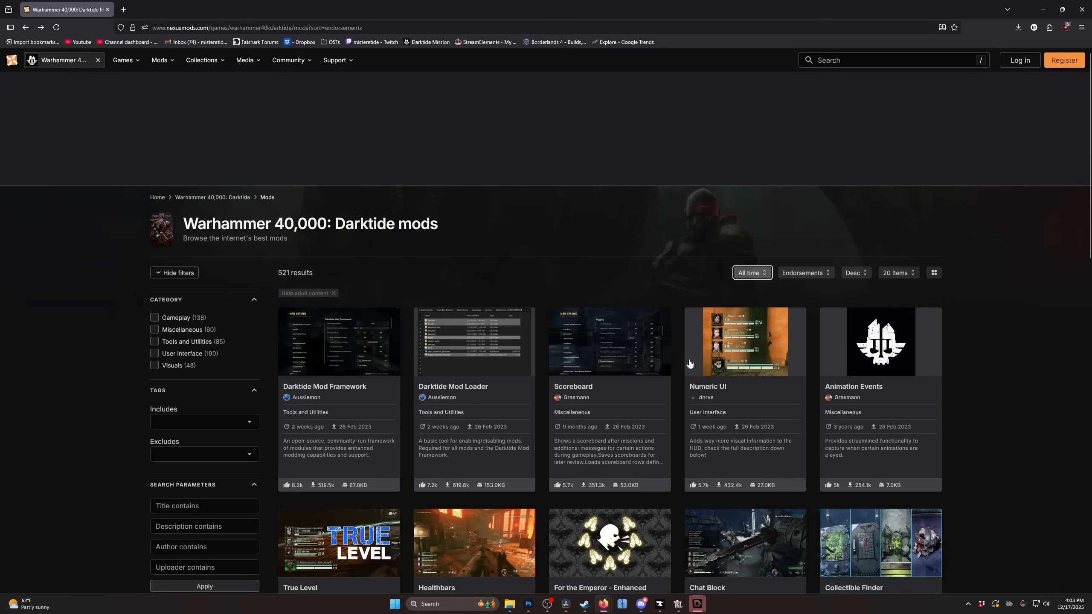
mouse_move(679, 325)
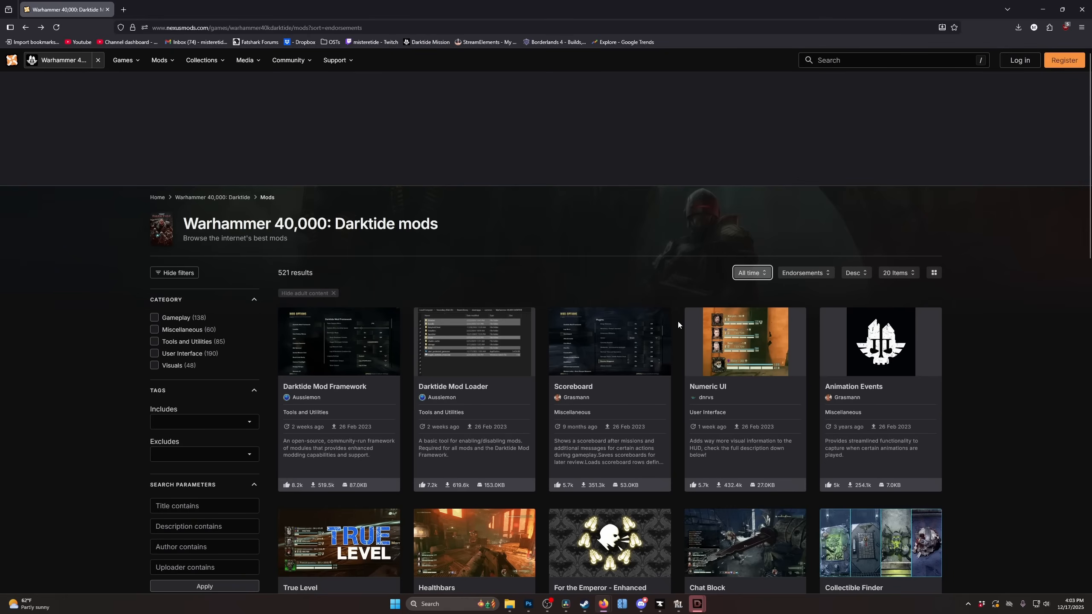
mouse_move(680, 397)
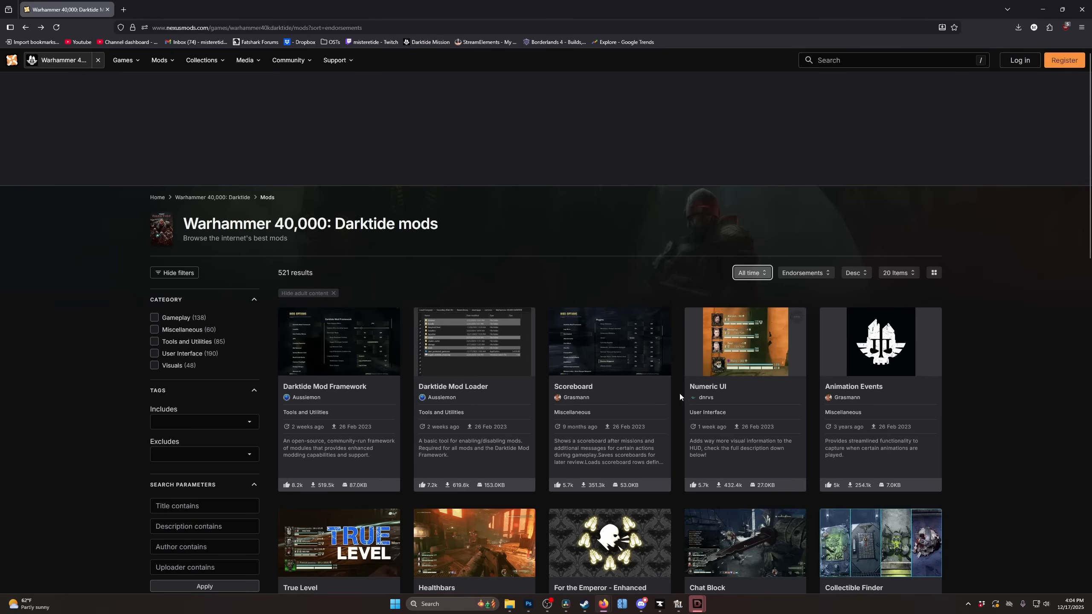
mouse_move(677, 402)
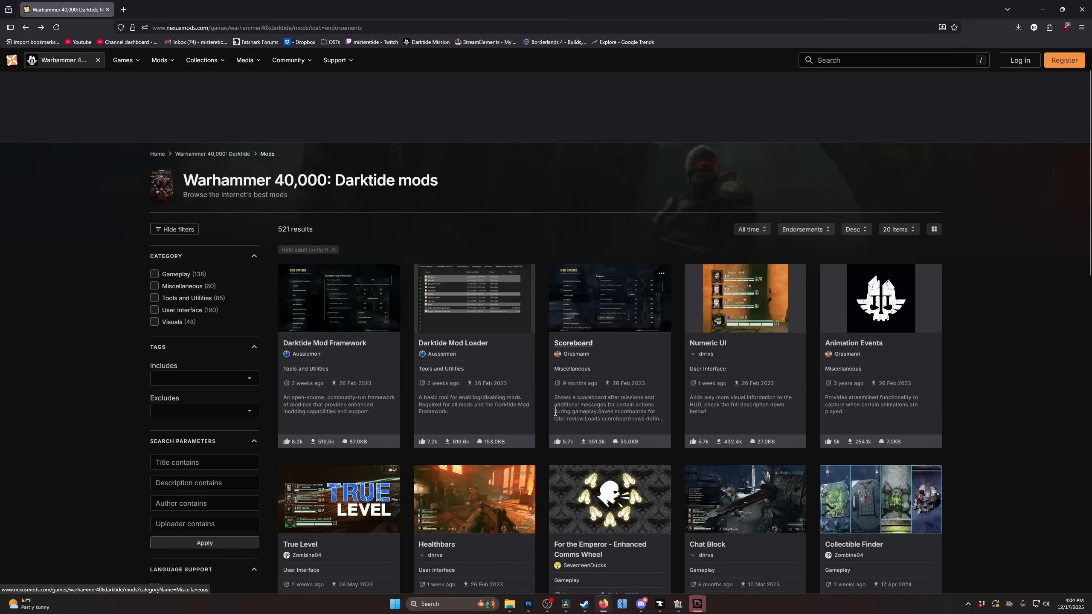
- Open the Scoreboard mod's page from its mod card
left_click(572, 343)
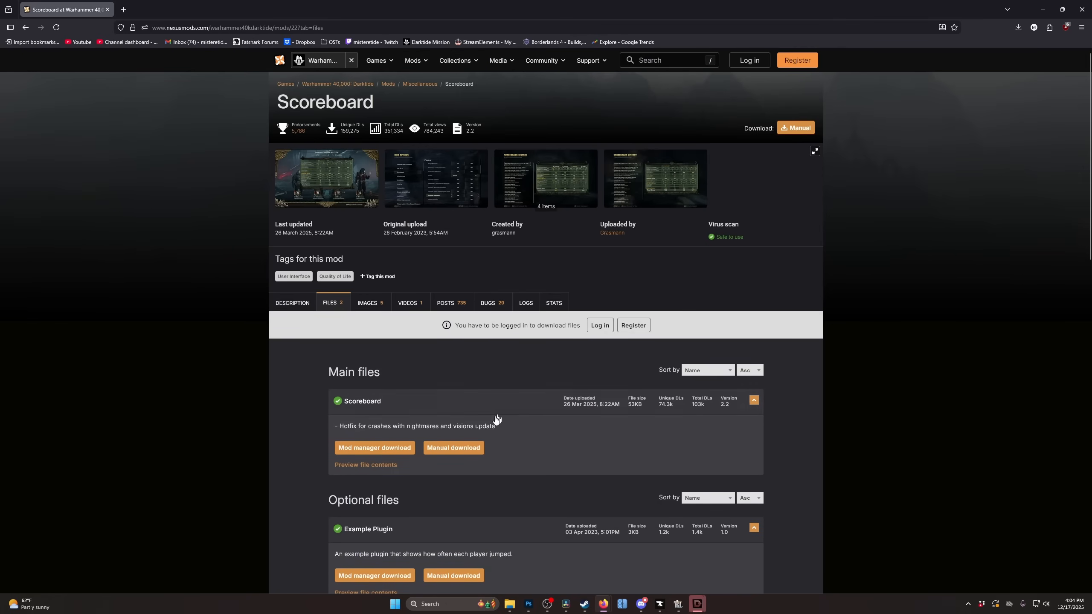
mouse_move(457, 381)
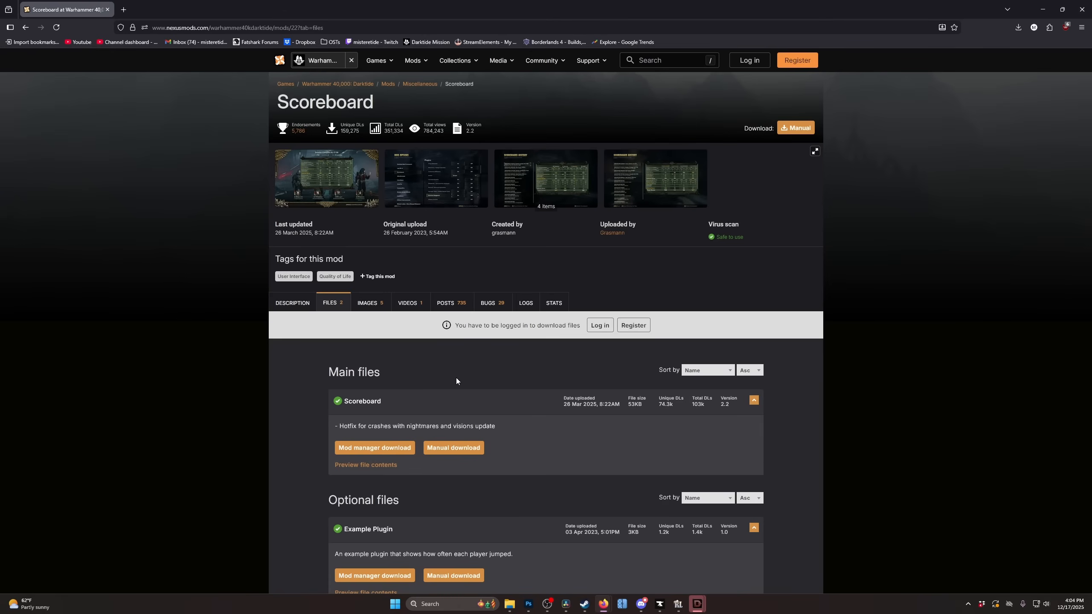
mouse_move(859, 430)
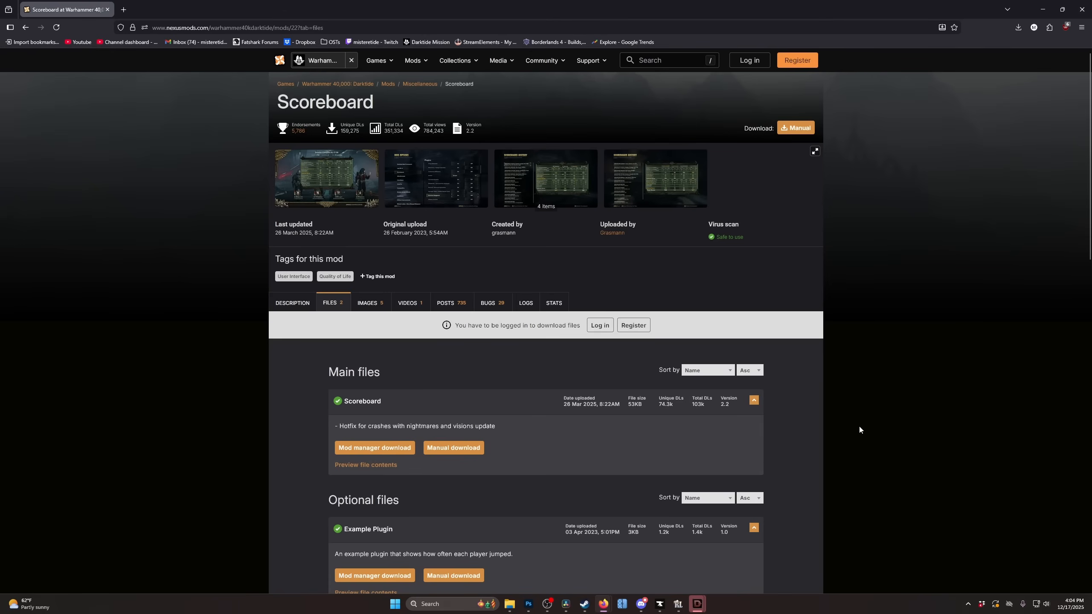
mouse_move(884, 384)
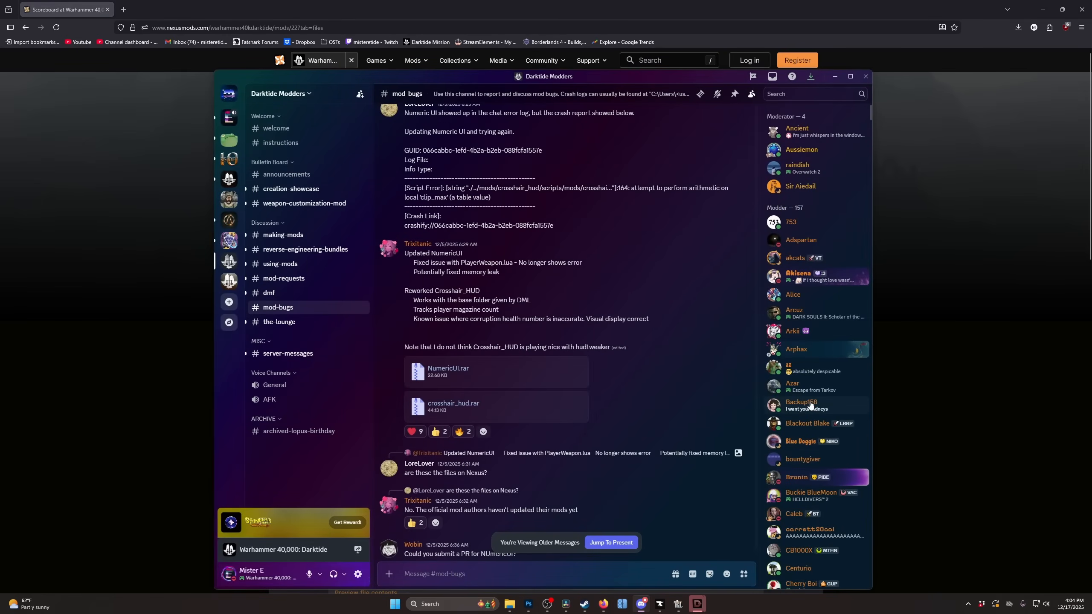
mouse_move(311, 89)
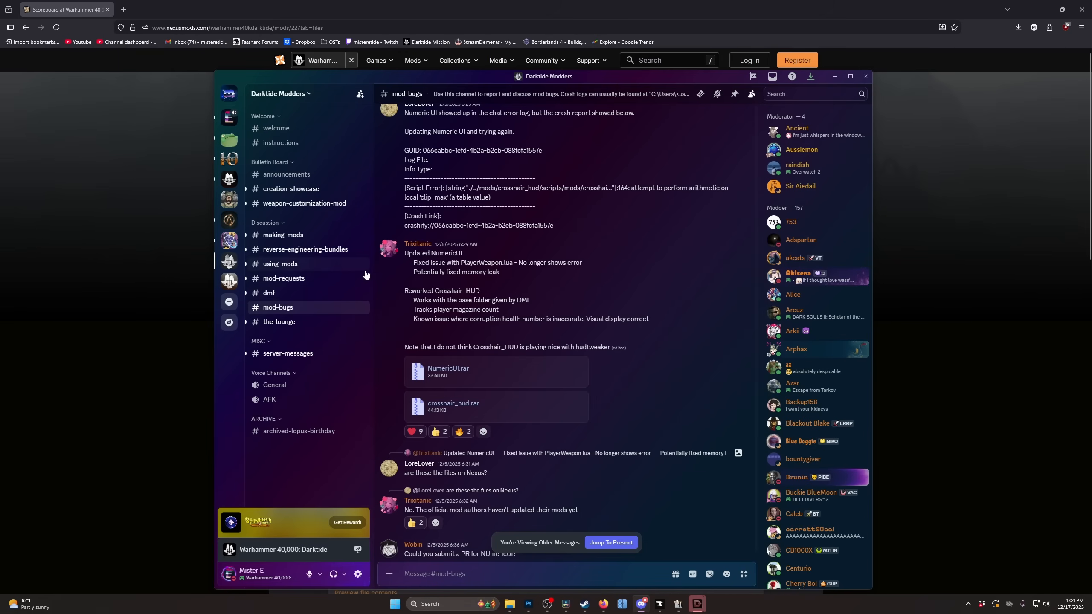
mouse_move(286, 317)
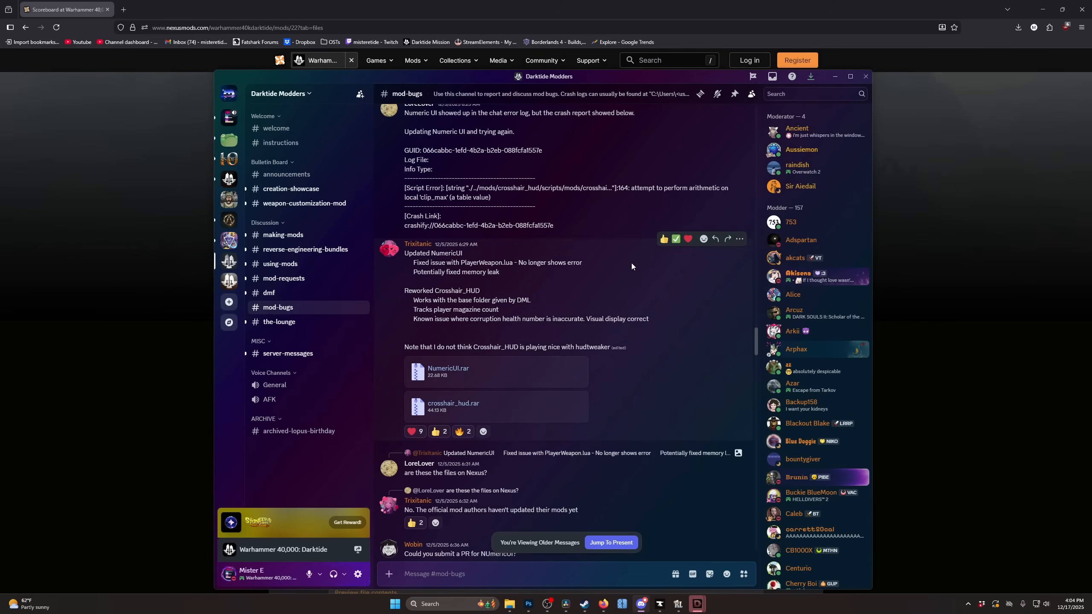
- Scroll the #mod-bugs channel and show its pinned messages on broken mods
scroll("down", 3)
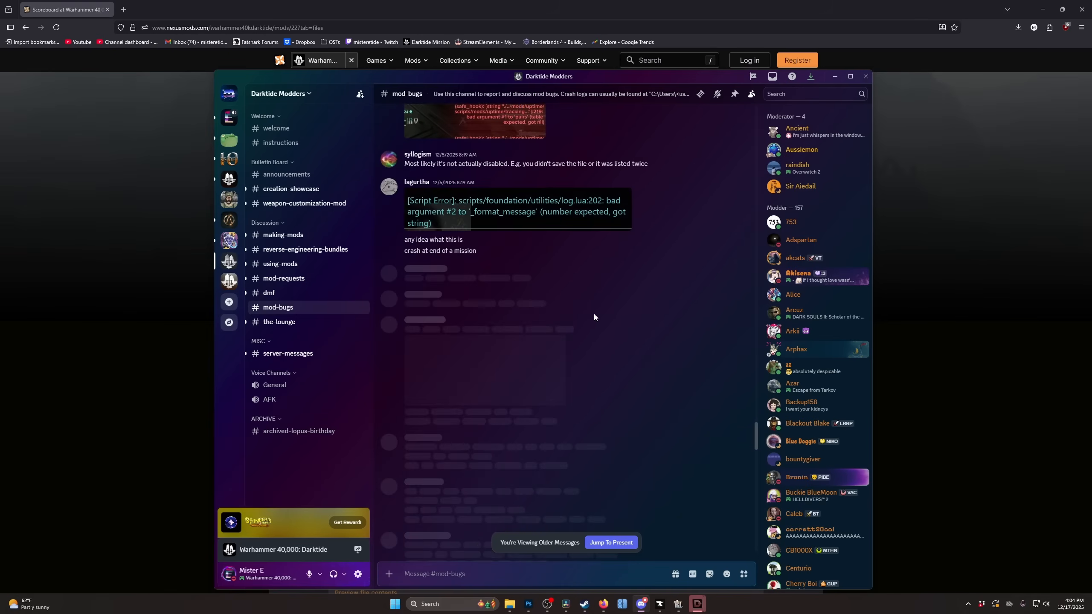
scroll("down", 3)
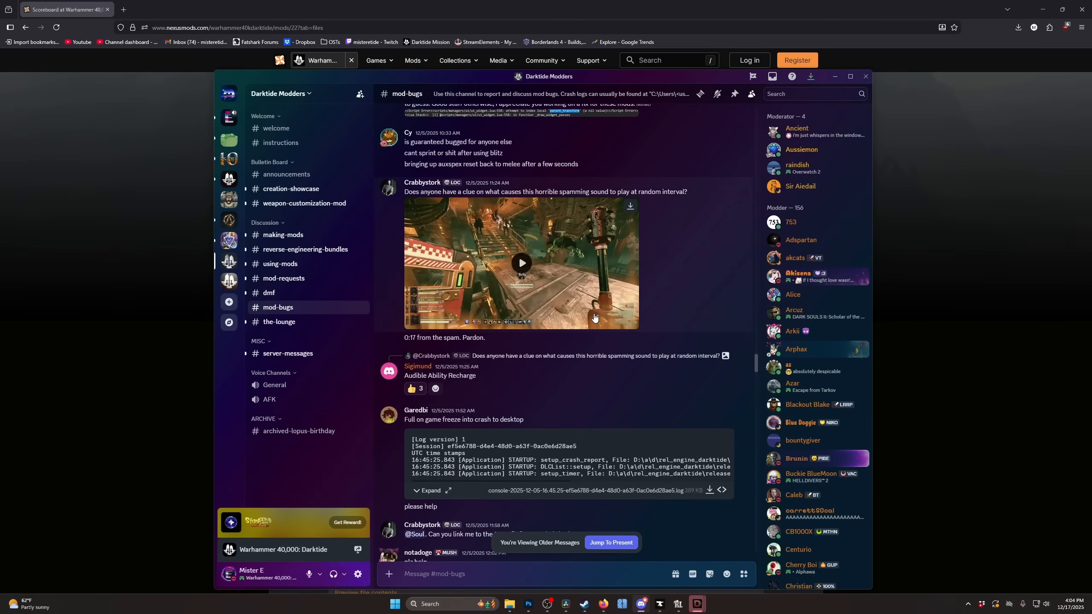
scroll("down", 3)
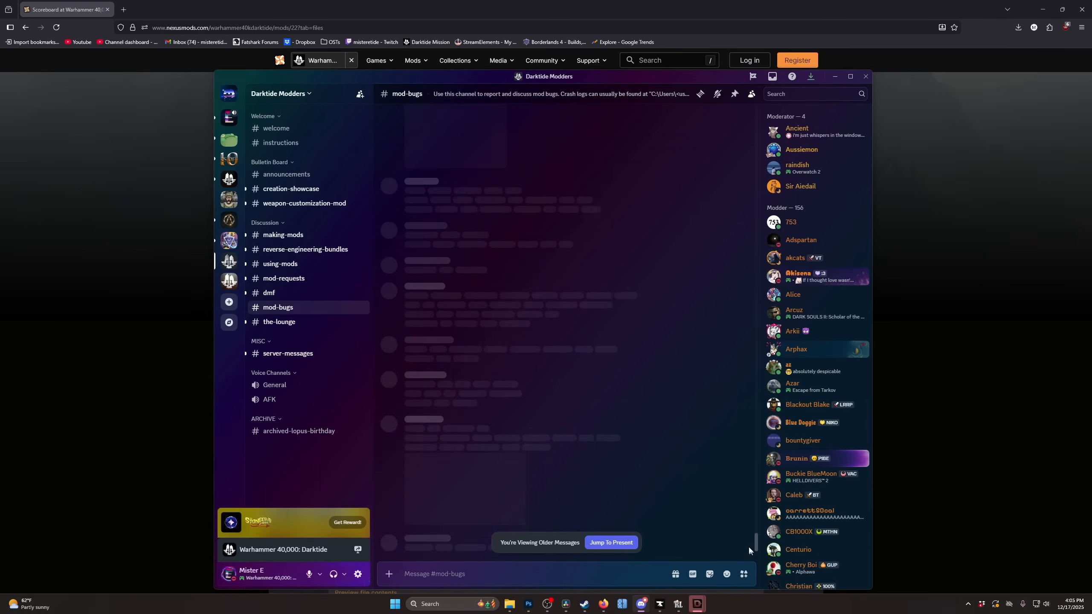
left_click(733, 94)
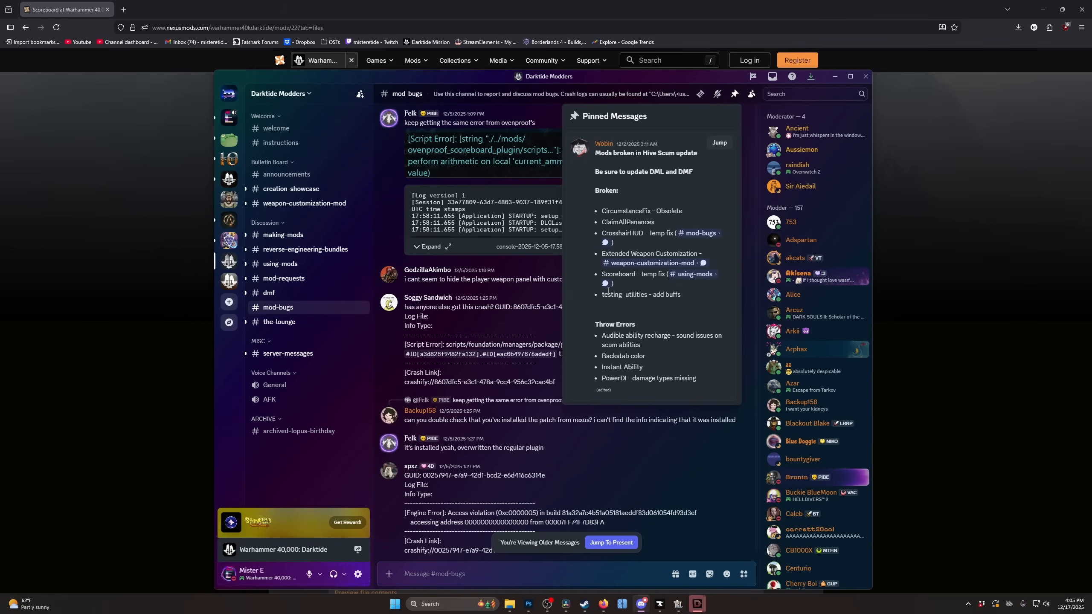
mouse_move(592, 162)
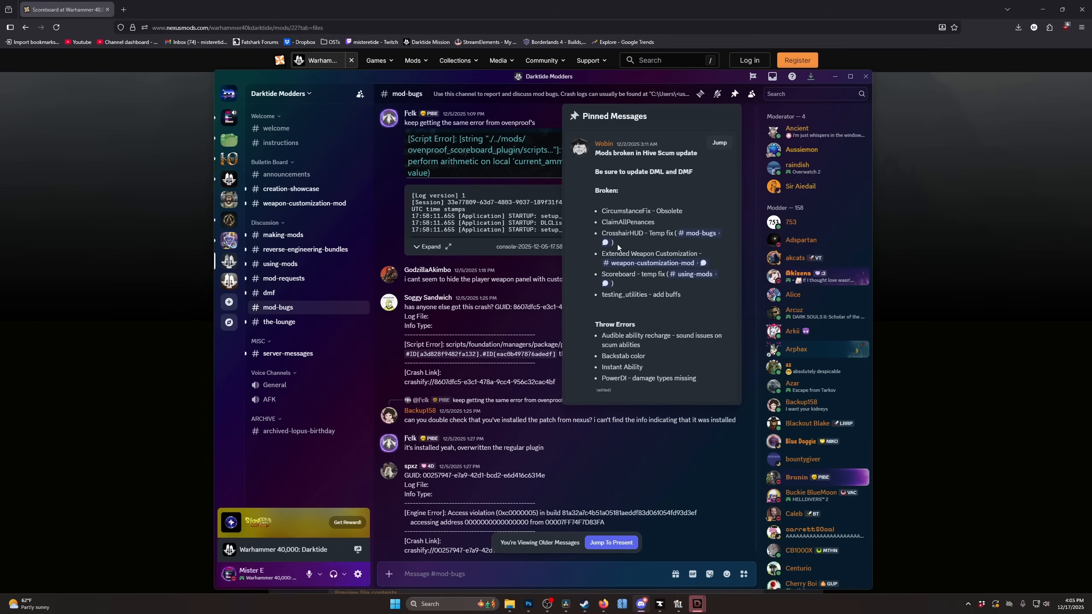
mouse_move(690, 303)
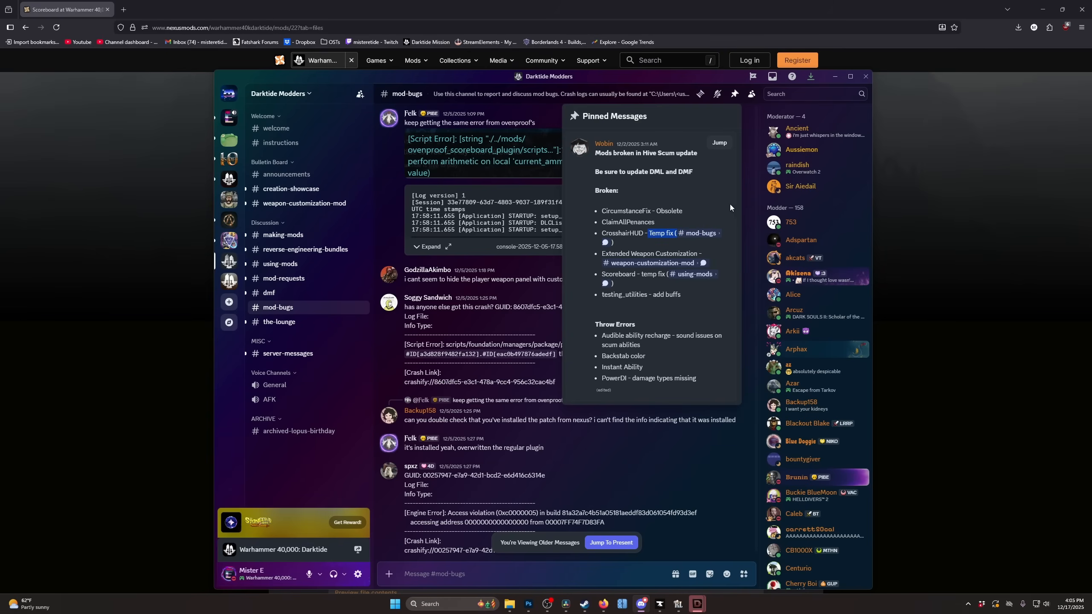
mouse_move(646, 283)
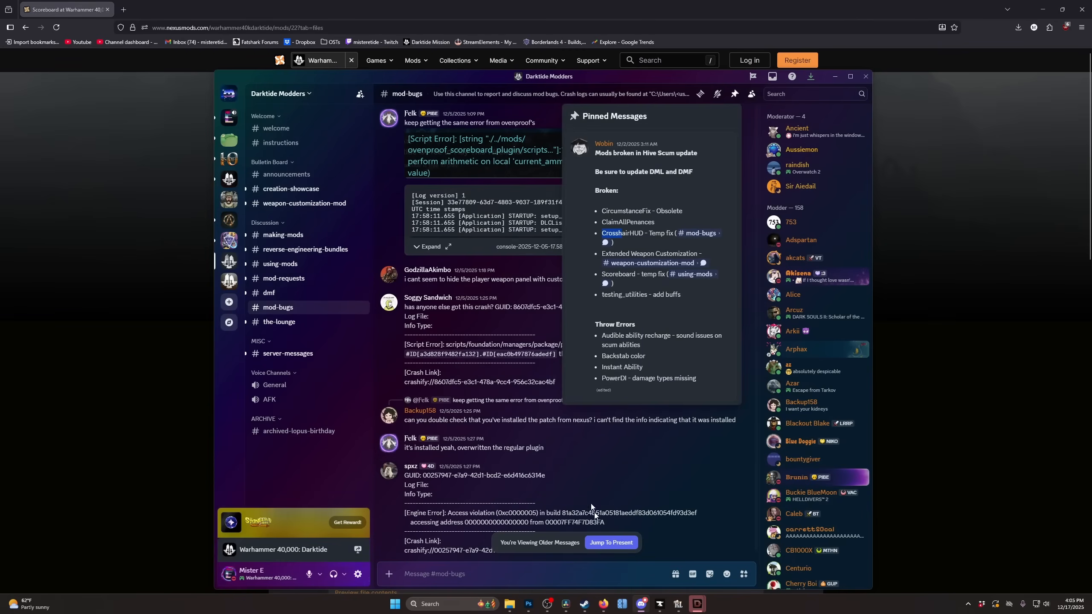
mouse_move(633, 269)
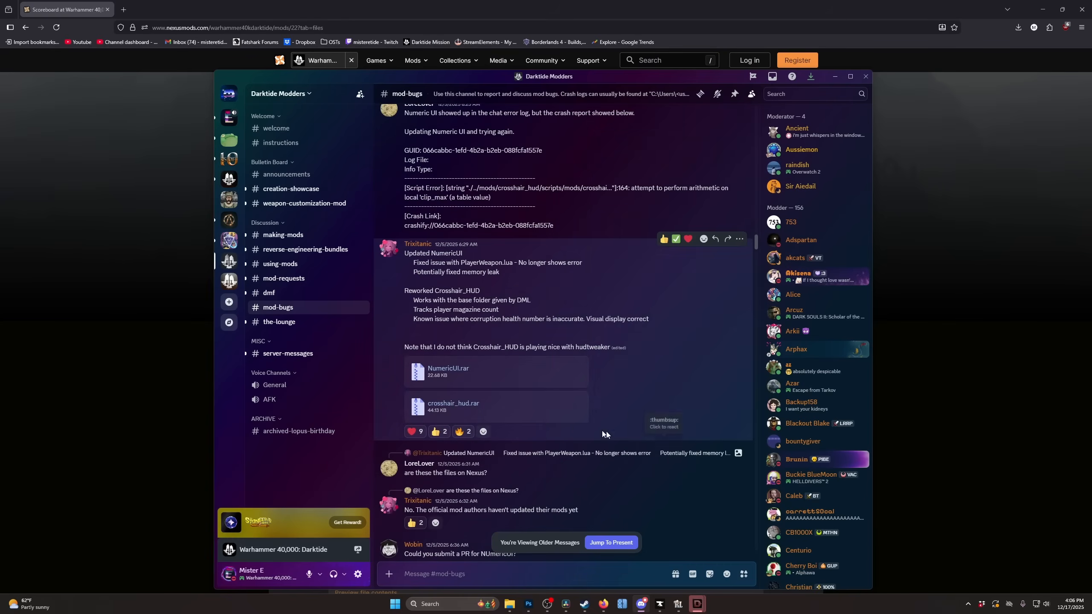
mouse_move(464, 406)
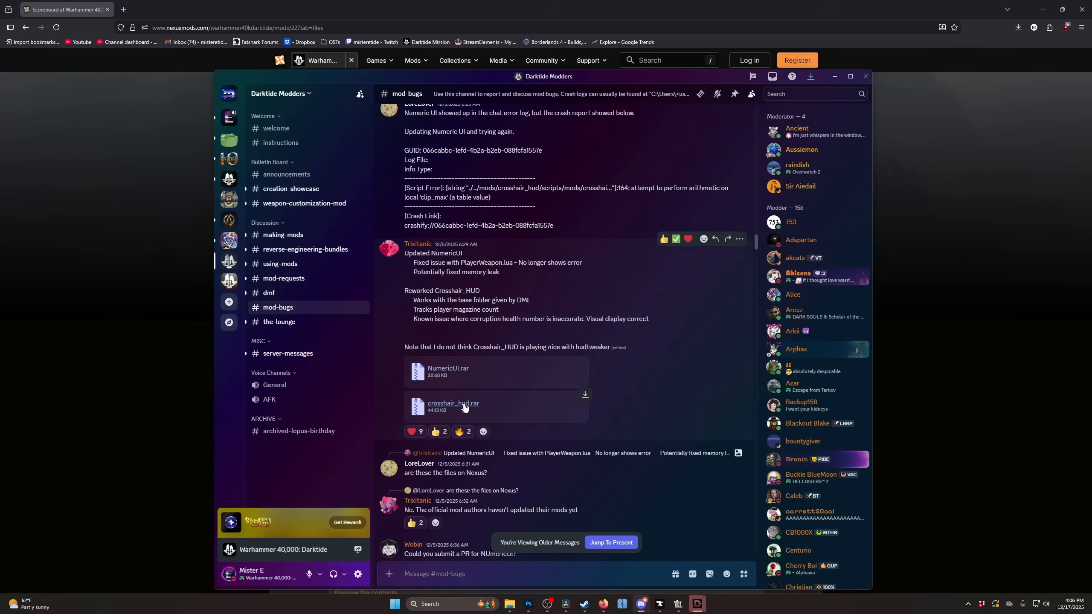
mouse_move(477, 408)
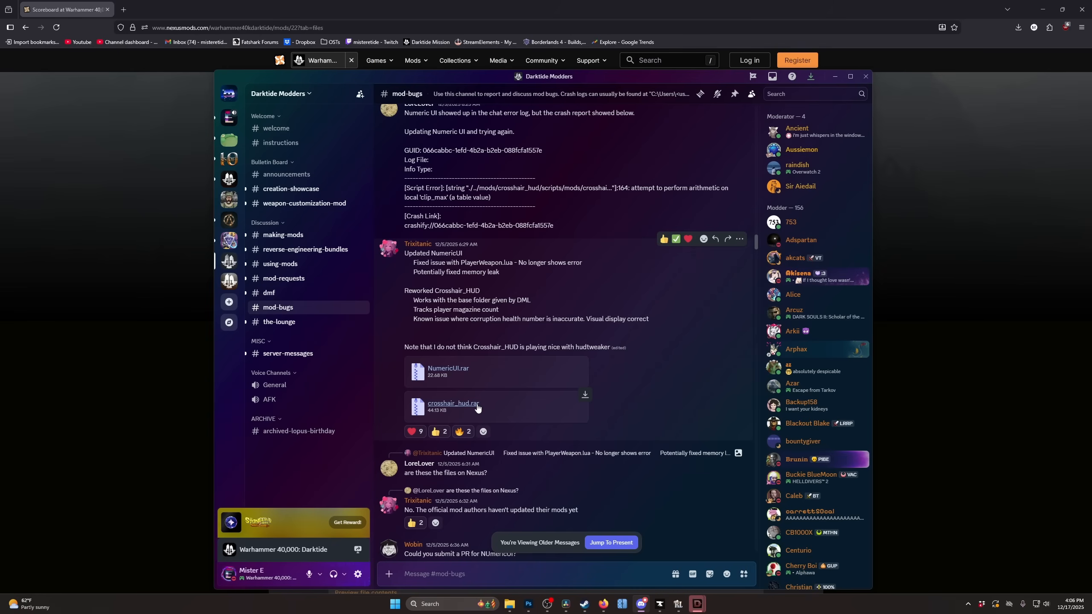
mouse_move(482, 305)
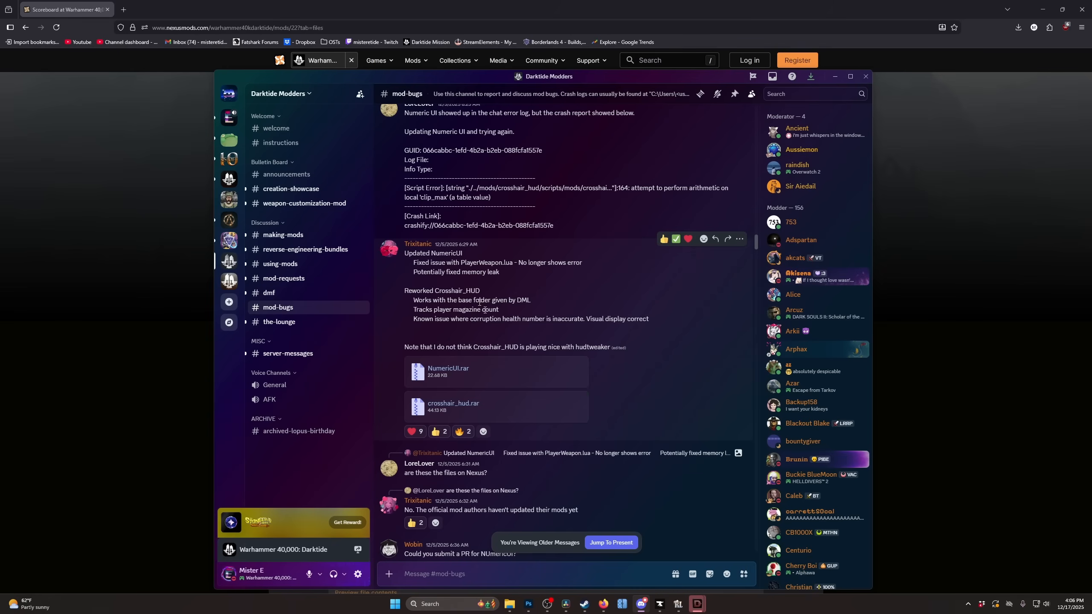
mouse_move(367, 106)
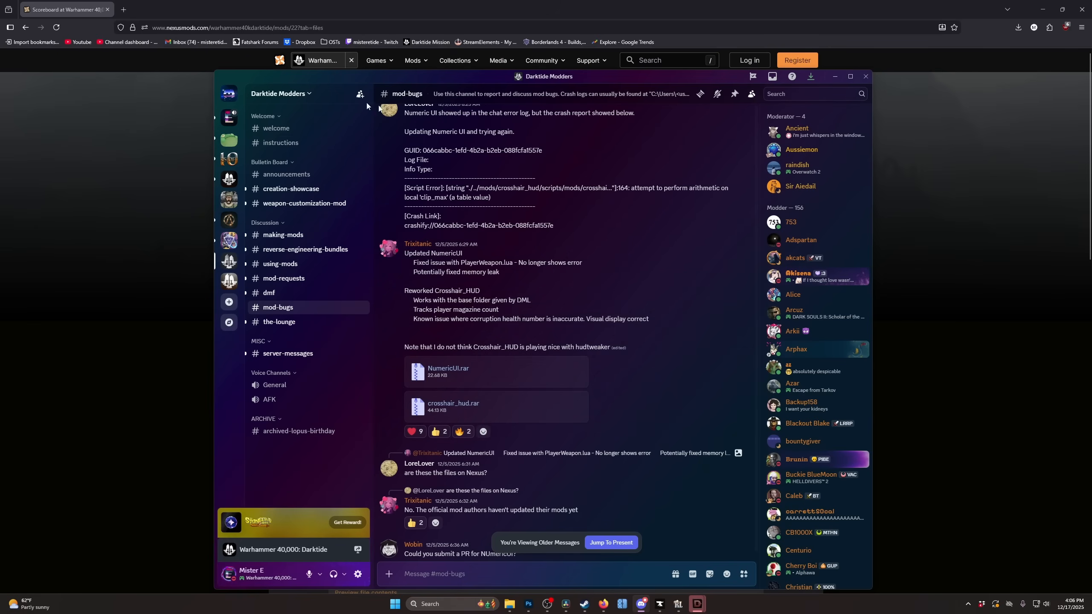
scroll("down", 3)
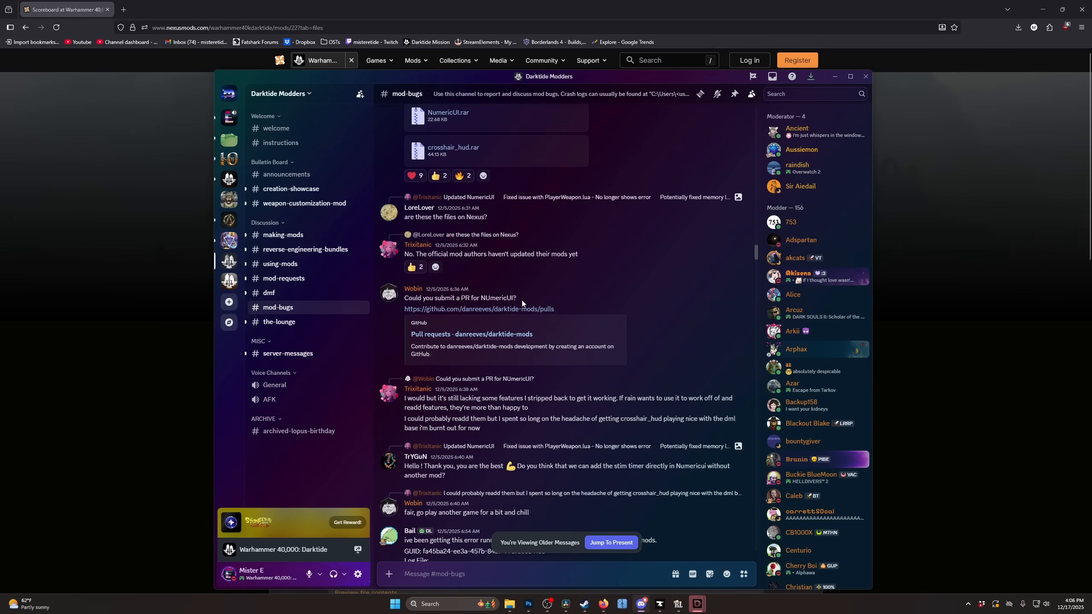
scroll("down", 3)
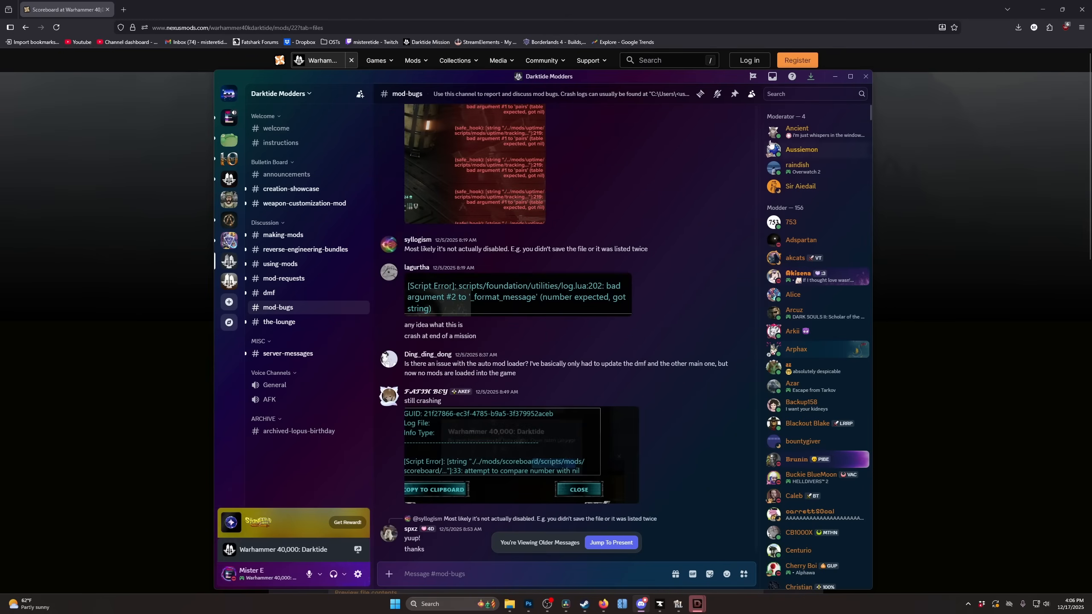
scroll("down", 3)
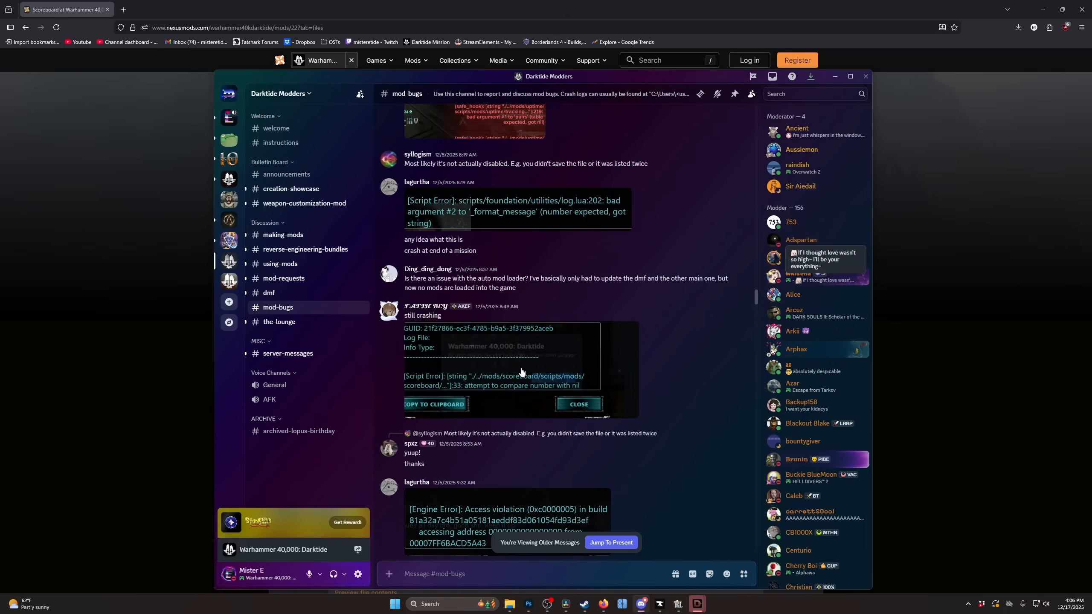
scroll("down", 3)
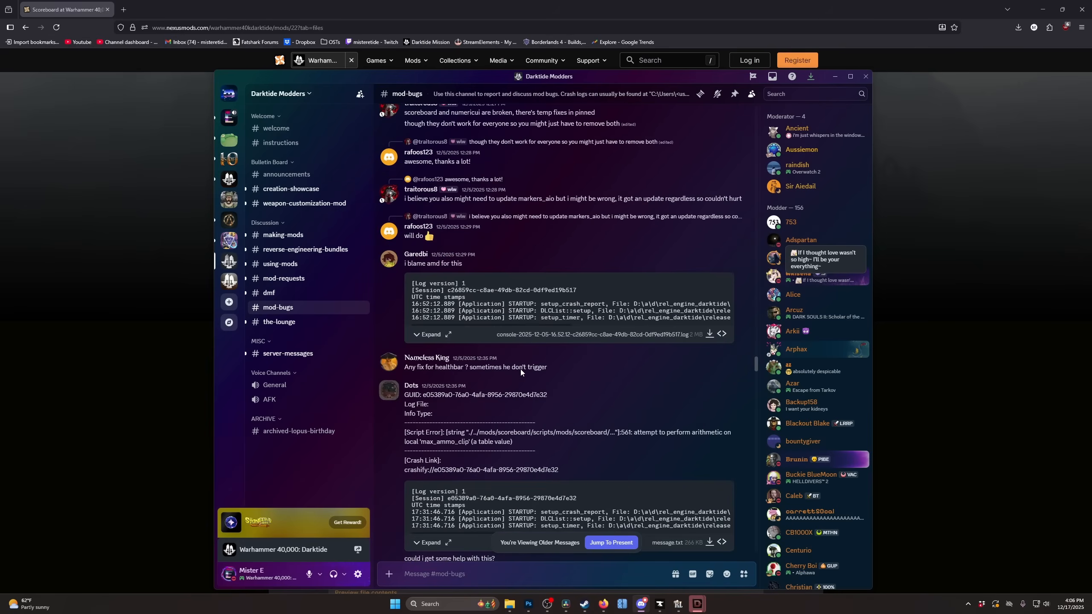
scroll("down", 3)
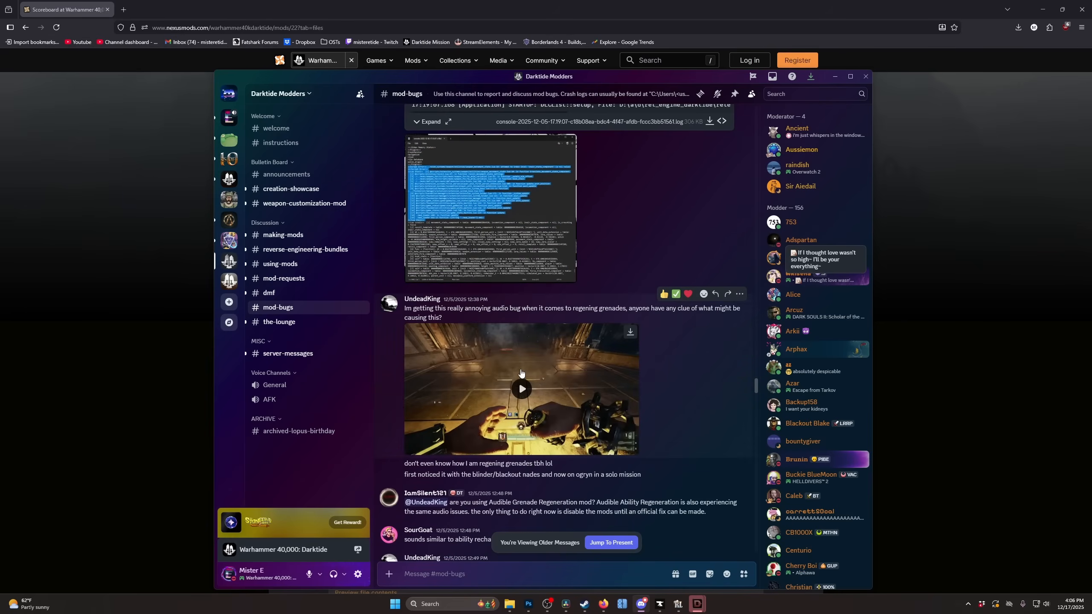
scroll("down", 3)
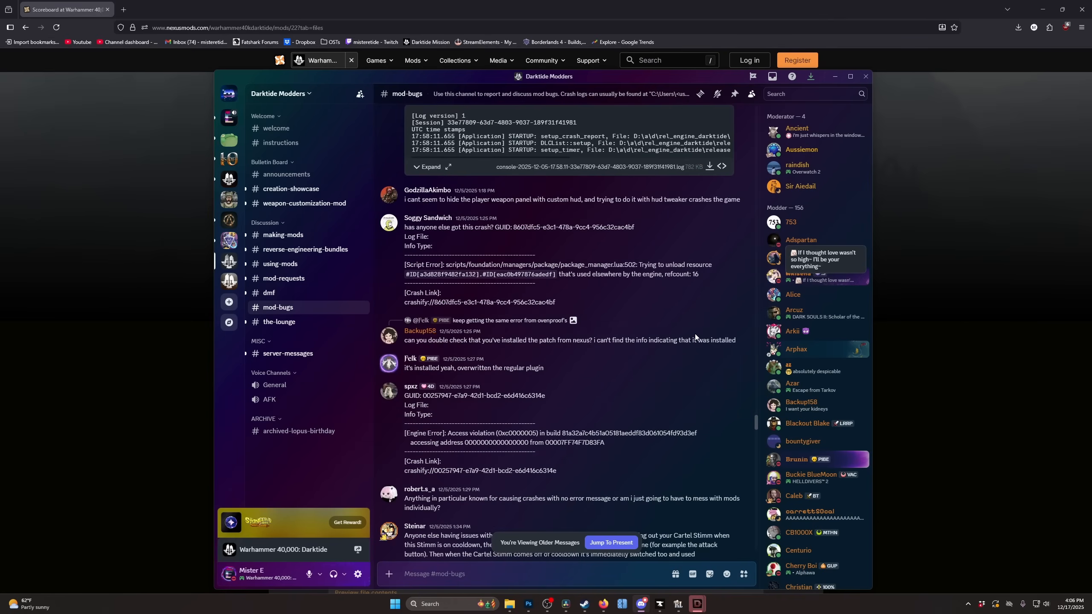
scroll("down", 3)
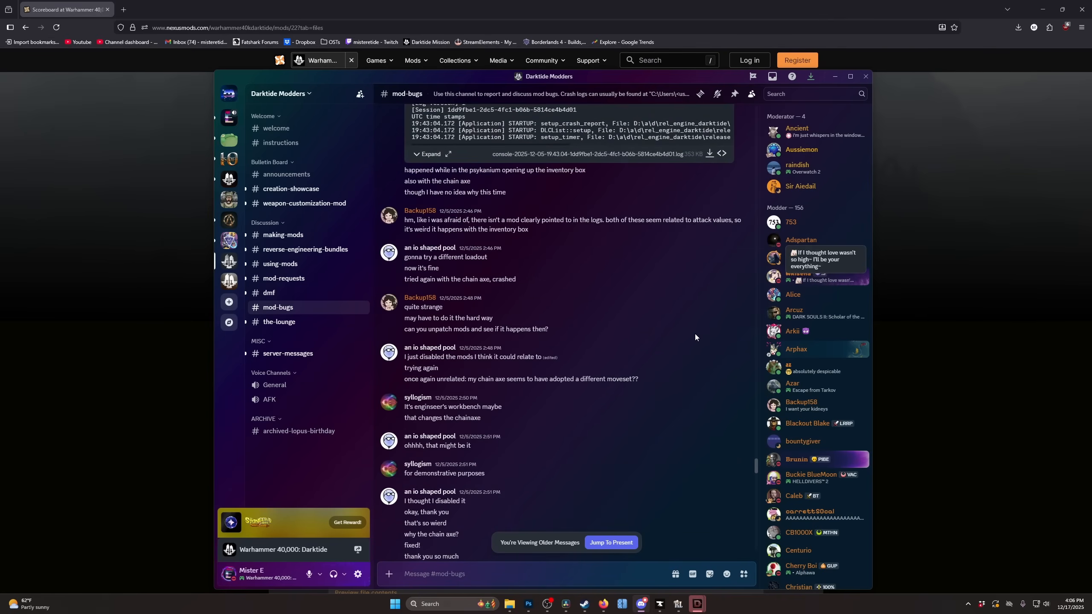
scroll("down", 3)
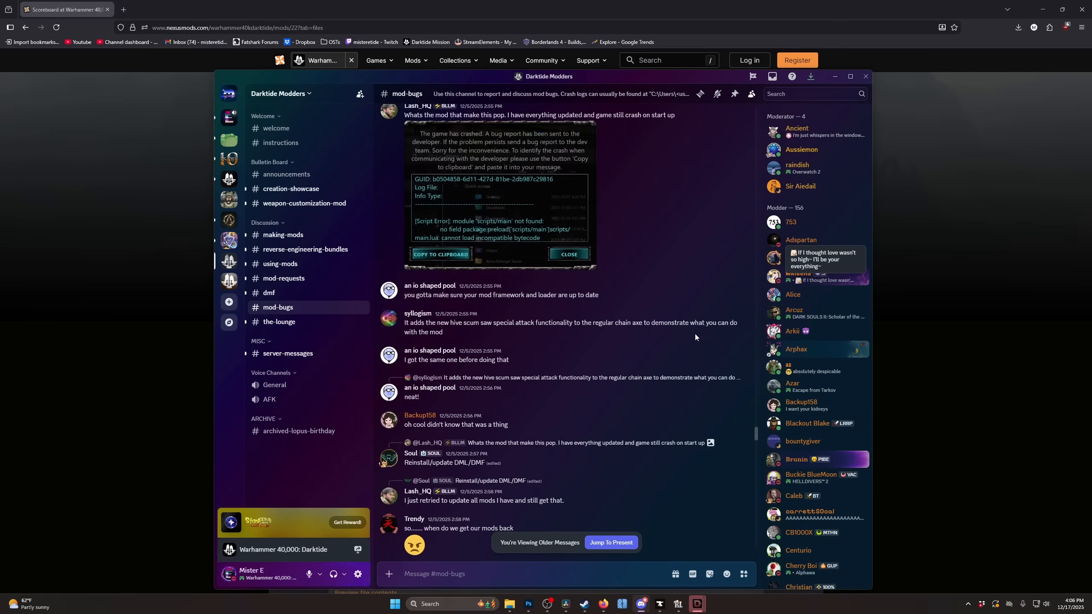
mouse_move(685, 244)
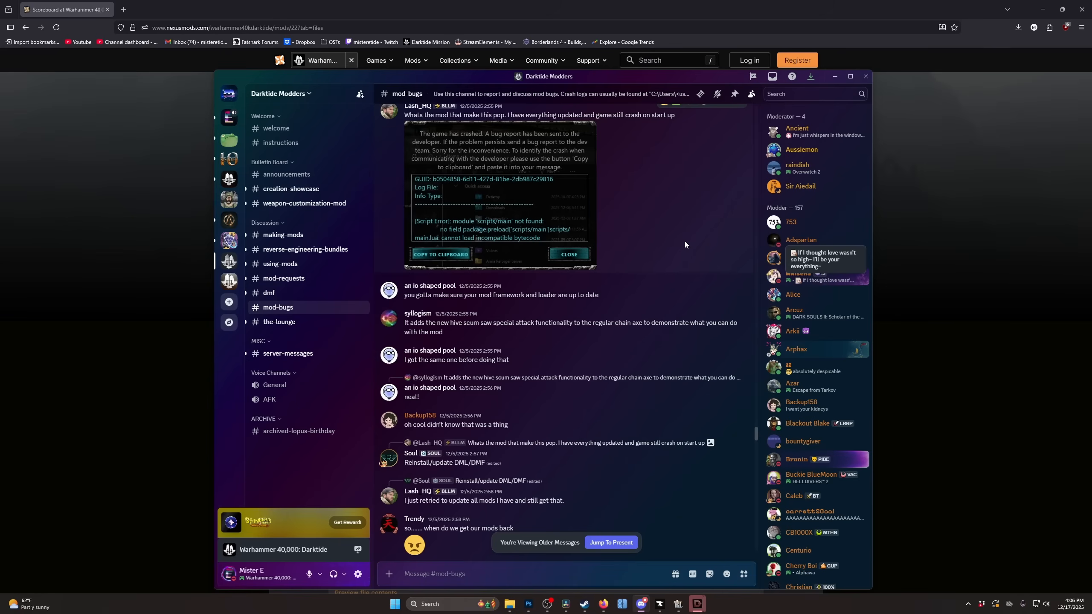
mouse_move(557, 378)
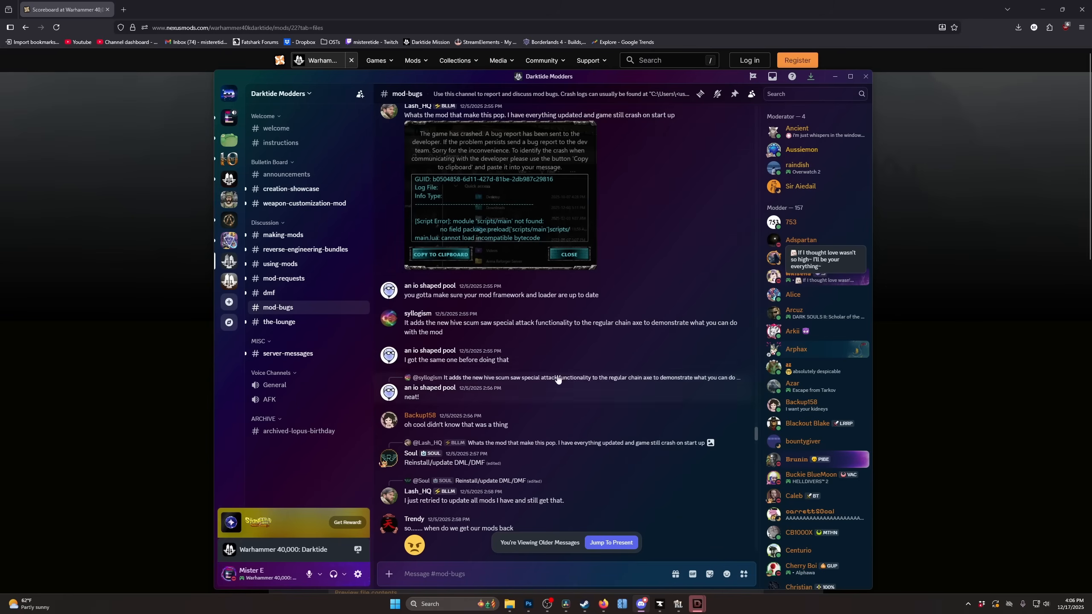
scroll("down", 3)
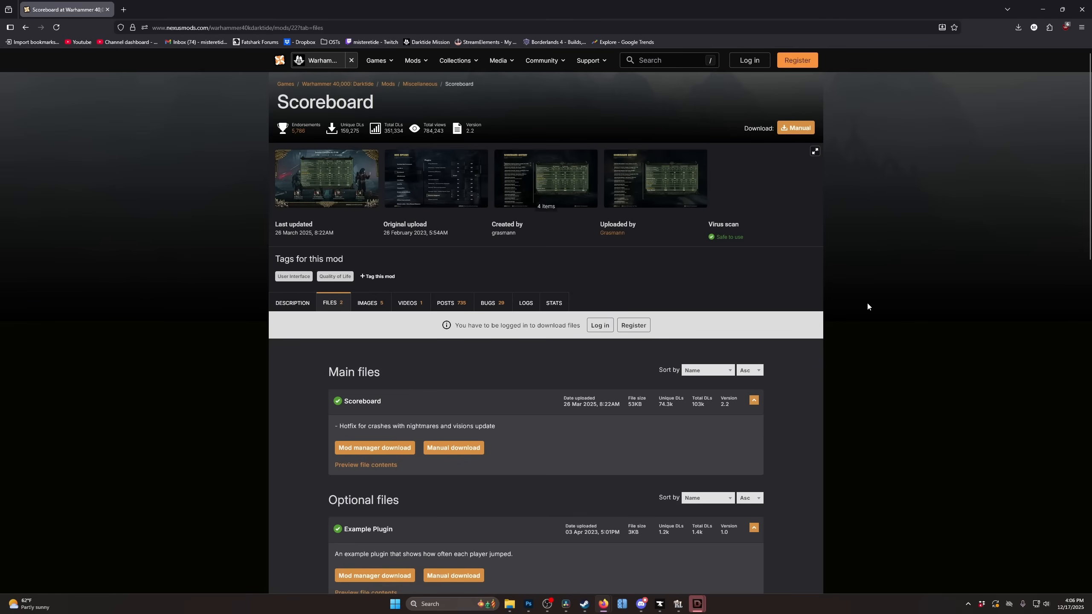
mouse_move(866, 308)
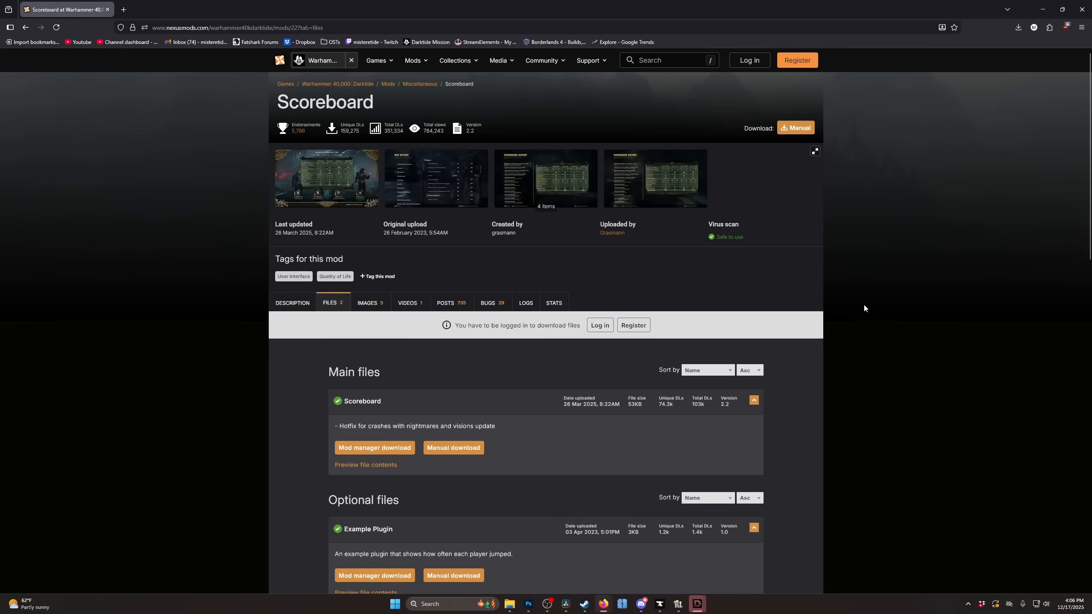
mouse_move(587, 411)
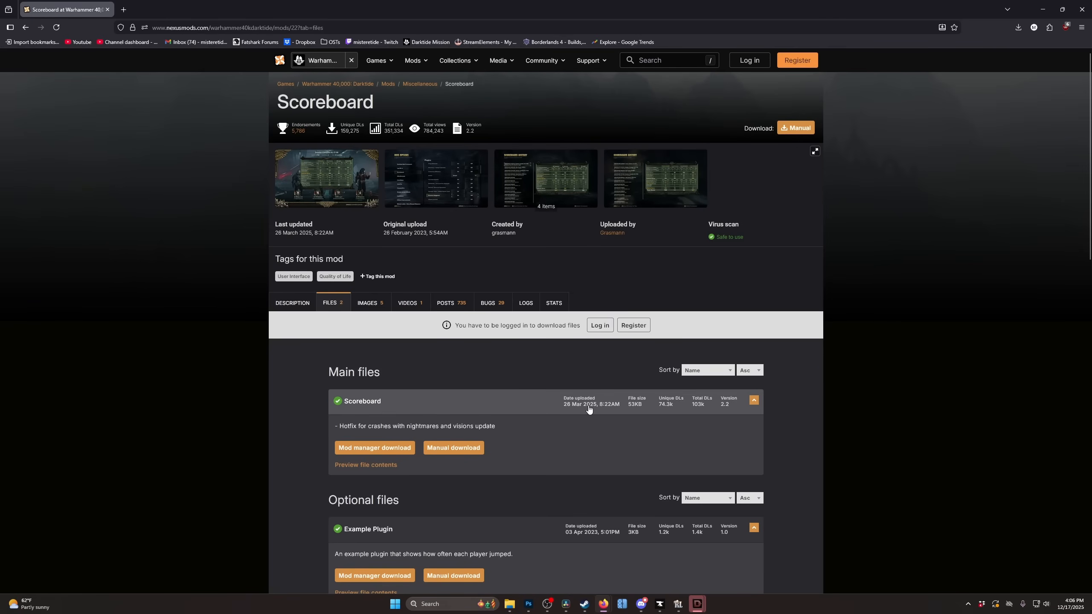
mouse_move(642, 604)
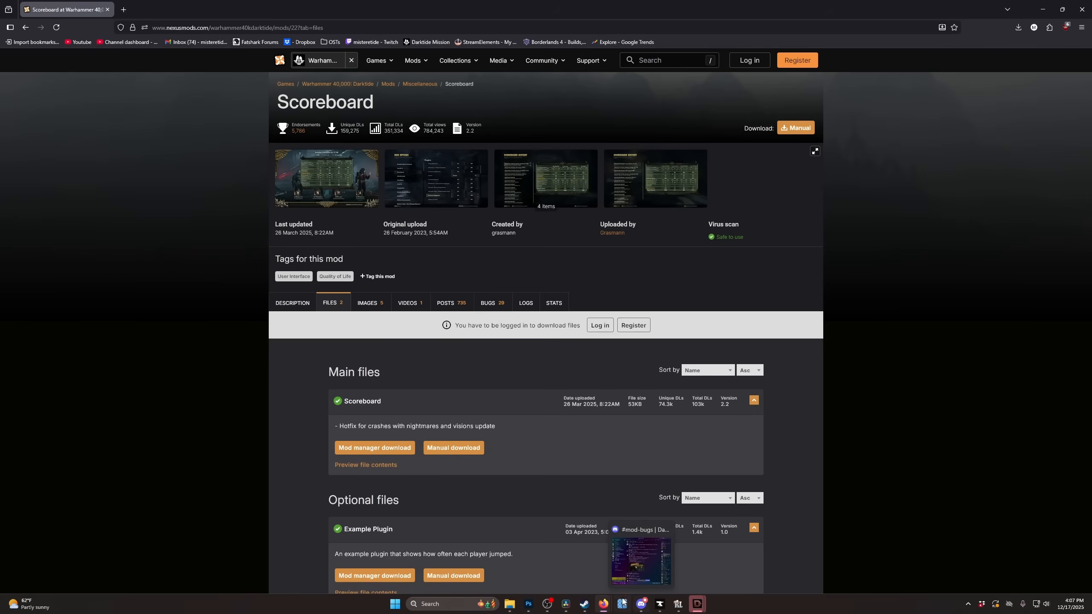
mouse_move(509, 604)
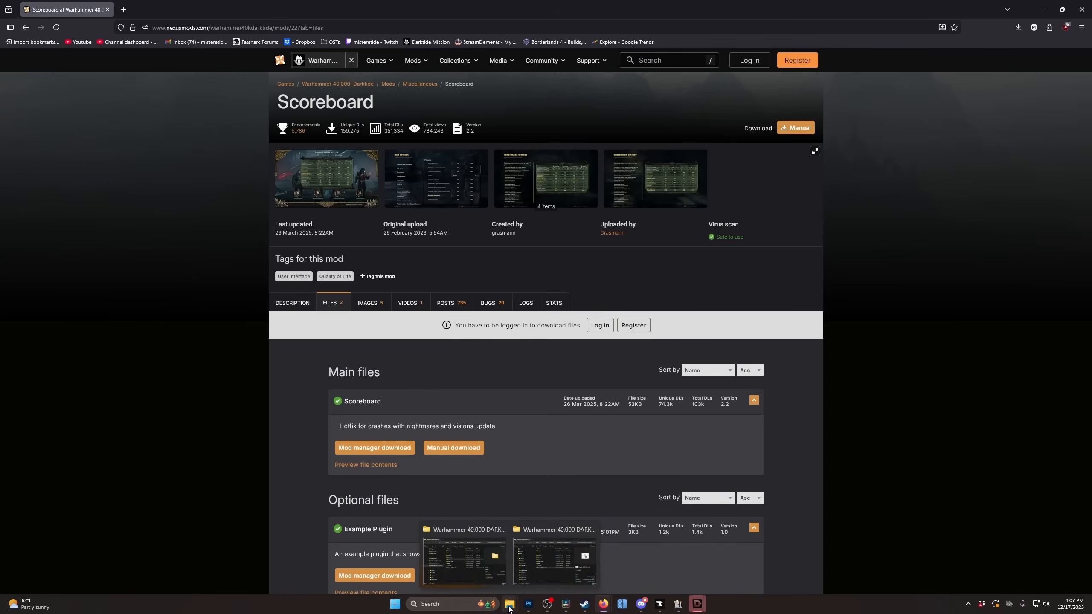
- Bring File Explorer forward, open Darktide's mods folder and select the uptime folder
left_click(509, 604)
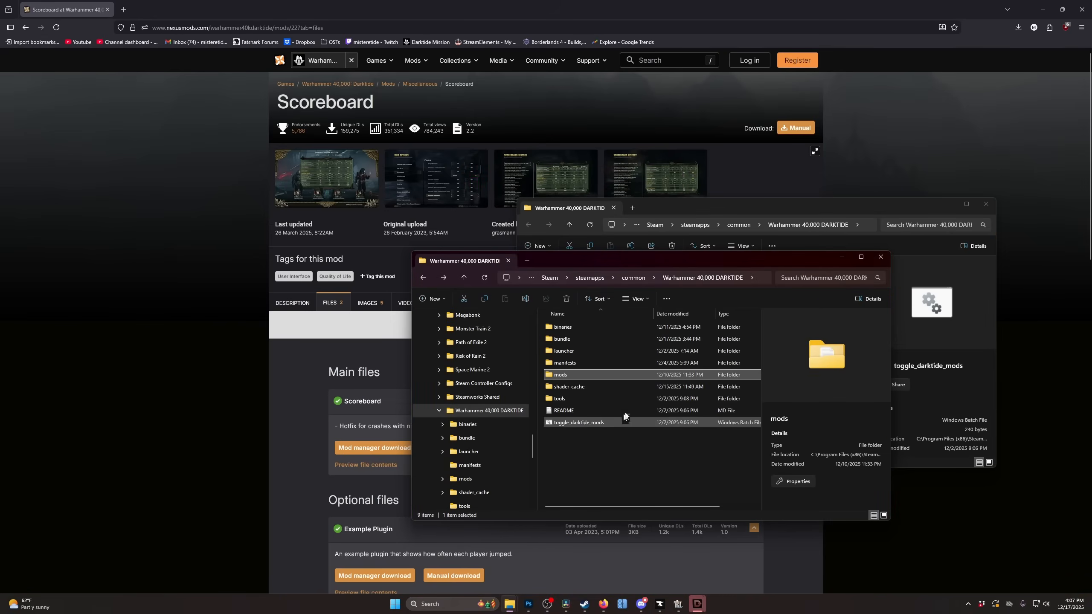
double_click(560, 374)
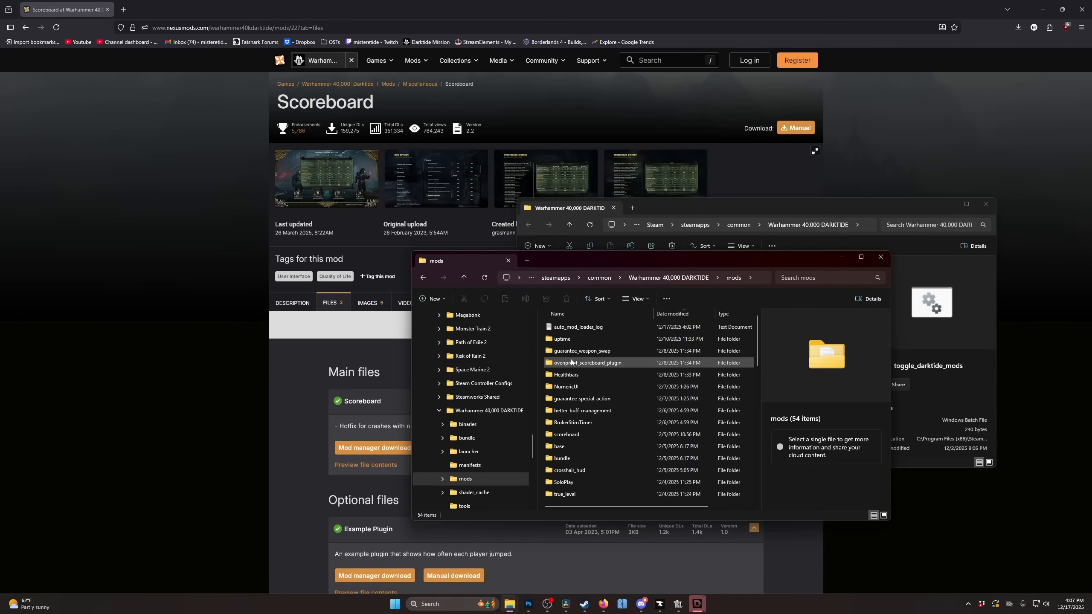
mouse_move(561, 339)
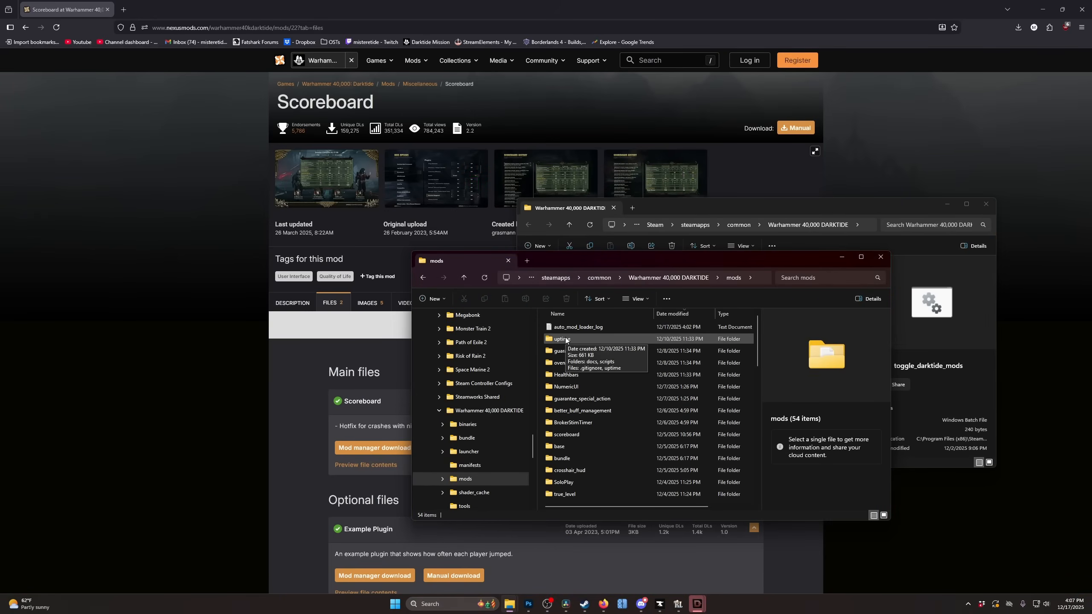
left_click(562, 339)
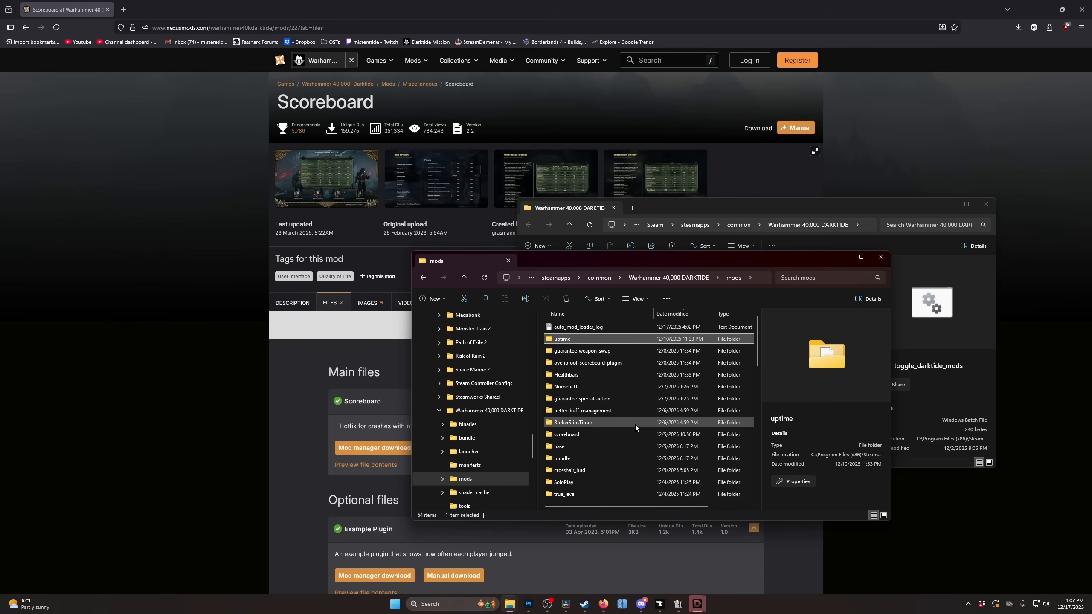
mouse_move(634, 583)
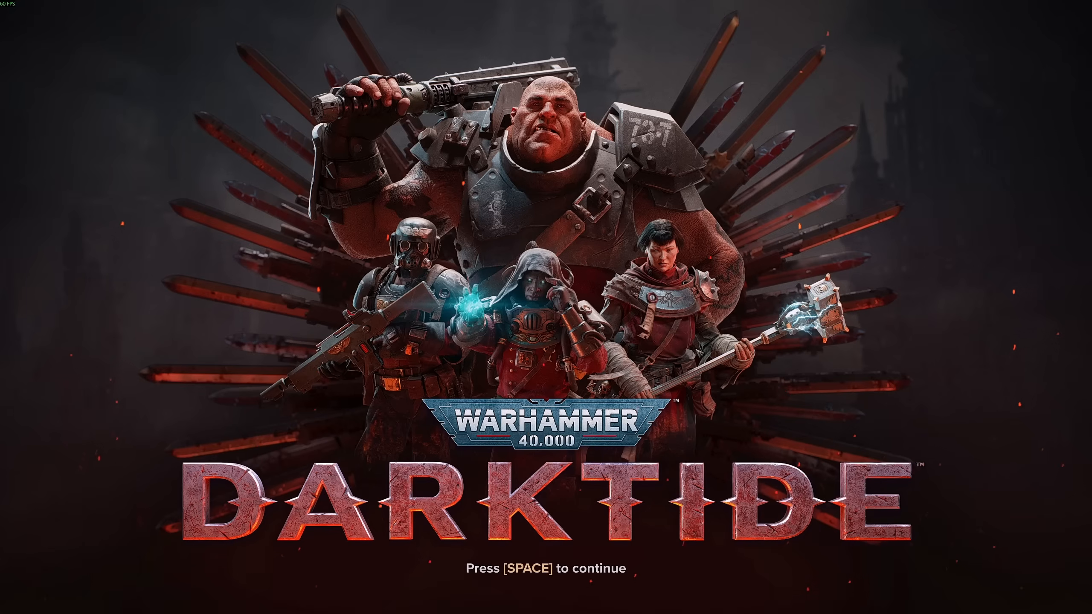
- Continue past Darktide's title screen to operative selection, then switch windows with Alt+Tab
key("space")
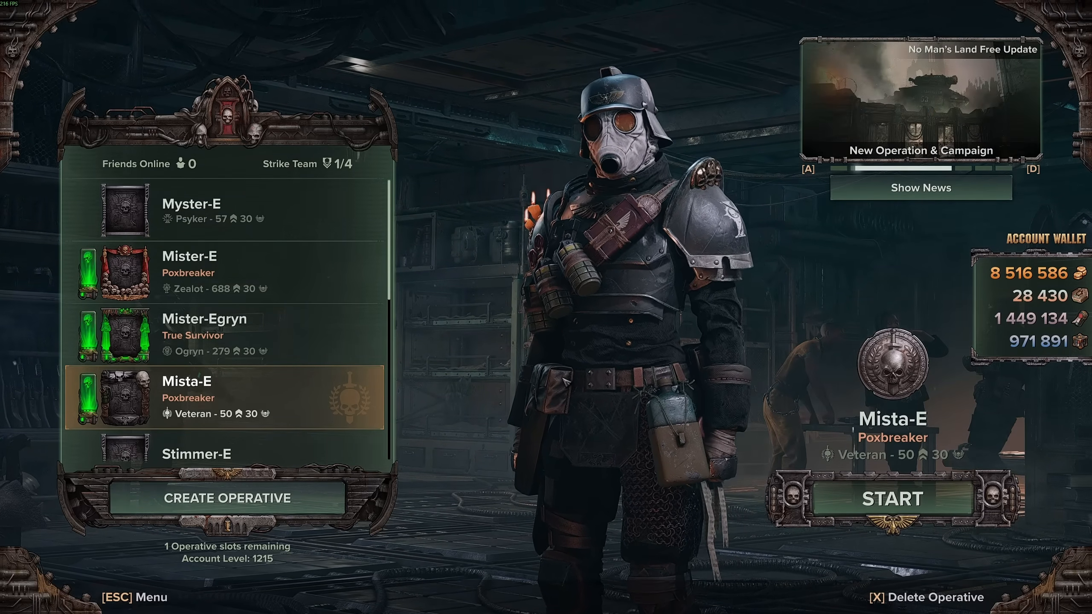
key("alt+tab")
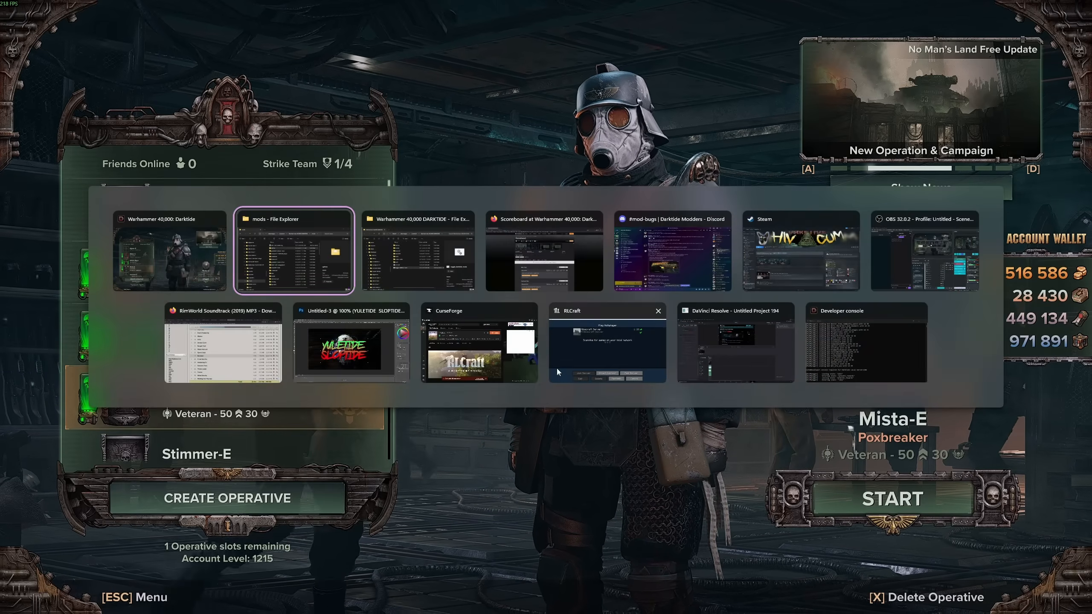
left_click(543, 251)
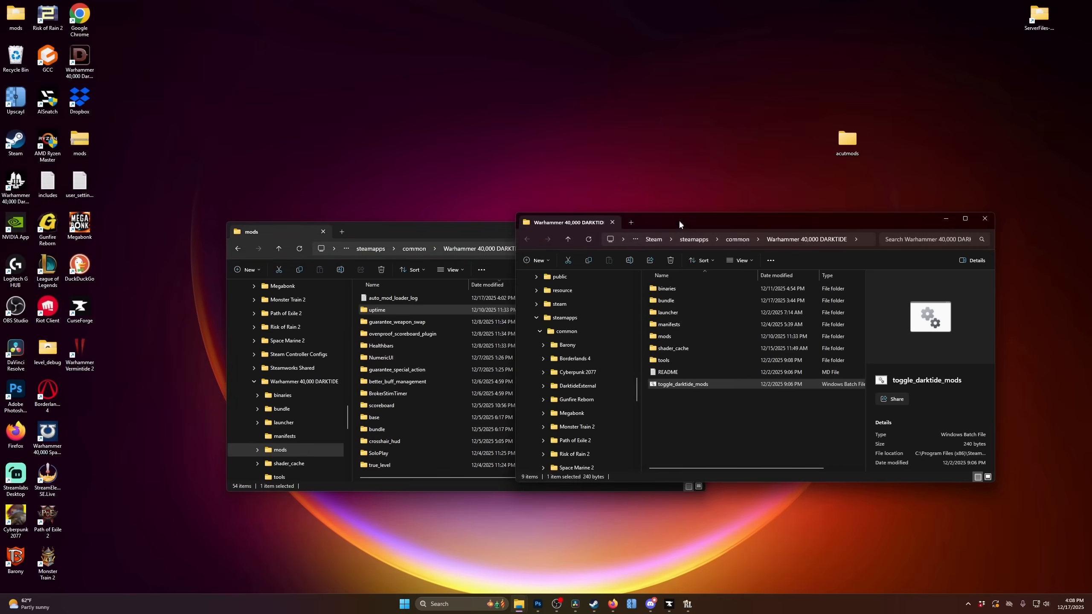
- Close the Darktide root window and select the HUDTweaker, guarantee_ability_activation and DisableScreenEffects folders
left_click(984, 218)
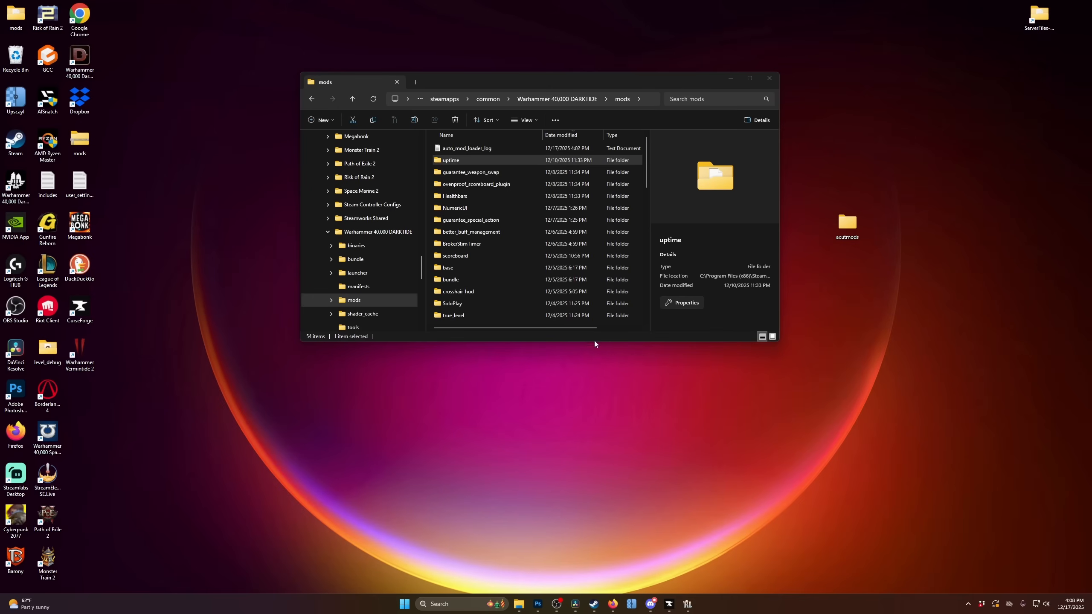
scroll("down", 3)
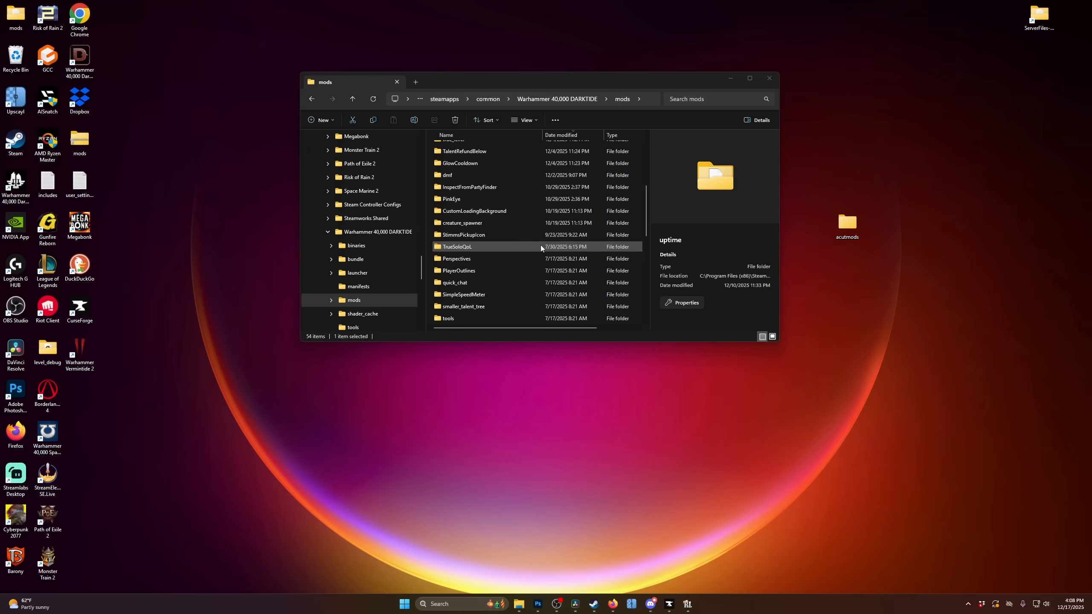
scroll("up", 3)
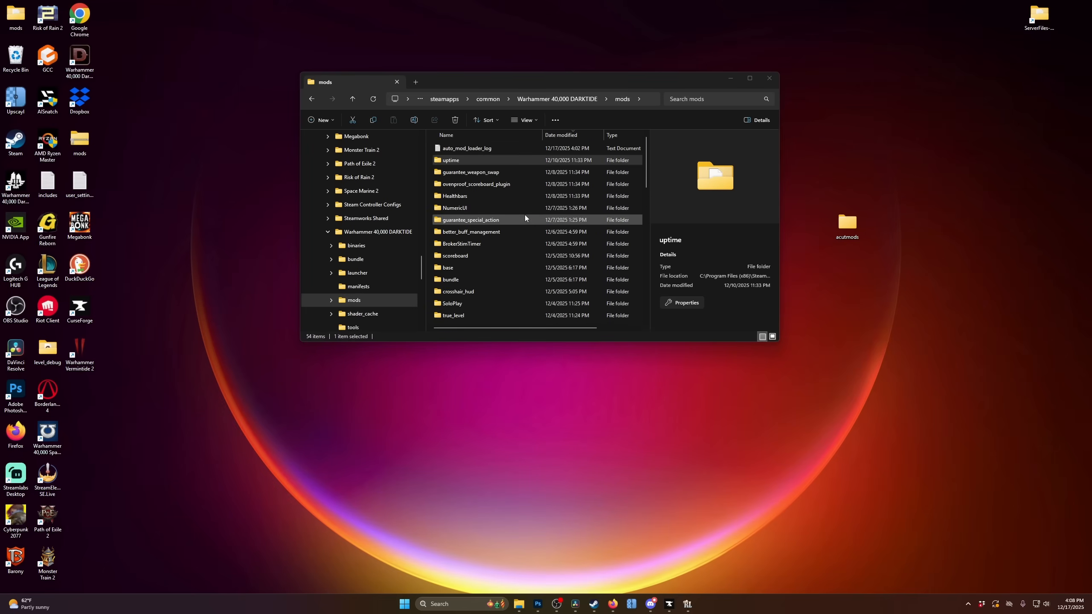
scroll("down", 3)
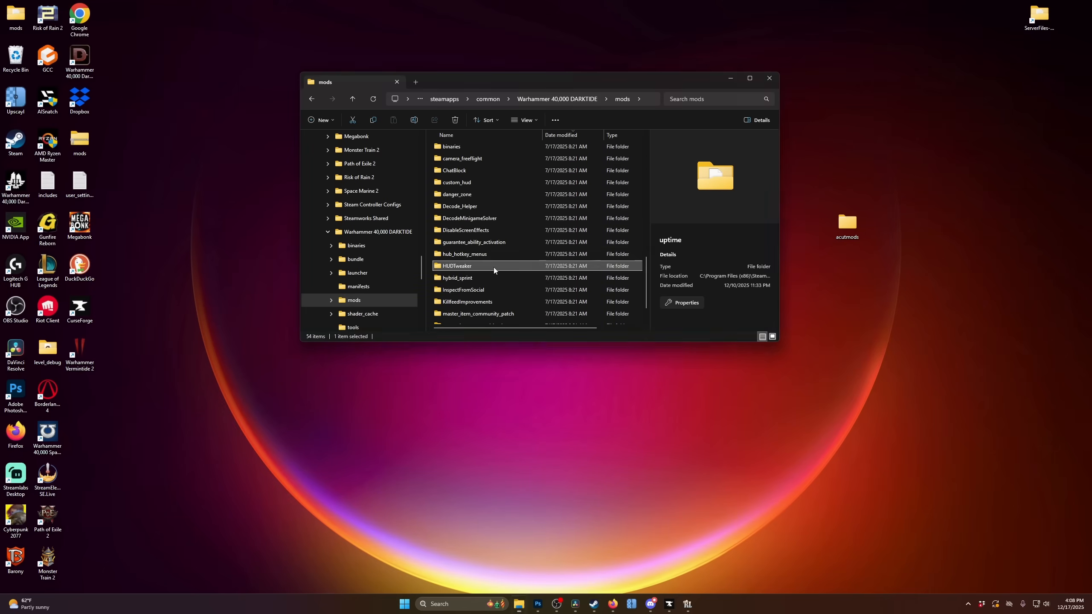
left_click(473, 241)
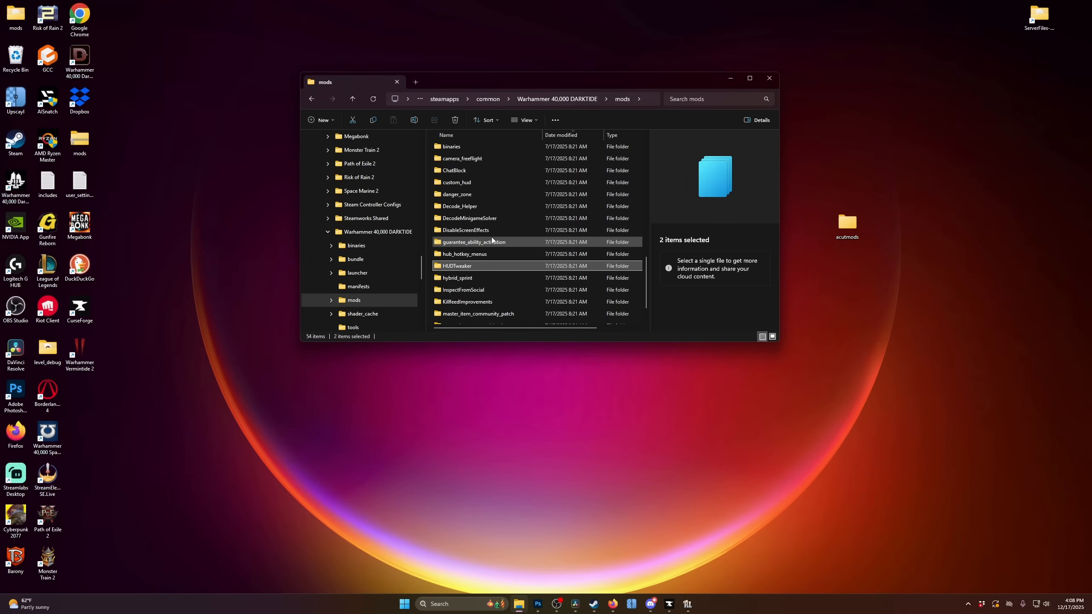
left_click(466, 229)
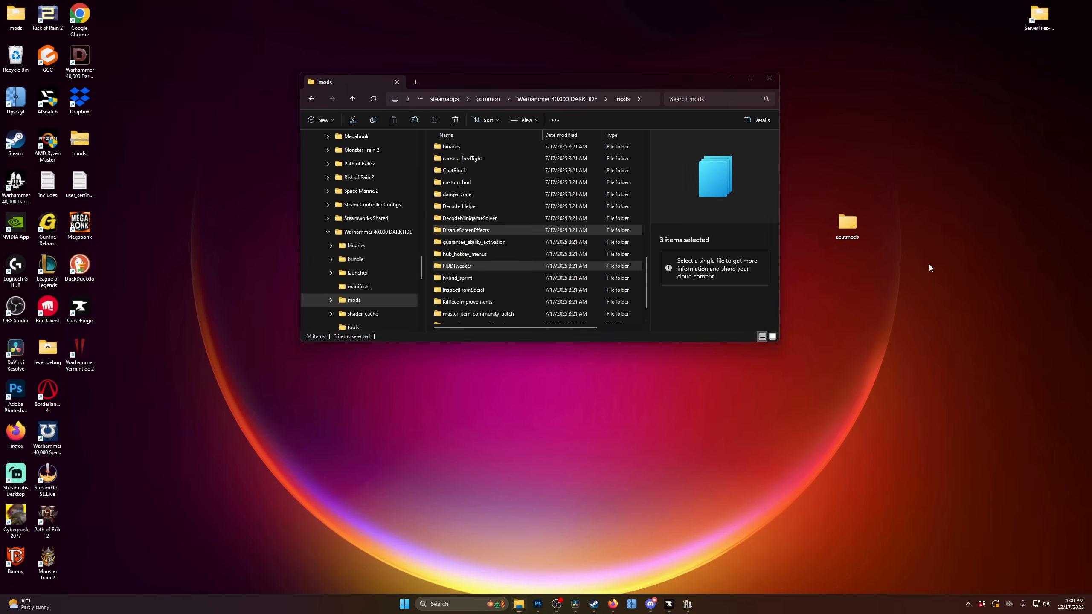
mouse_move(847, 225)
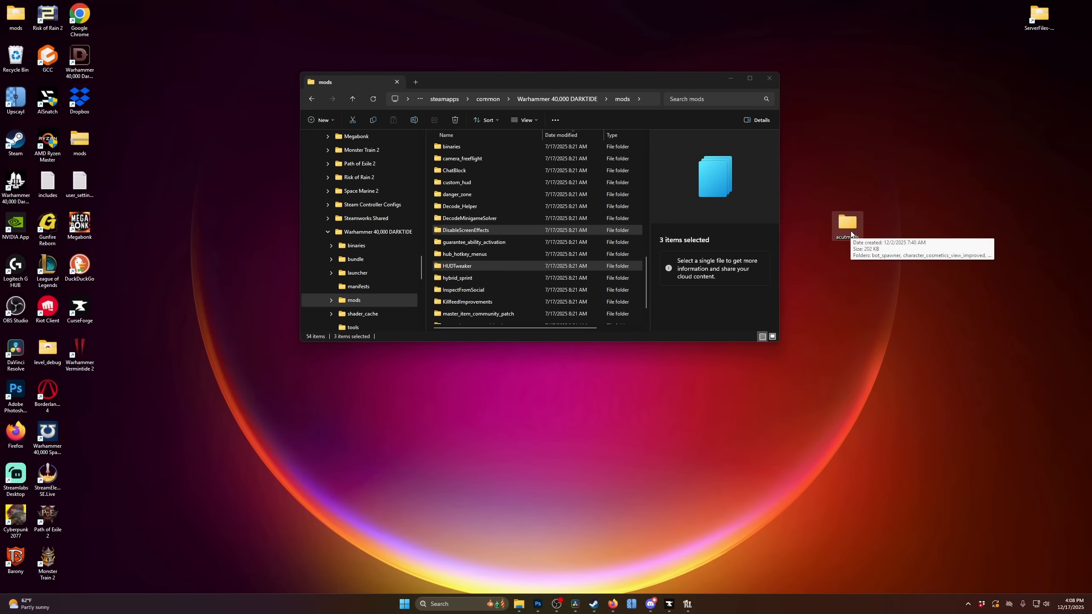
- Open the desktop acutmods backup folder, showing its four mod folders, beside the mods window
double_click(846, 223)
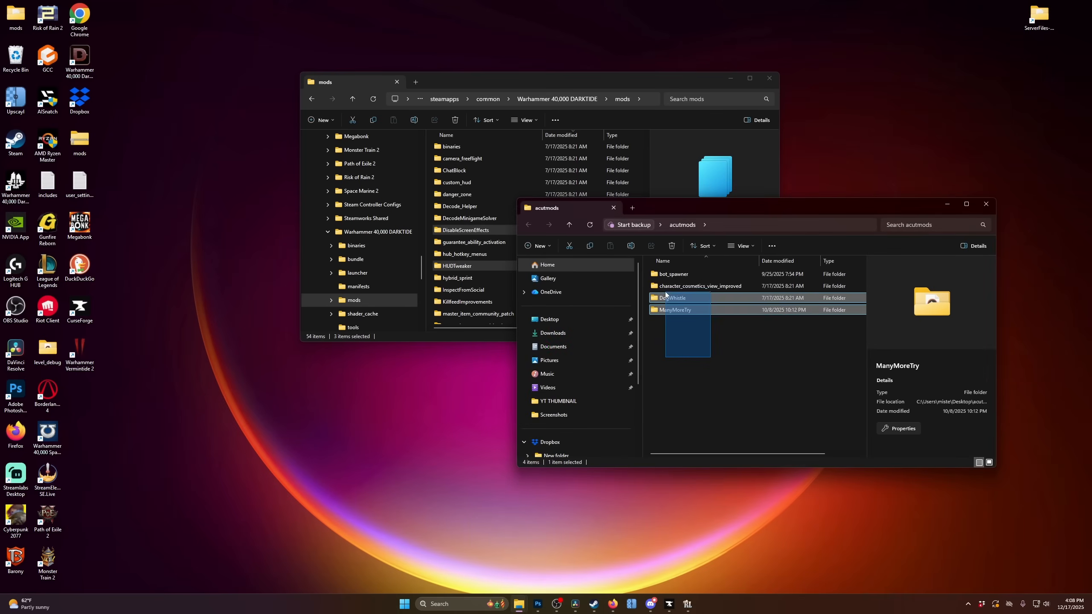
left_click(682, 348)
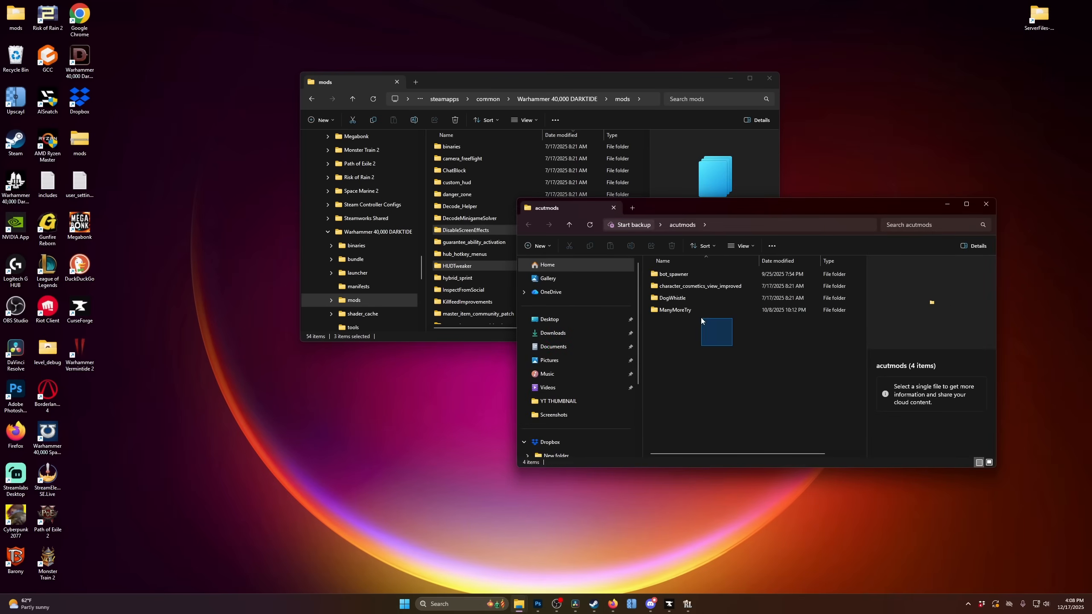
left_click(697, 286)
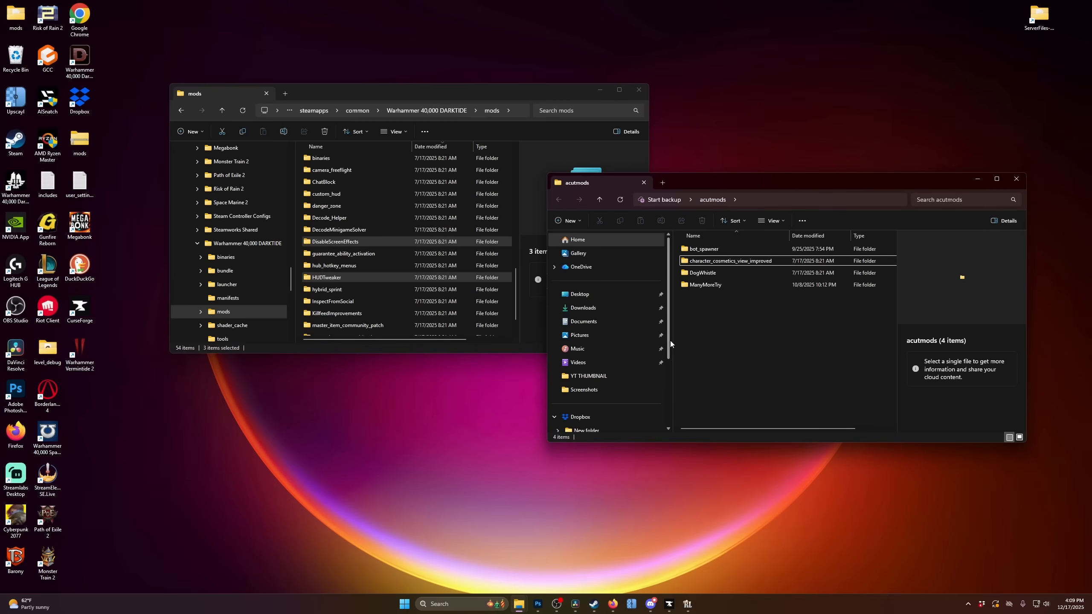
left_click(706, 284)
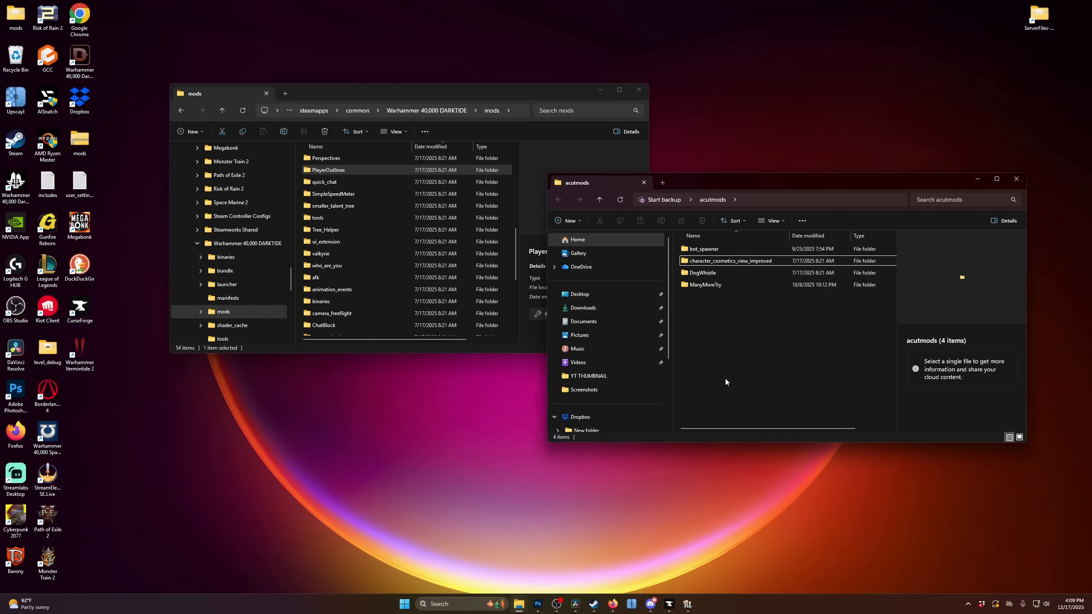
mouse_move(544, 256)
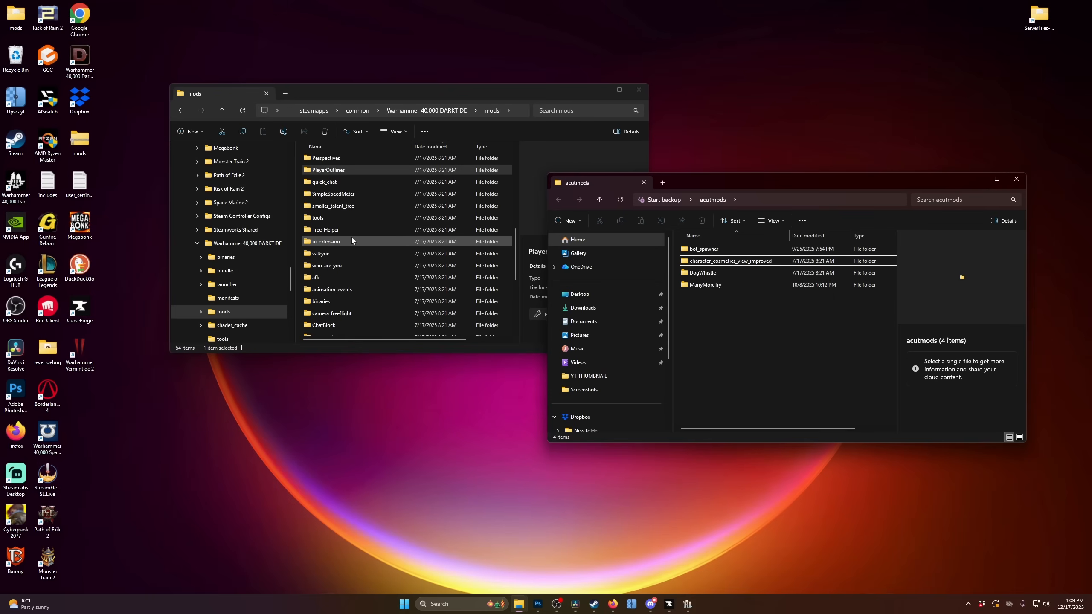
mouse_move(376, 244)
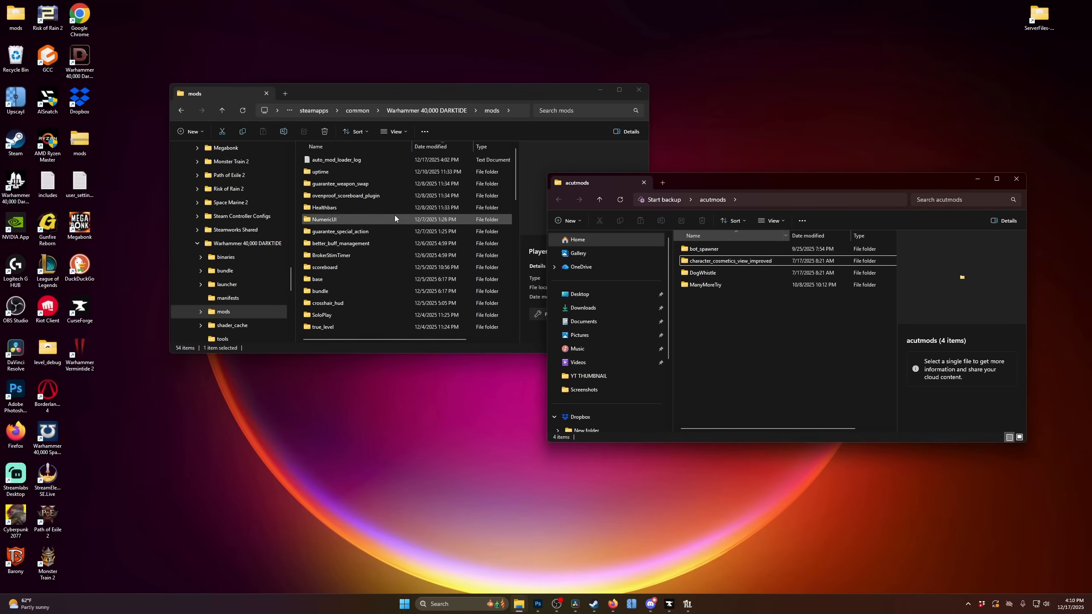
left_click(335, 160)
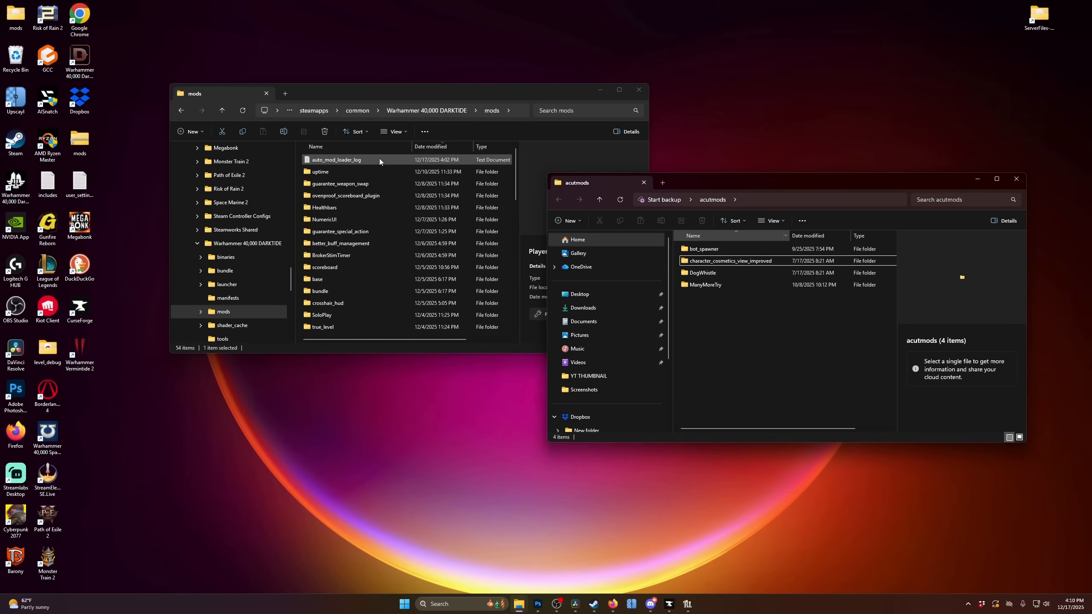
mouse_move(348, 161)
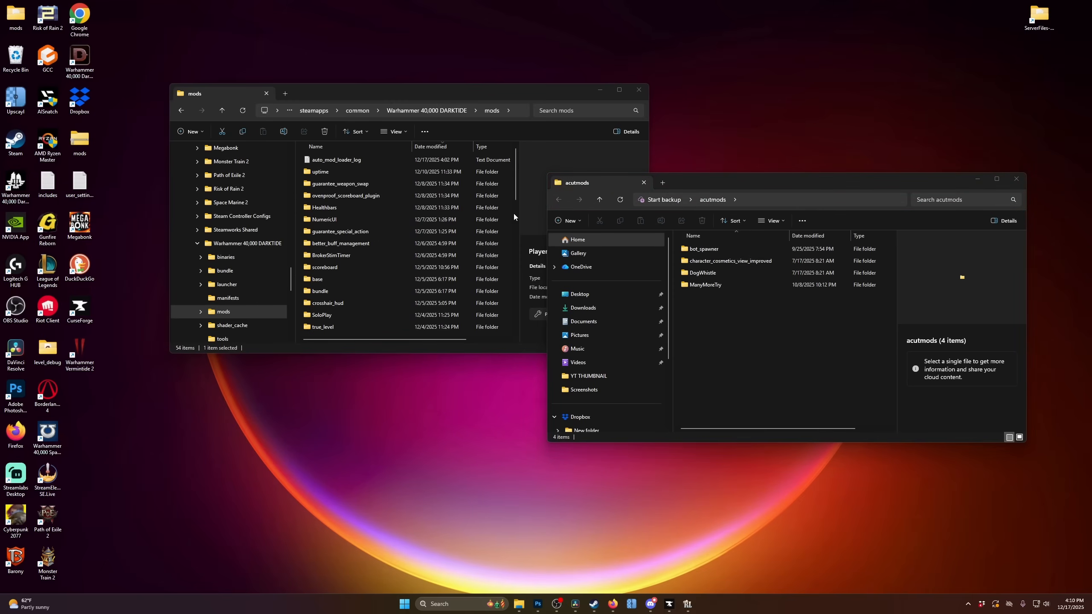
right_click(331, 255)
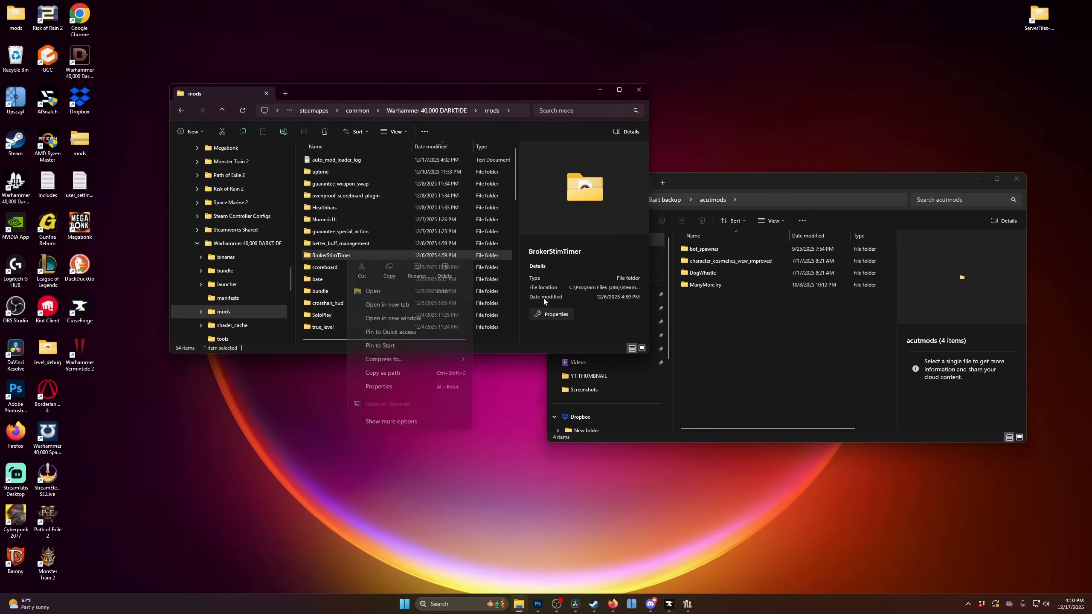
left_click(416, 276)
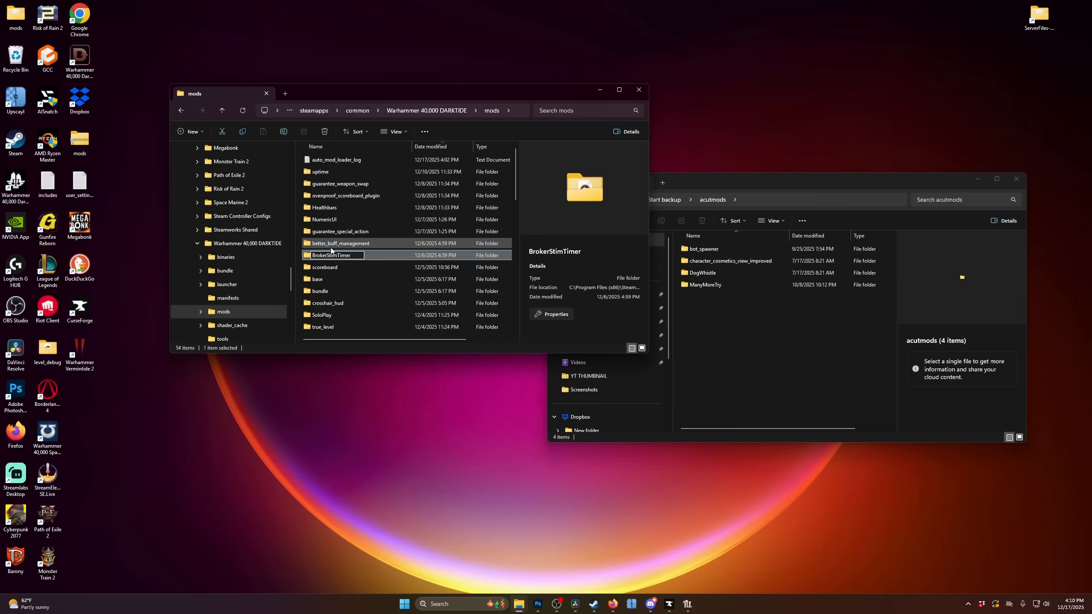
mouse_move(686, 168)
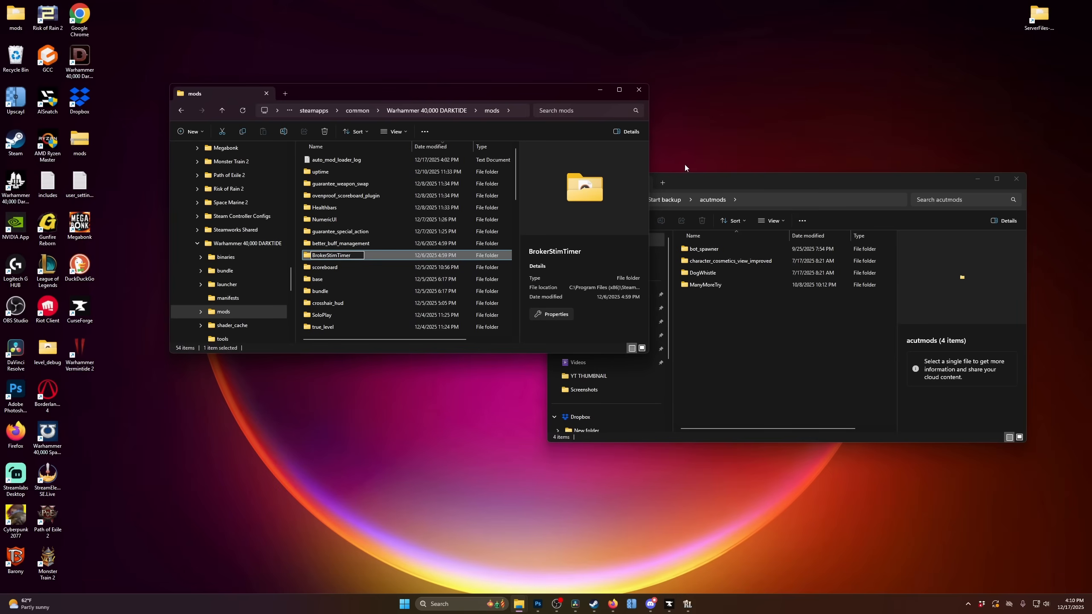
left_click(331, 255)
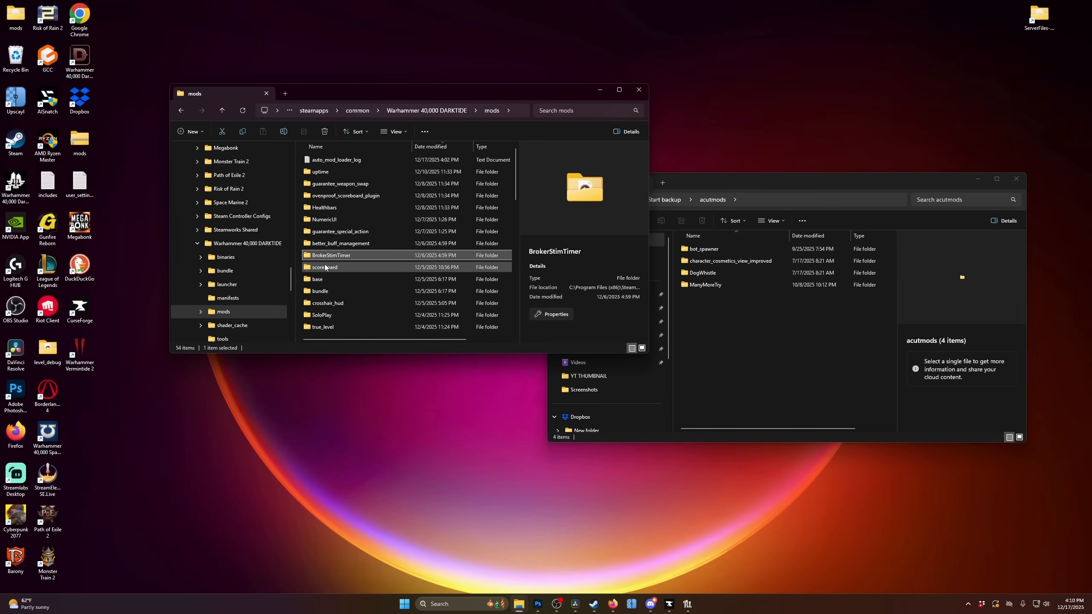
mouse_move(326, 267)
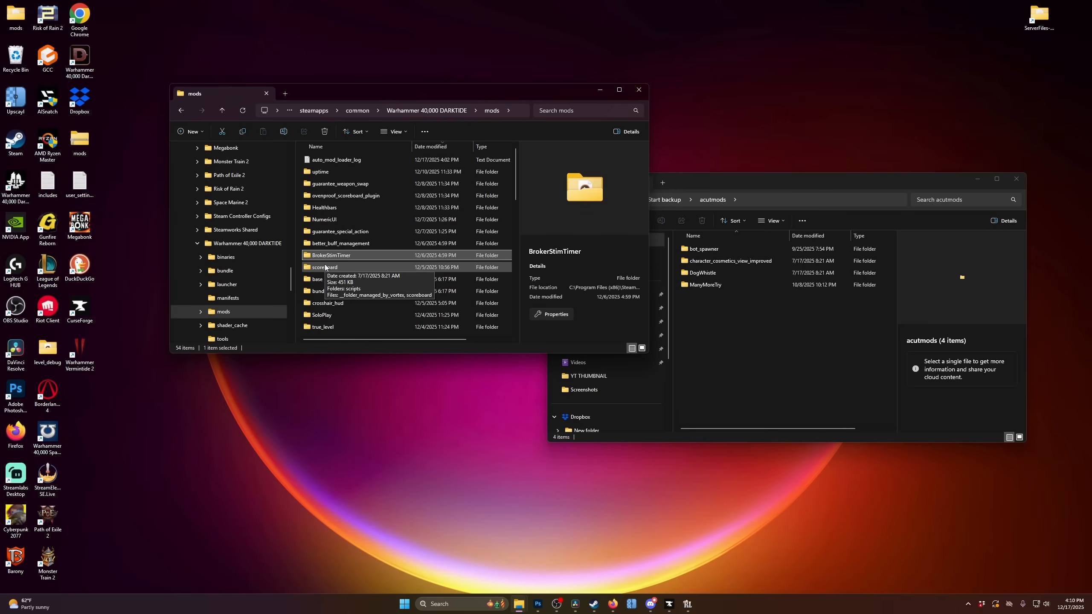
mouse_move(346, 204)
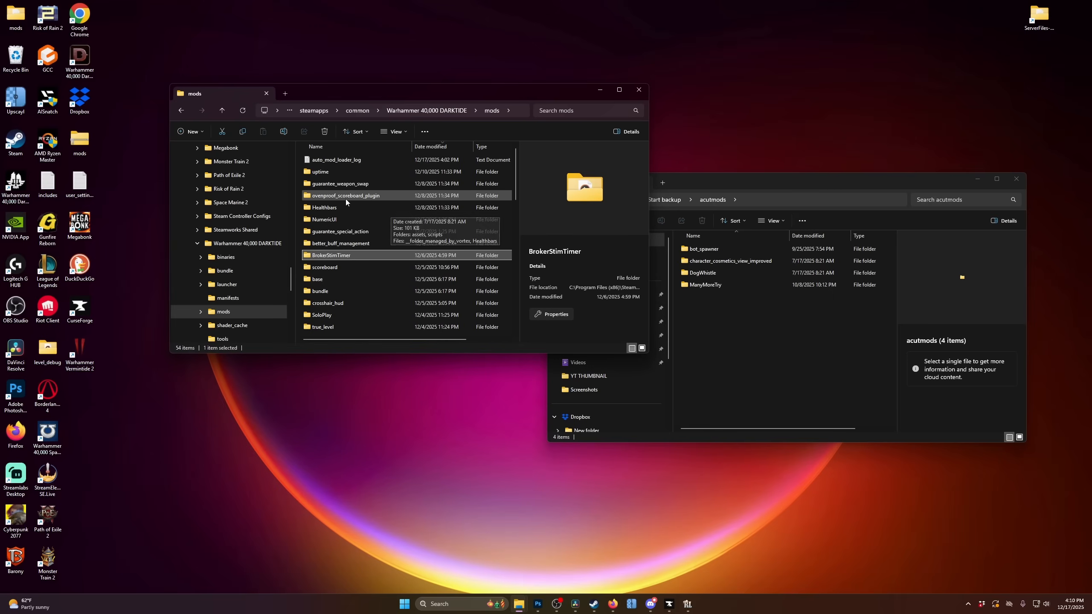
- Select the uptime mod folder and scroll back up the mods list
left_click(320, 172)
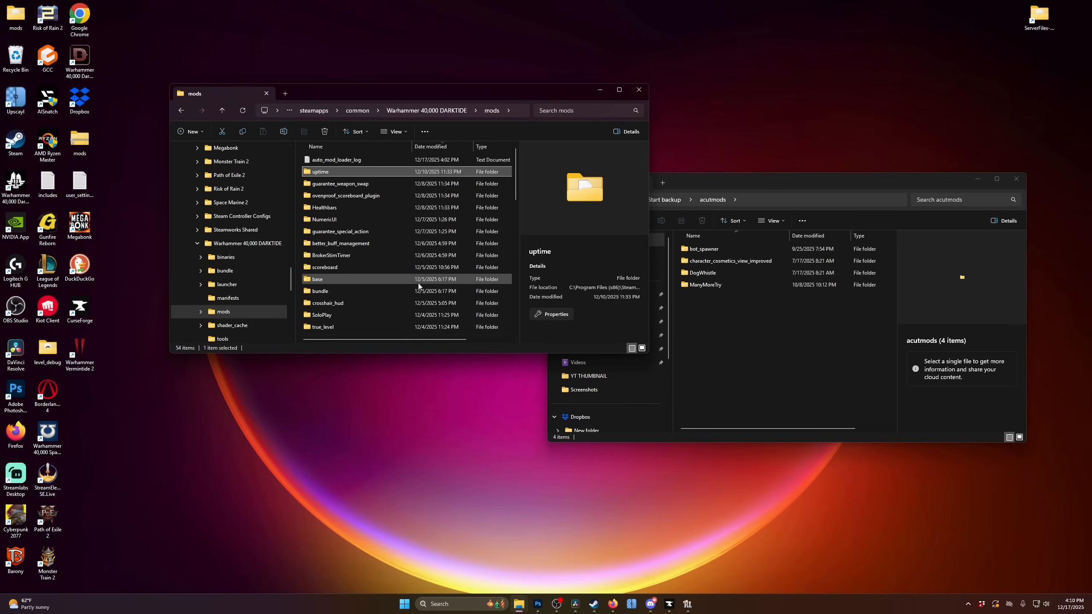
left_click(340, 243)
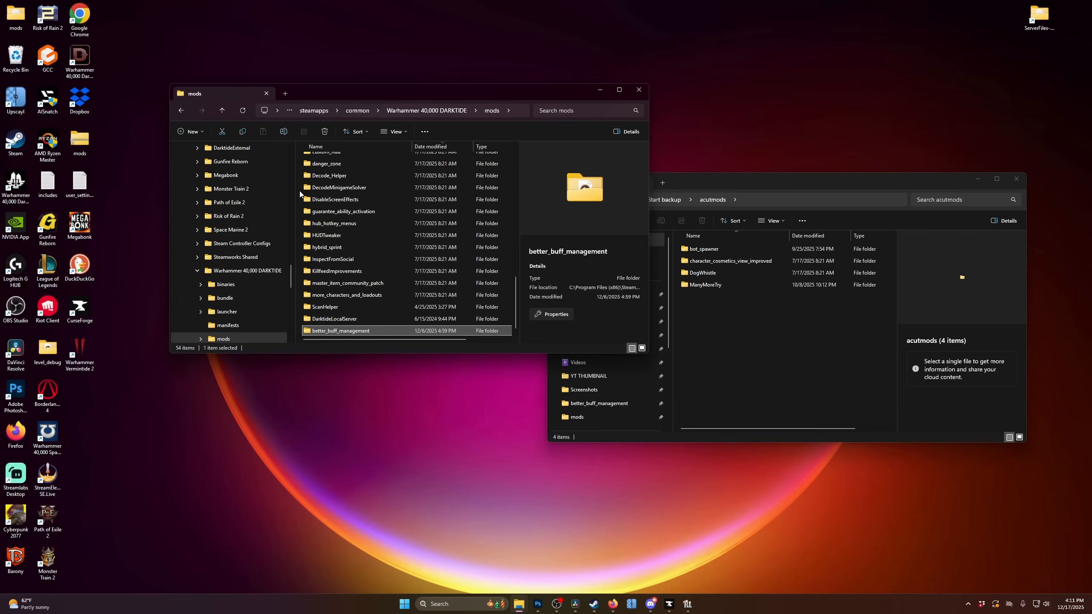
scroll("up", 3)
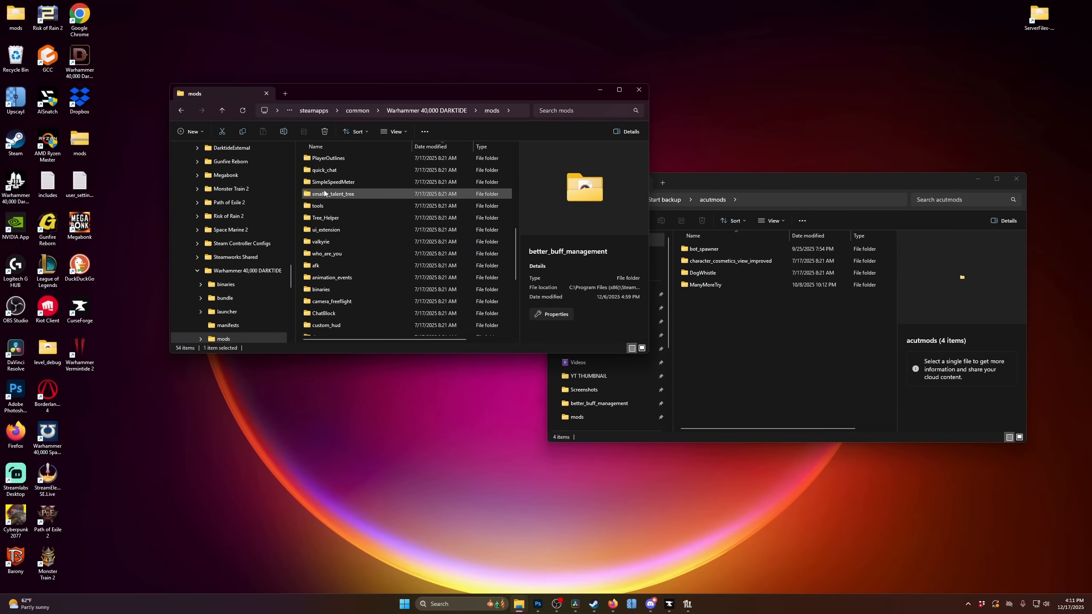